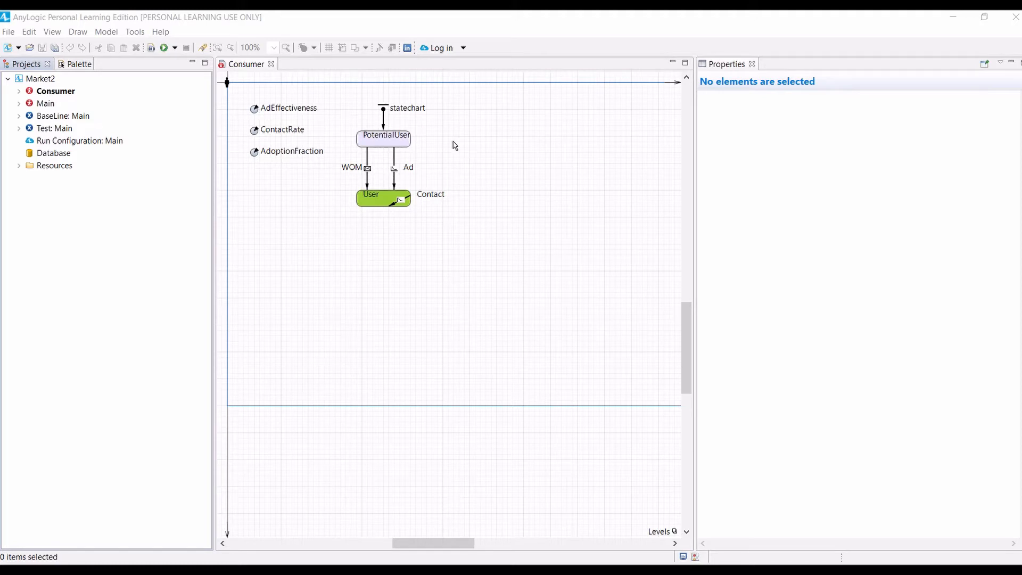
{"action": "mouse_move", "coordinate": [555, 182]}
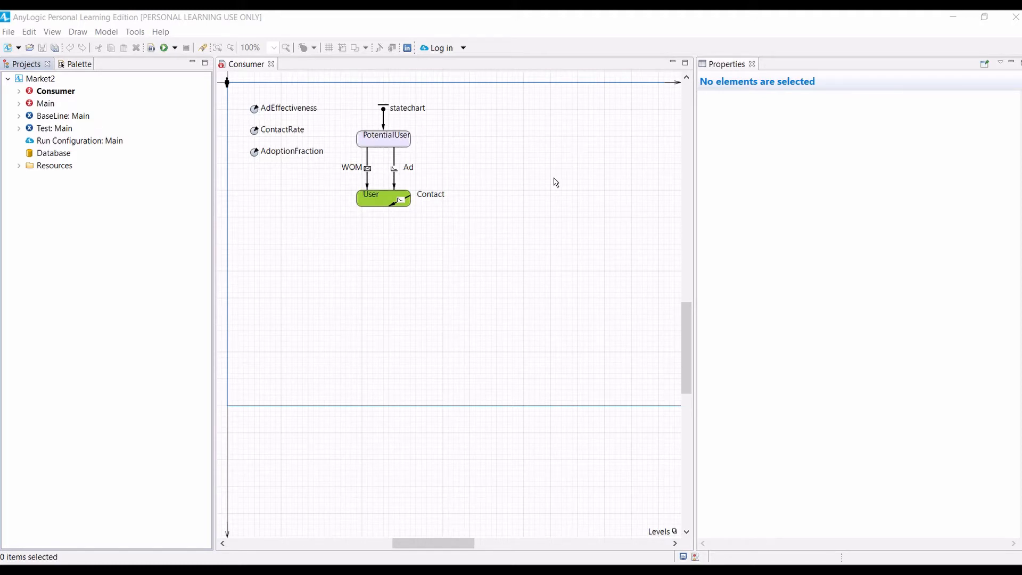
Step: Select the consumers population to show its NPotential and NUser statistics
{"action": "left_click", "coordinate": [78, 128]}
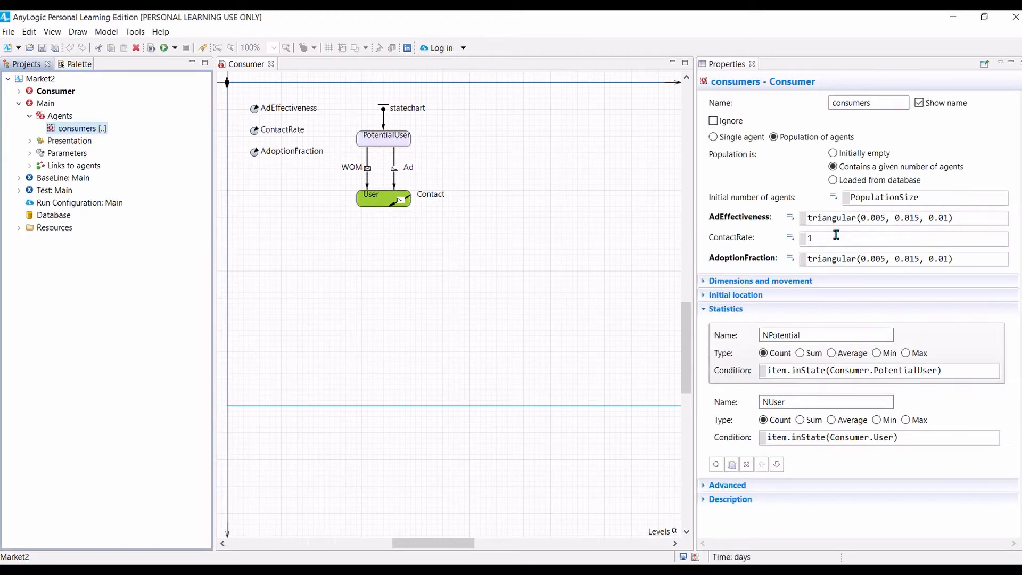
{"action": "mouse_move", "coordinate": [769, 231]}
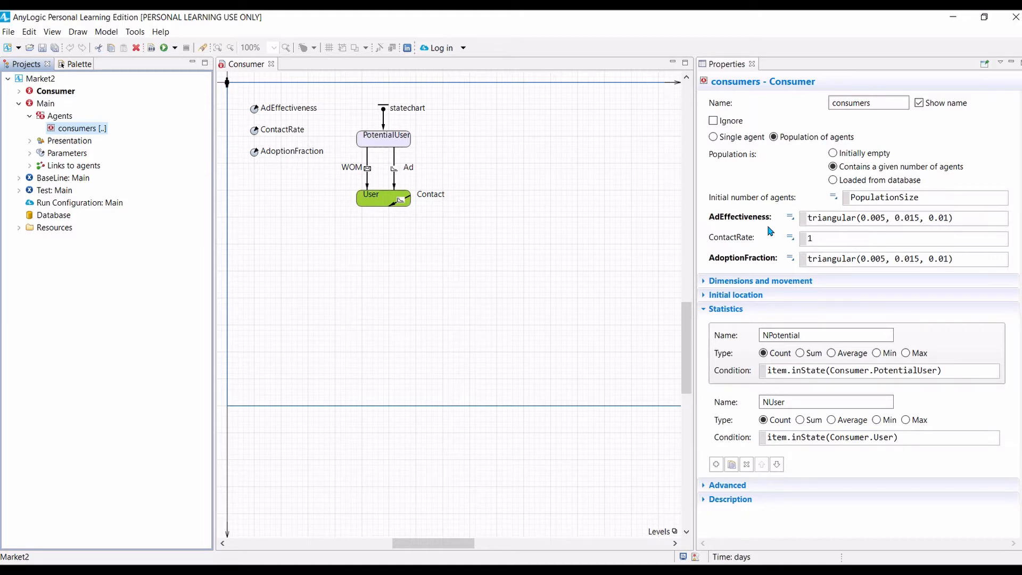
{"action": "mouse_move", "coordinate": [763, 270]}
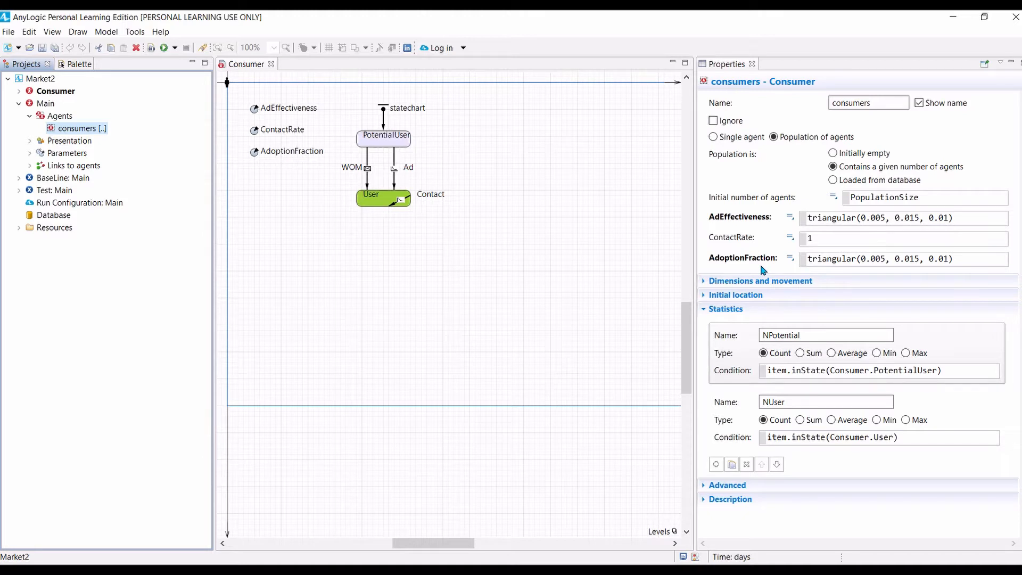
{"action": "mouse_move", "coordinate": [756, 266]}
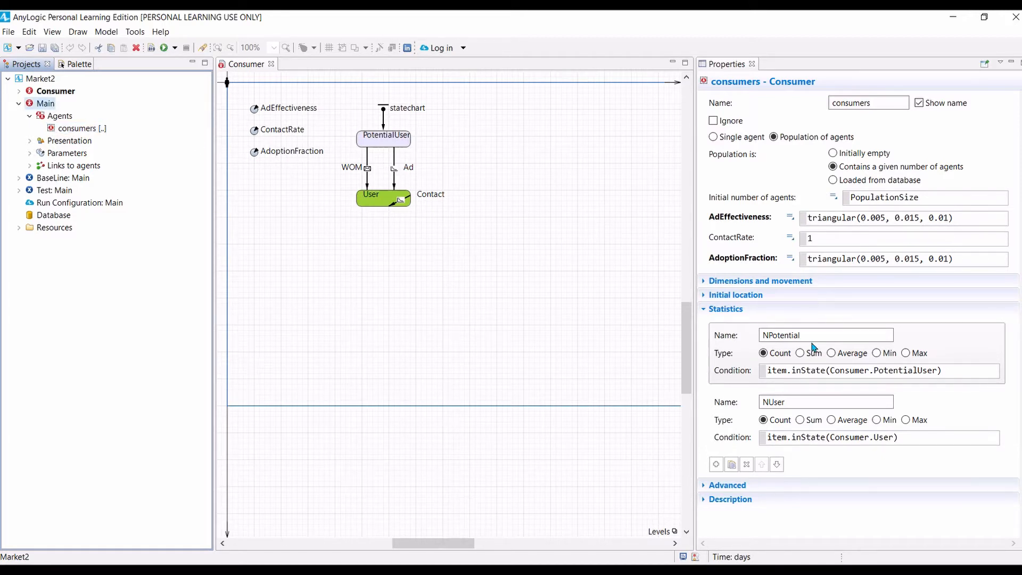
Step: Select Main to show its 500×500 continuous space and small-world network settings
{"action": "left_click", "coordinate": [46, 103]}
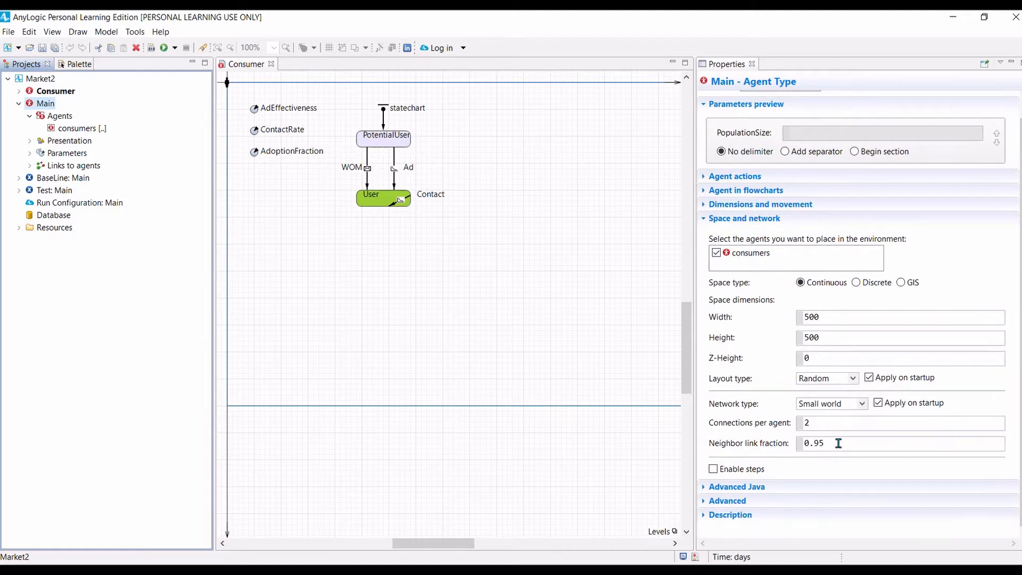
{"action": "mouse_move", "coordinate": [847, 440]}
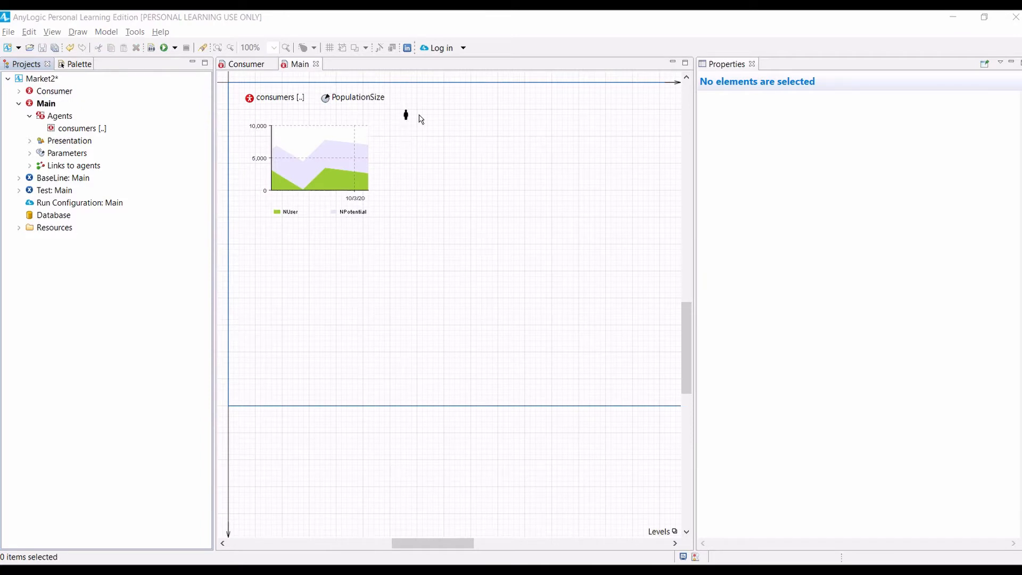
{"action": "mouse_move", "coordinate": [407, 116]}
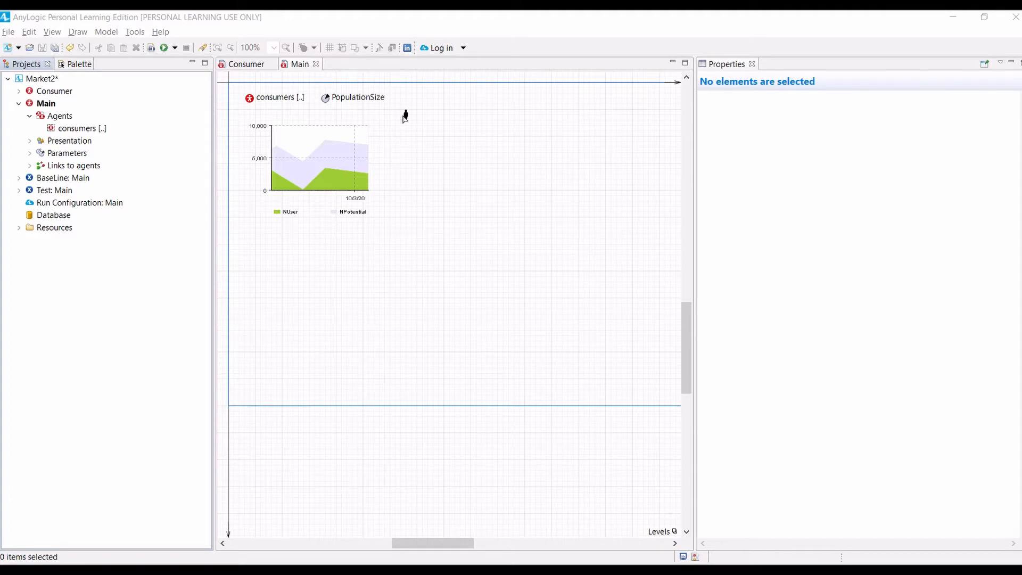
{"action": "mouse_move", "coordinate": [310, 197]}
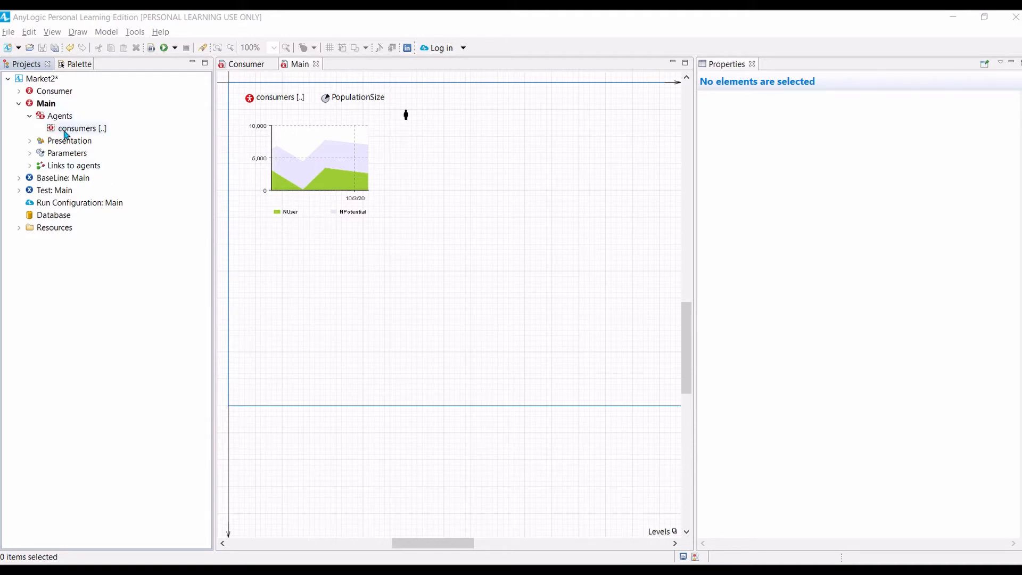
Step: Copy consumers' X location formula into Y, replacing Width and AdEffectiveness with Height and AdoptionFraction
{"action": "left_click", "coordinate": [77, 128]}
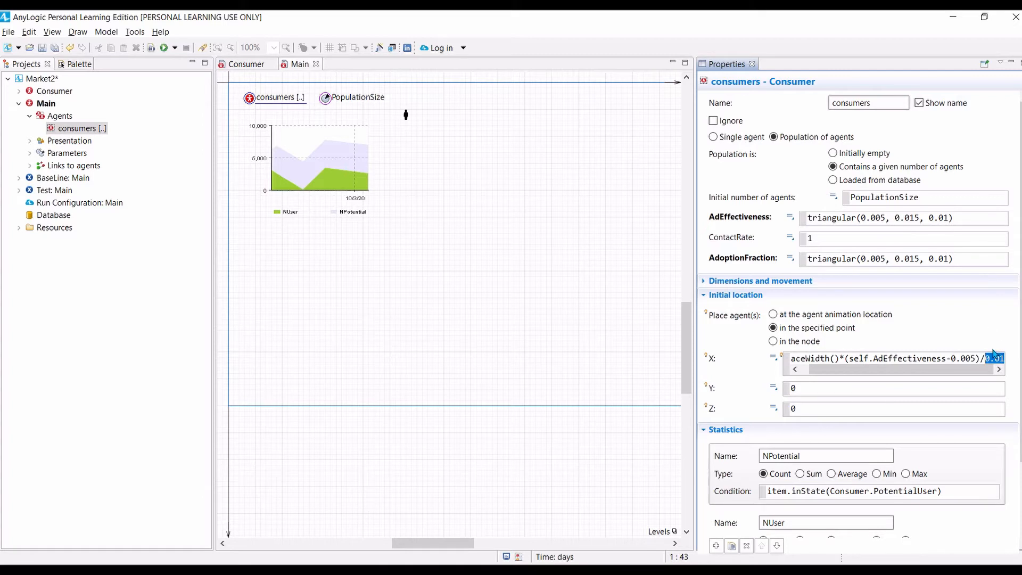
{"action": "triple_click", "coordinate": [893, 358]}
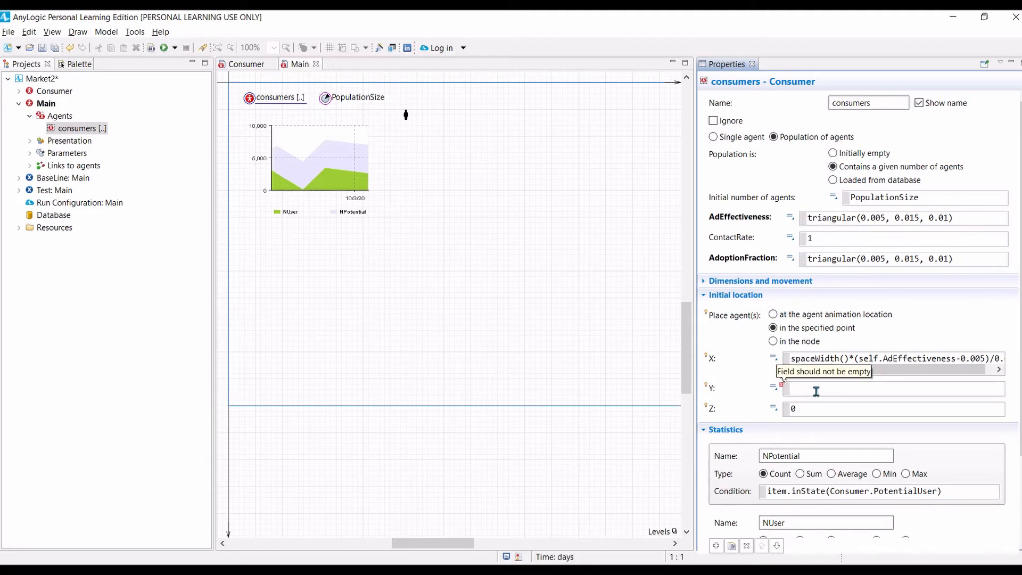
{"action": "left_click", "coordinate": [894, 389]}
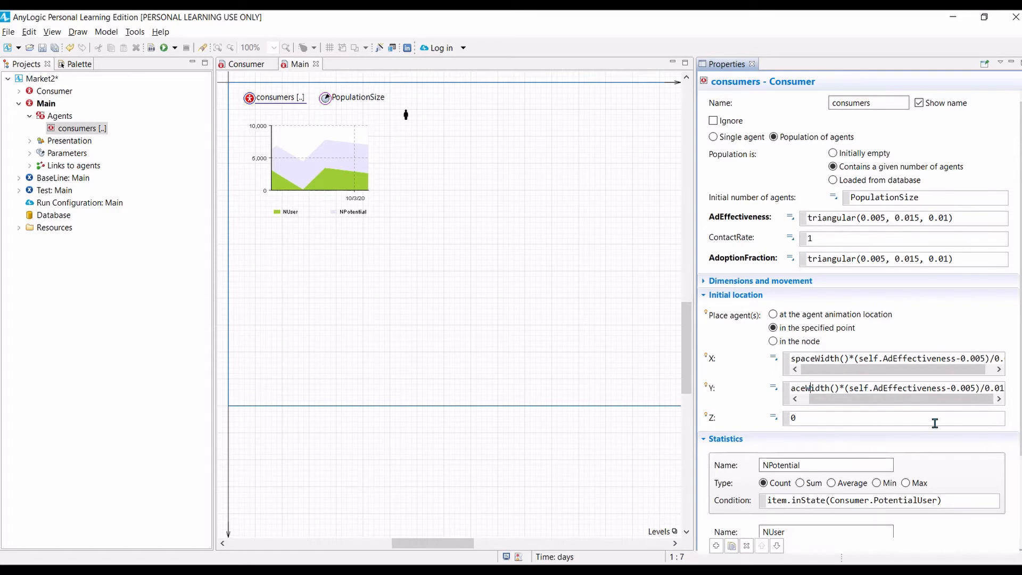
{"action": "double_click", "coordinate": [816, 388]}
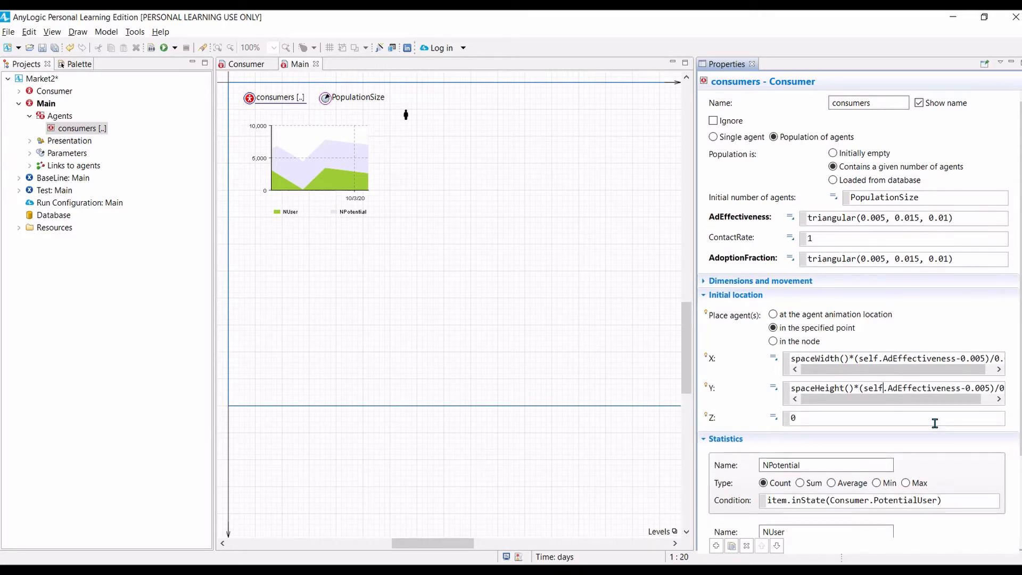
{"action": "double_click", "coordinate": [922, 388]}
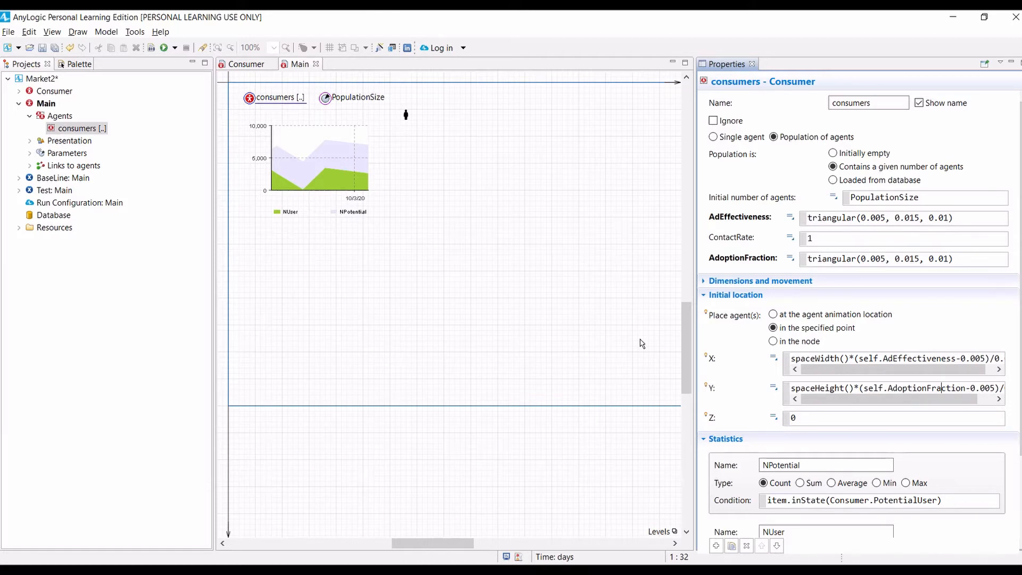
{"action": "mouse_move", "coordinate": [482, 288]}
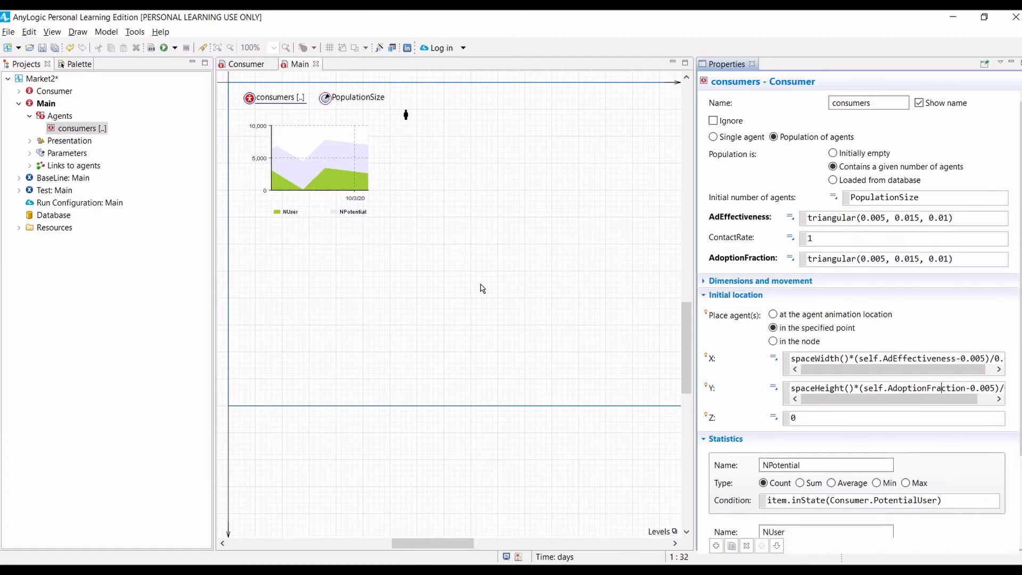
{"action": "mouse_move", "coordinate": [473, 294]}
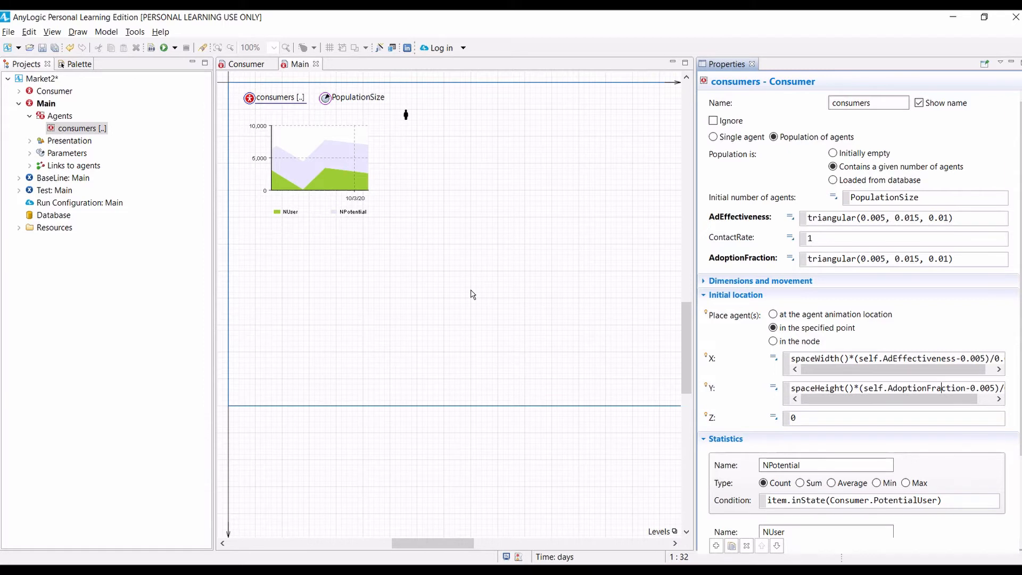
{"action": "mouse_move", "coordinate": [478, 296]}
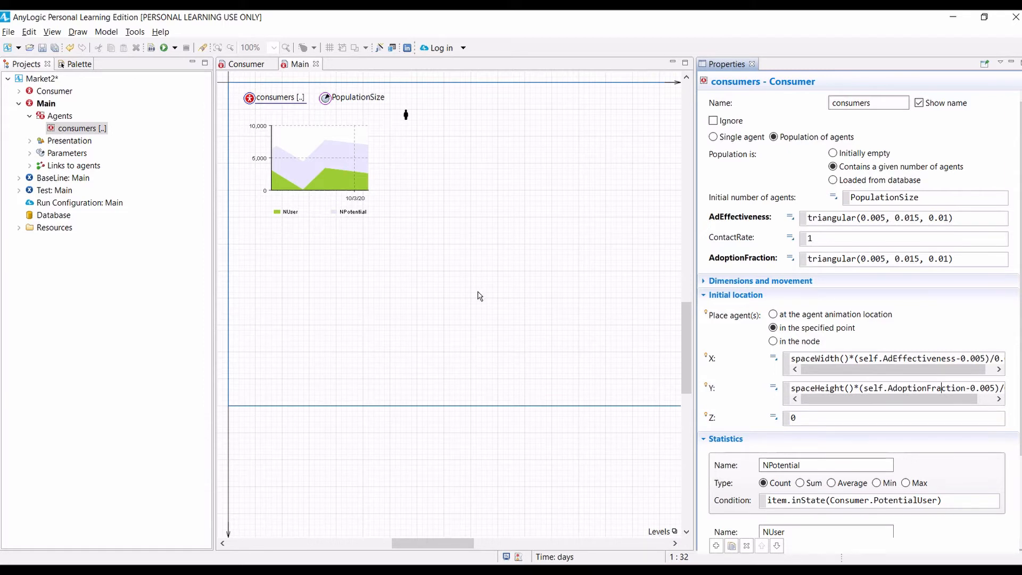
{"action": "mouse_move", "coordinate": [526, 293]}
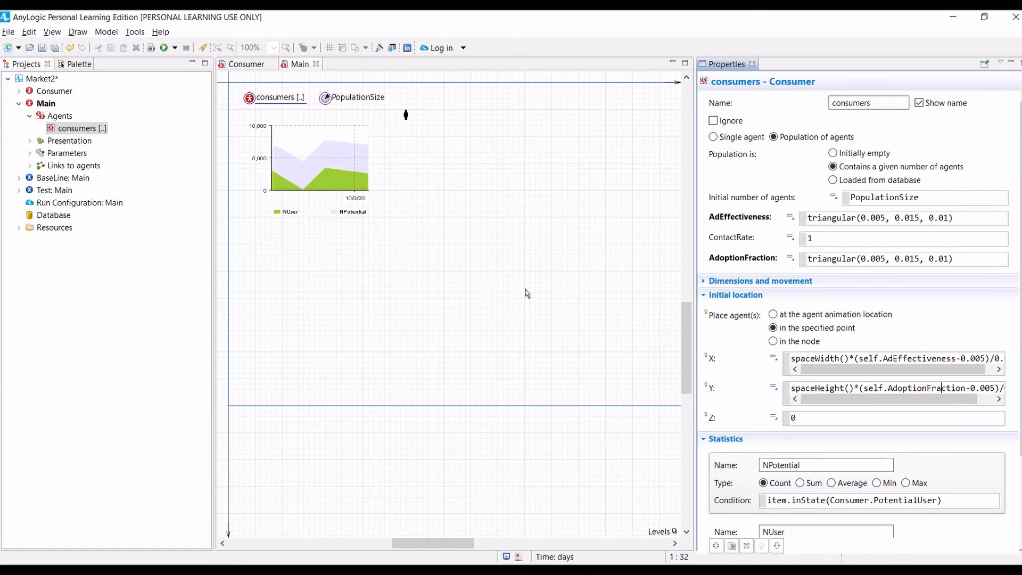
{"action": "mouse_move", "coordinate": [514, 239]}
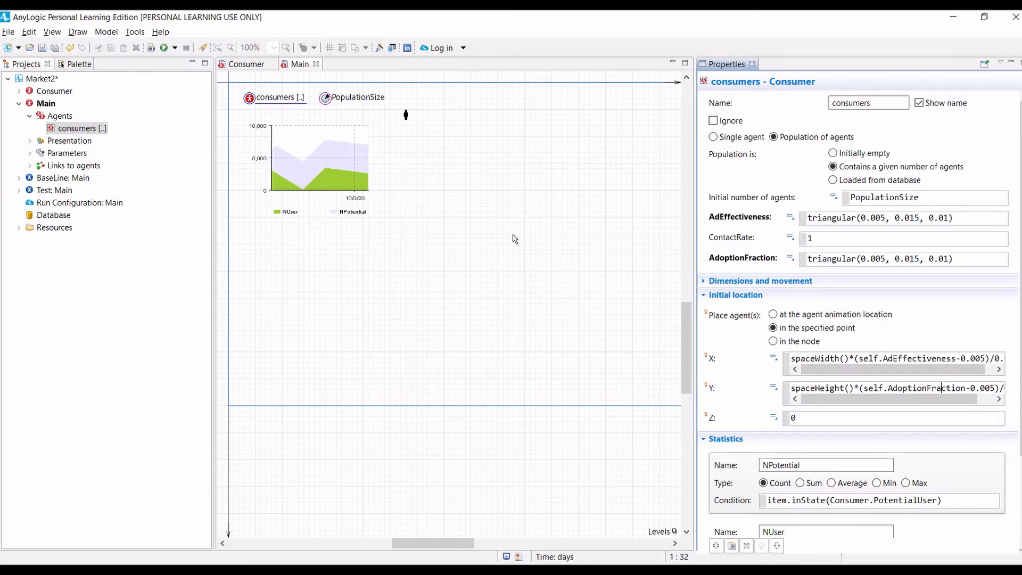
{"action": "mouse_move", "coordinate": [174, 52]}
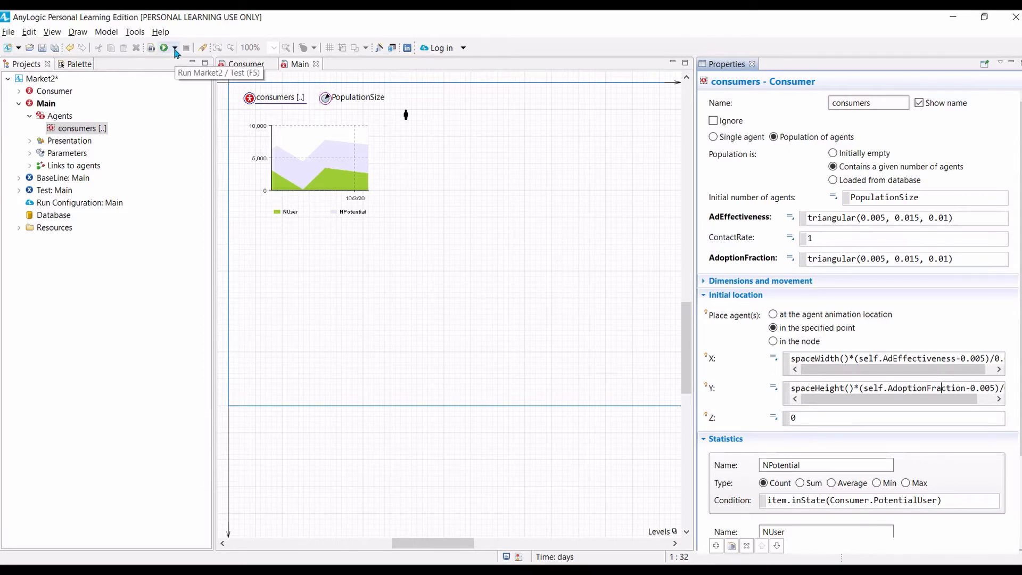
{"action": "left_click", "coordinate": [174, 48]}
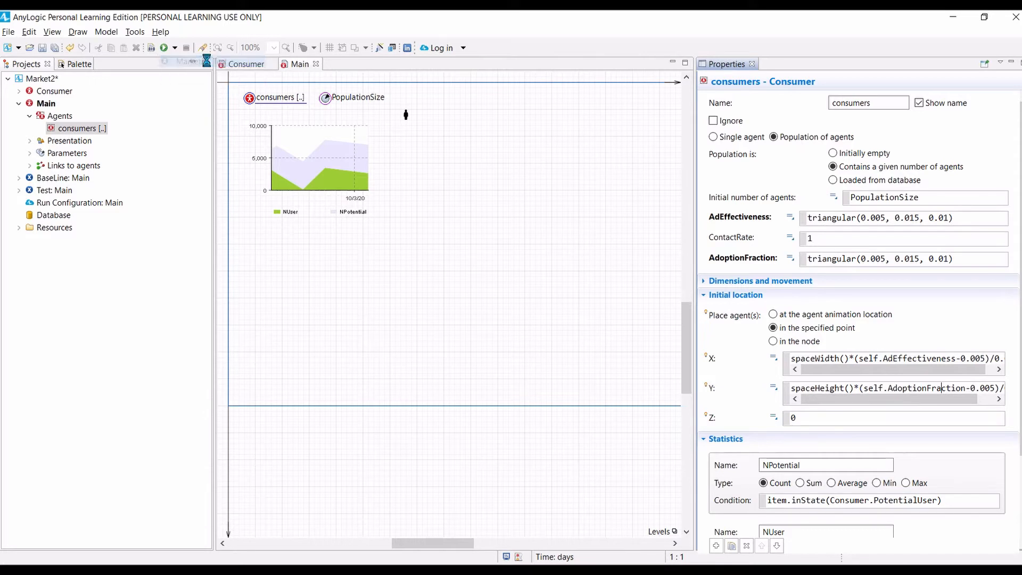
{"action": "left_click", "coordinate": [163, 47]}
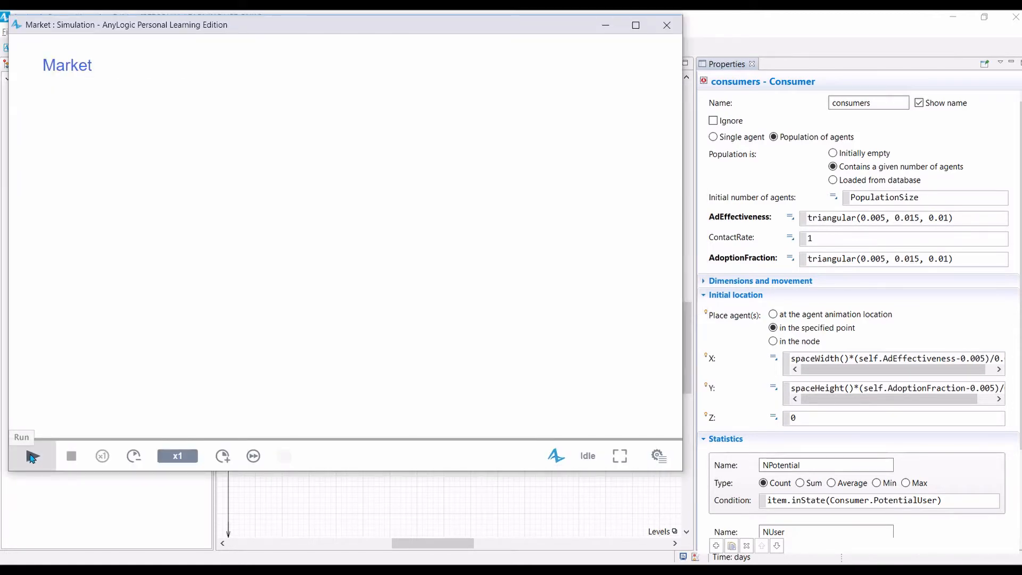
{"action": "left_click", "coordinate": [32, 456]}
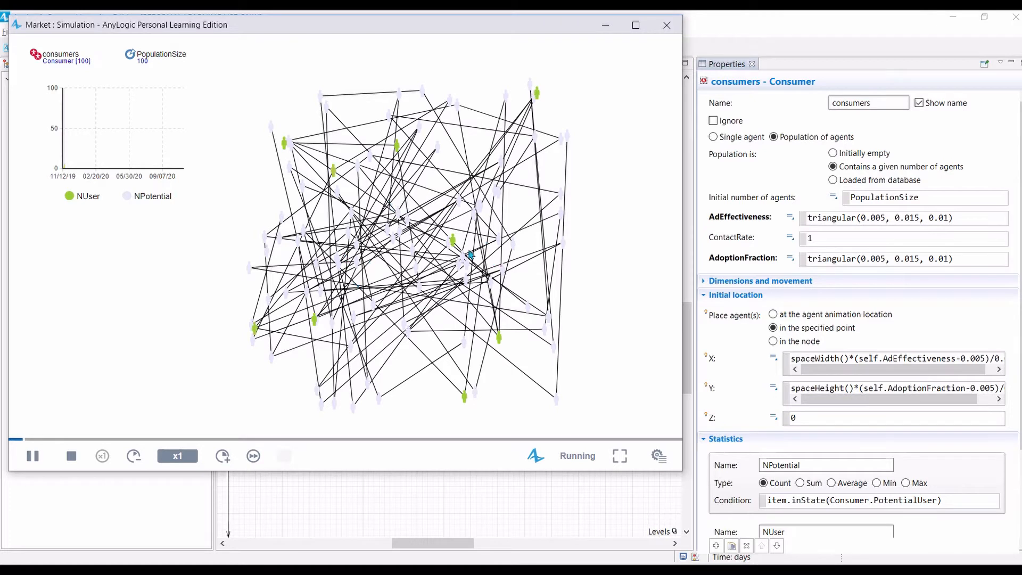
{"action": "mouse_move", "coordinate": [201, 419]}
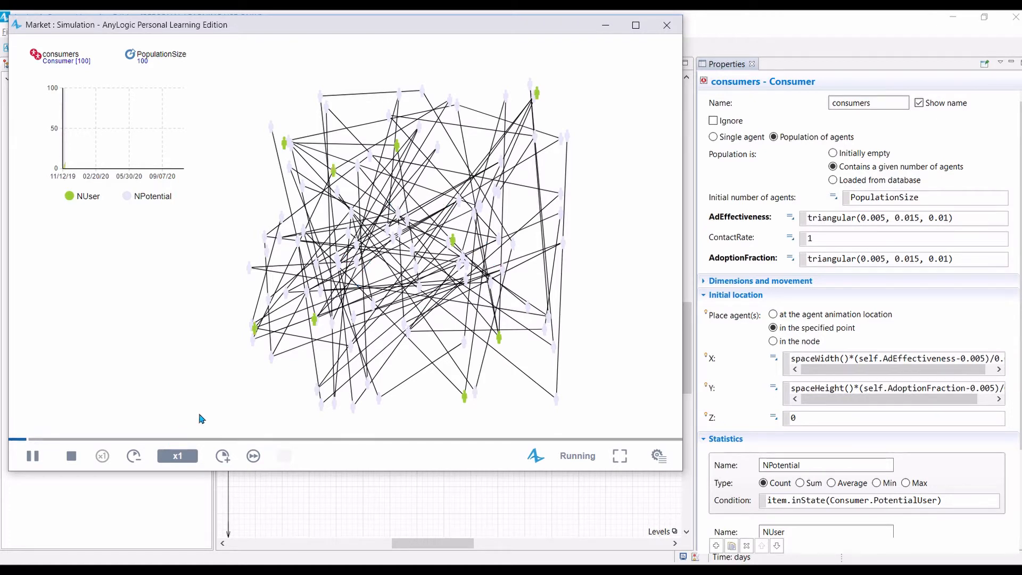
{"action": "mouse_move", "coordinate": [71, 455]}
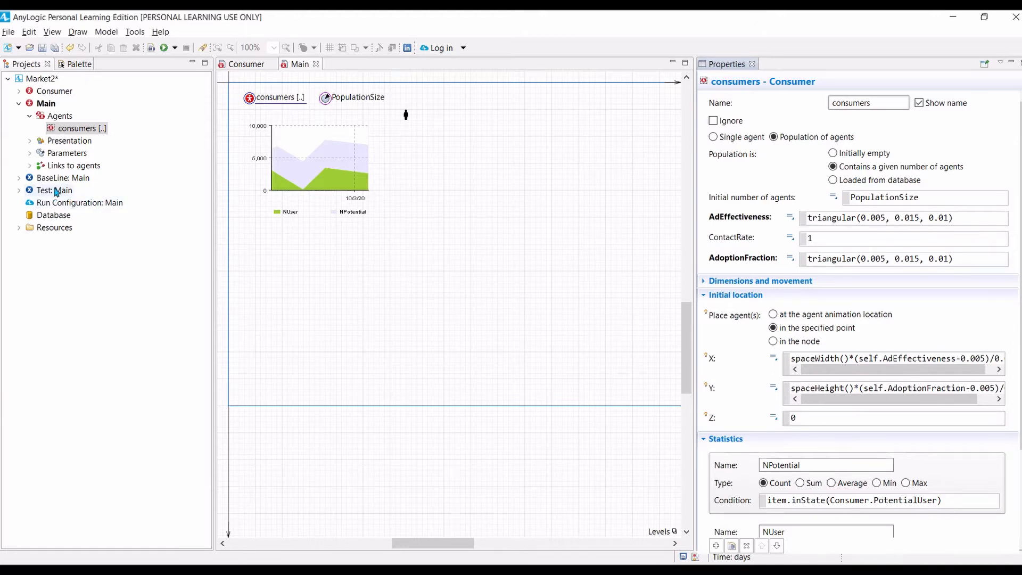
Step: Review the Test and BaseLine experiments, BaseLine using PopulationSize 5000 and stop time 365
{"action": "left_click", "coordinate": [56, 189]}
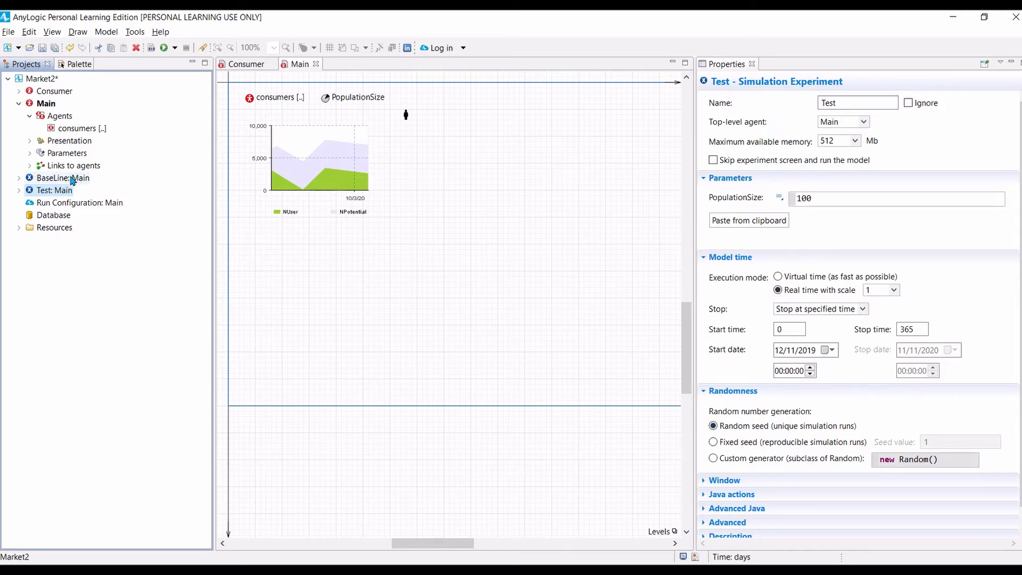
{"action": "left_click", "coordinate": [64, 177]}
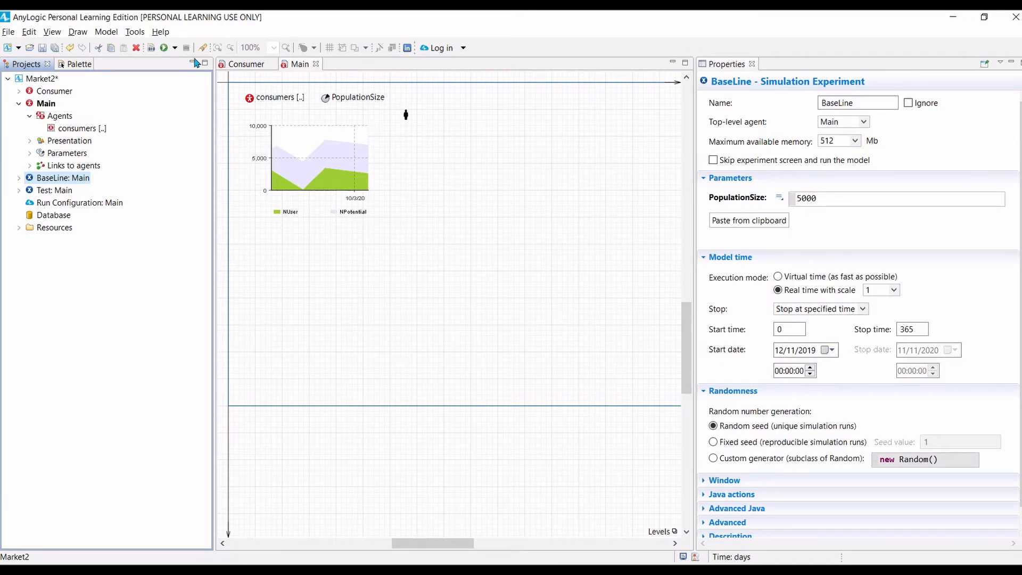
{"action": "mouse_move", "coordinate": [172, 48]}
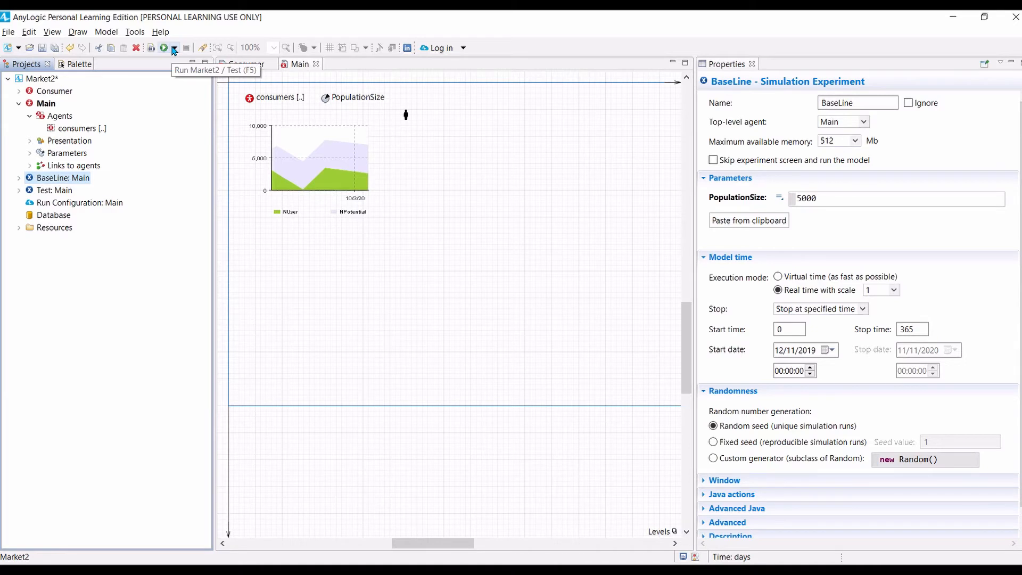
{"action": "left_click", "coordinate": [174, 47]}
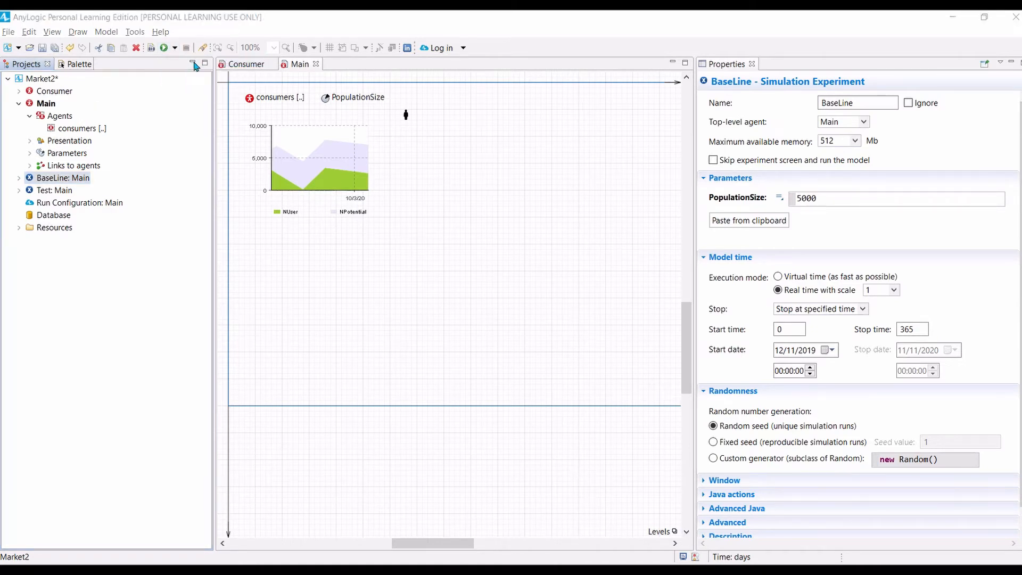
Step: Speed the BaseLine simulation up to x50 and start the run
{"action": "left_click", "coordinate": [163, 47]}
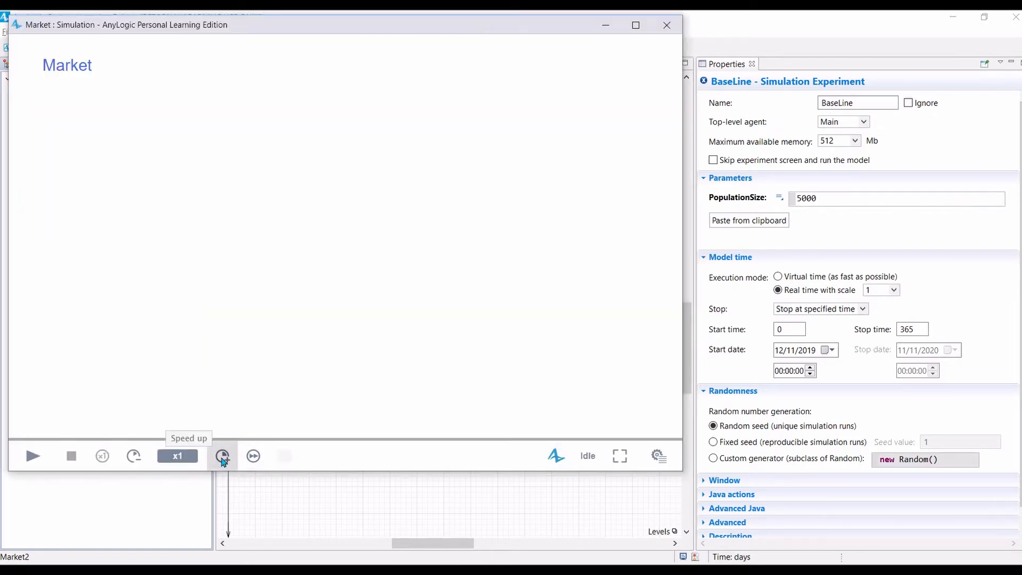
{"action": "left_click", "coordinate": [223, 456]}
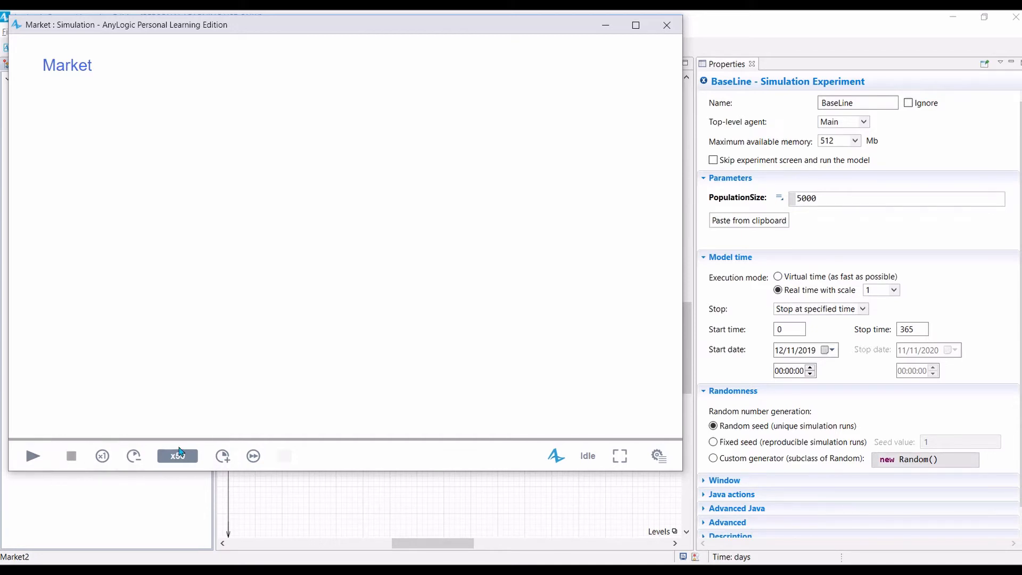
{"action": "mouse_move", "coordinate": [32, 456]}
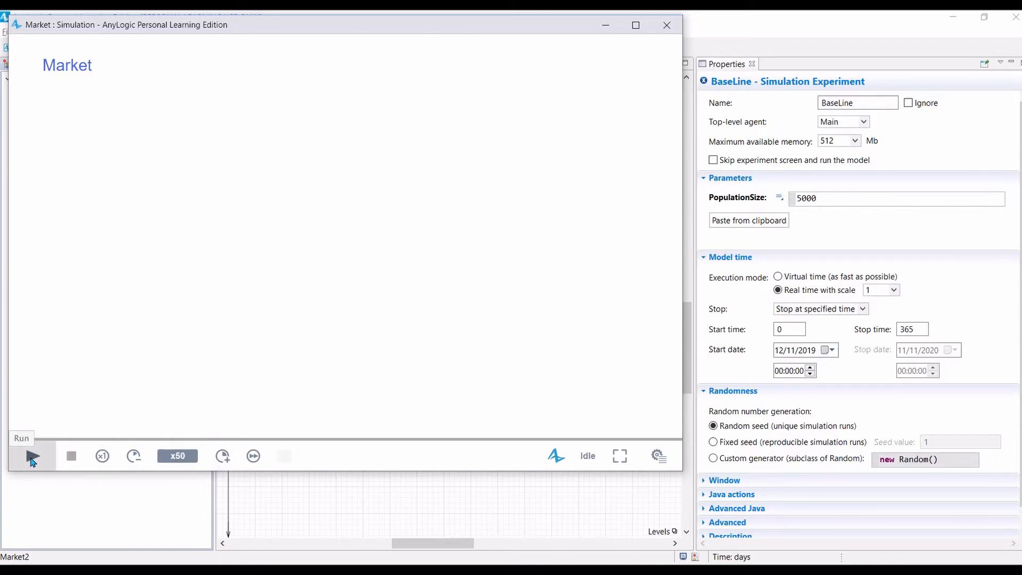
{"action": "left_click", "coordinate": [31, 456]}
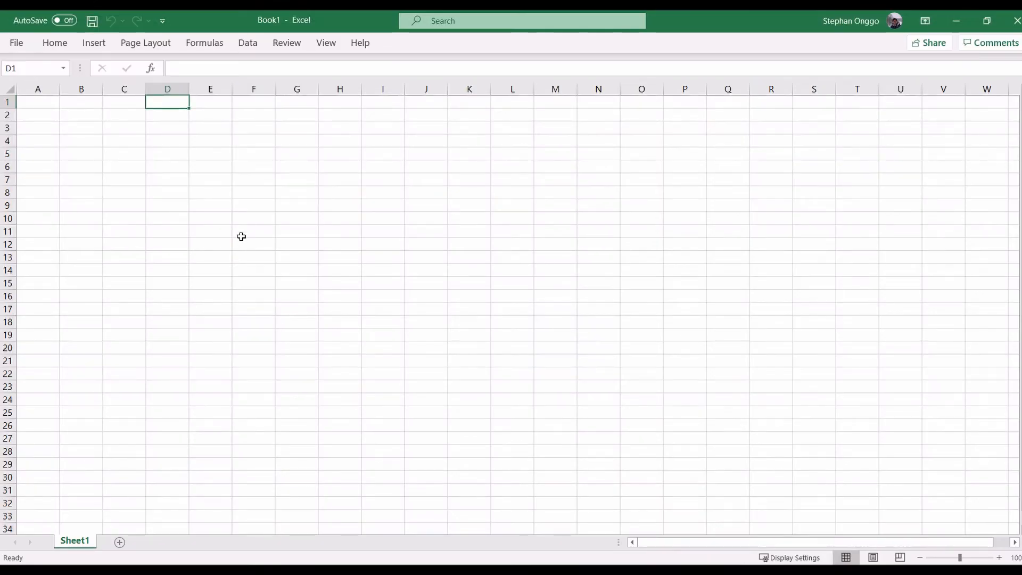
Step: Paste the run's day-indexed NUser and NPotential data into A1 as plain text
{"action": "left_click", "coordinate": [37, 102]}
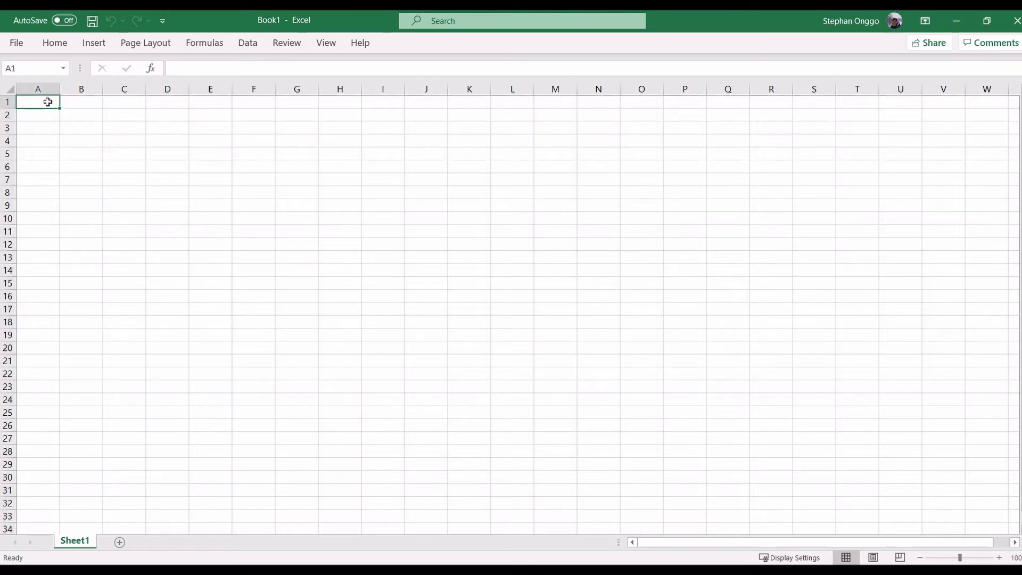
{"action": "right_click", "coordinate": [47, 102]}
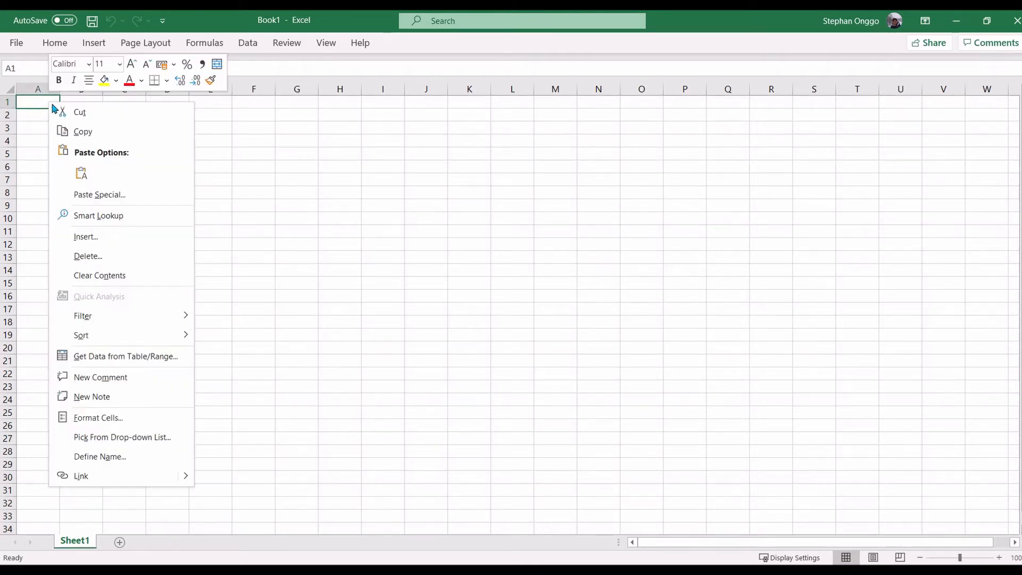
{"action": "mouse_move", "coordinate": [81, 174]}
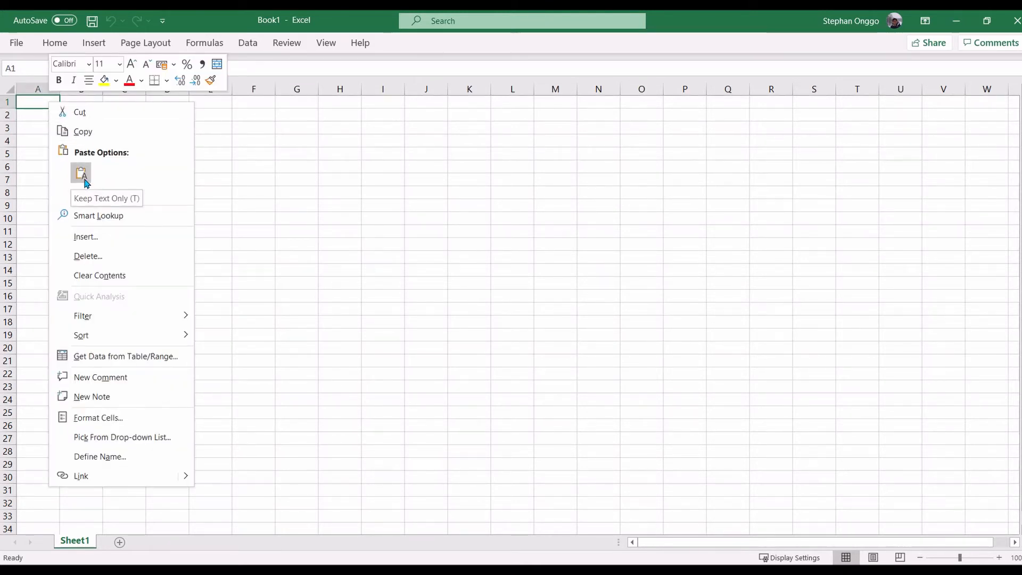
{"action": "left_click", "coordinate": [81, 173]}
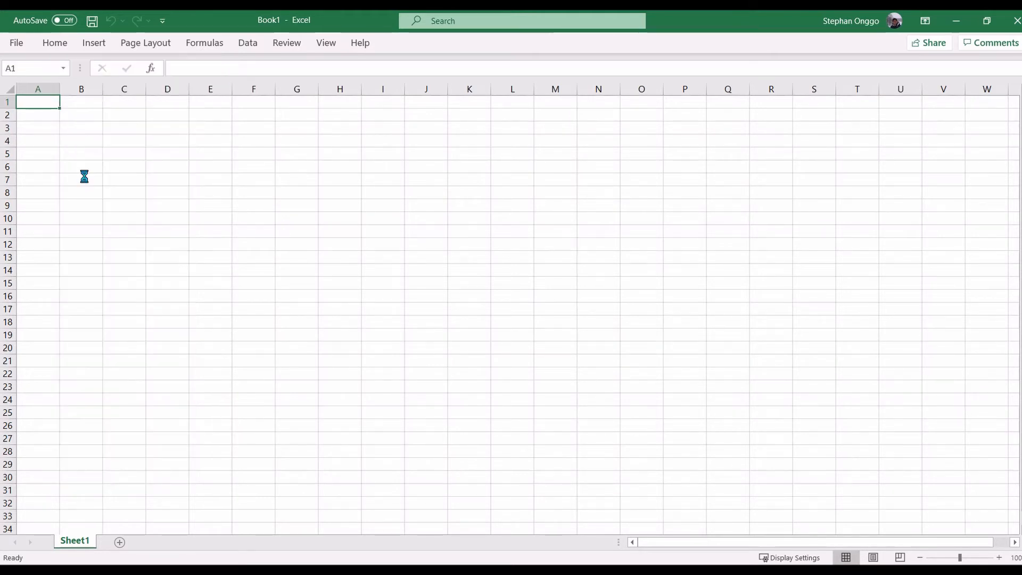
{"action": "key", "text": "ctrl+v"}
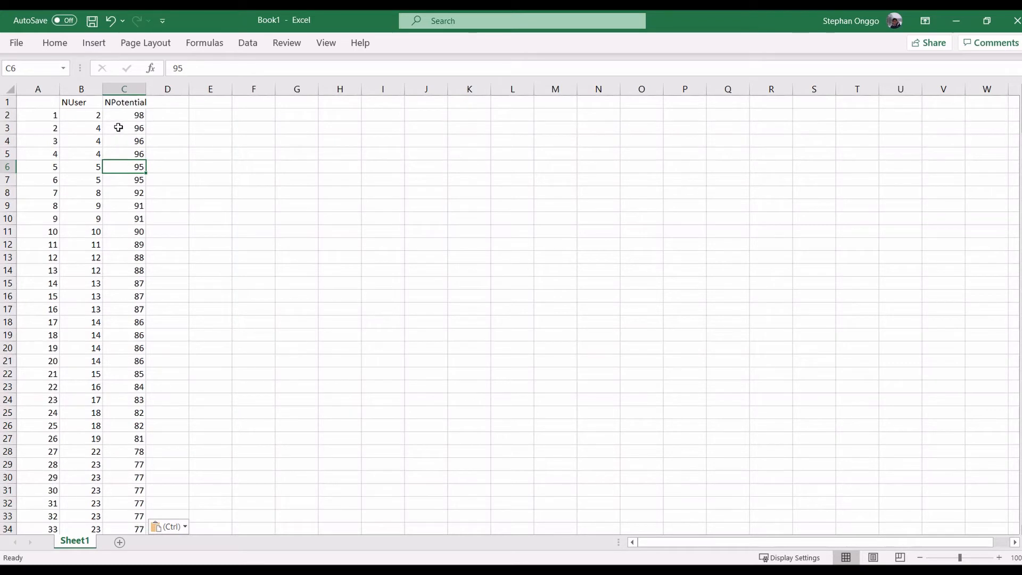
{"action": "mouse_move", "coordinate": [78, 119]}
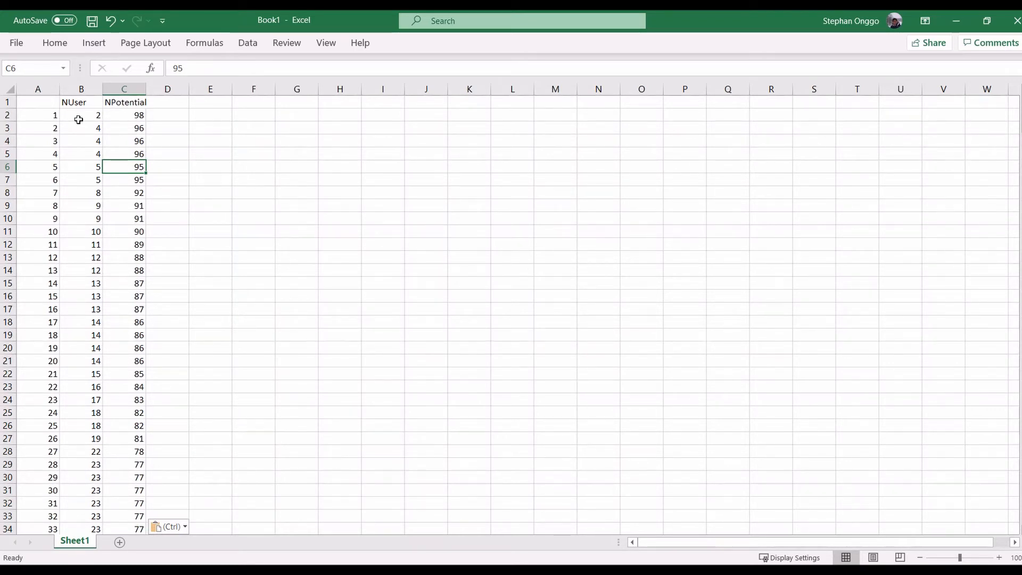
{"action": "mouse_move", "coordinate": [85, 137]}
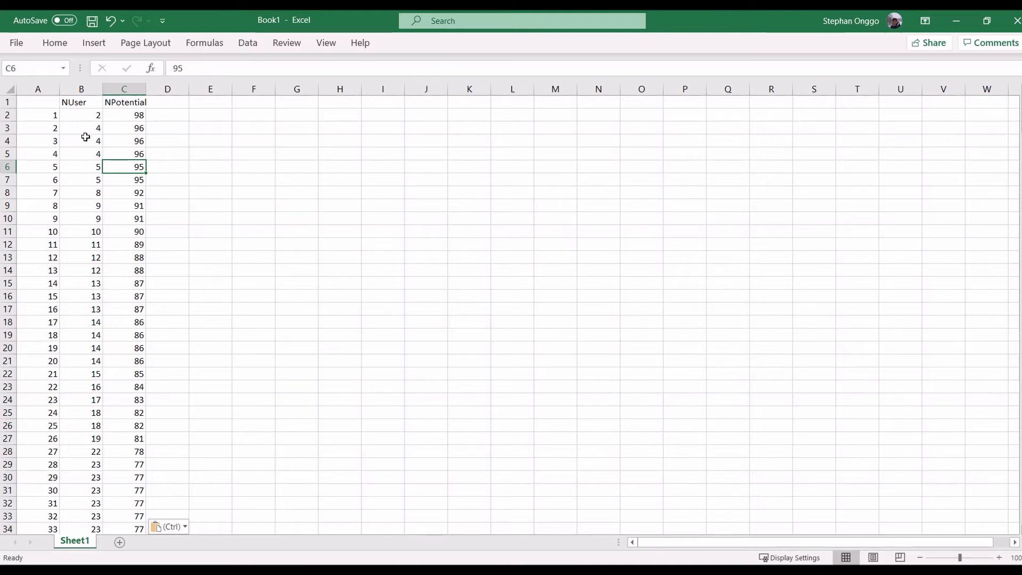
{"action": "mouse_move", "coordinate": [94, 125]}
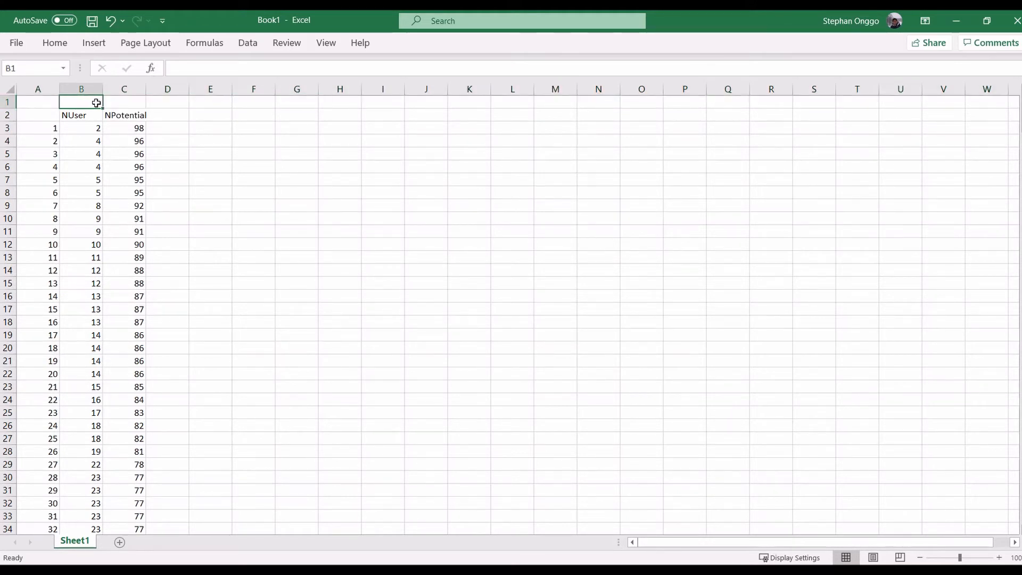
Step: Label B1 'Replication 1' and D1 'Replication 2'
{"action": "type", "text": "Rreplicart"}
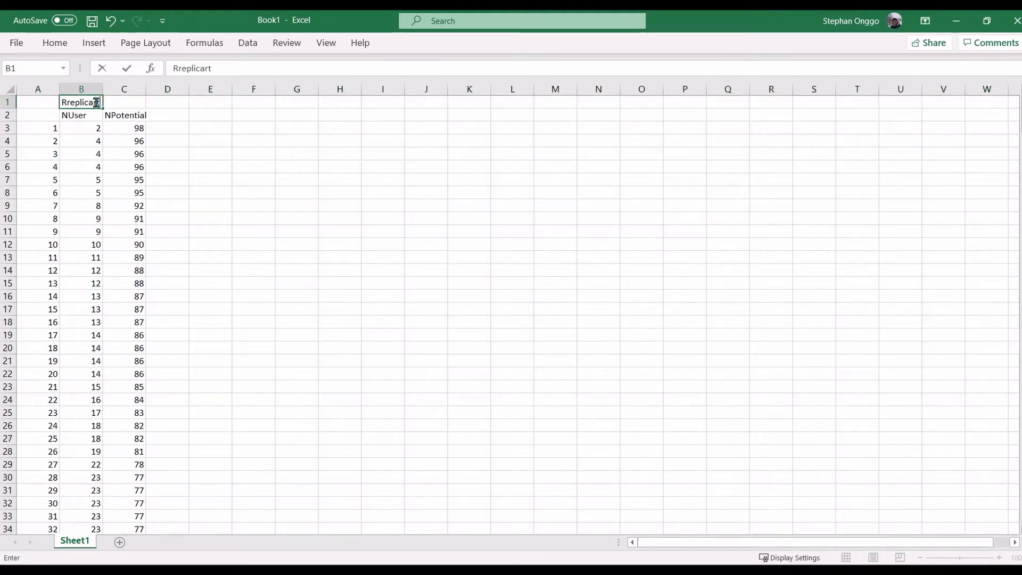
{"action": "key", "text": "Backspace"}
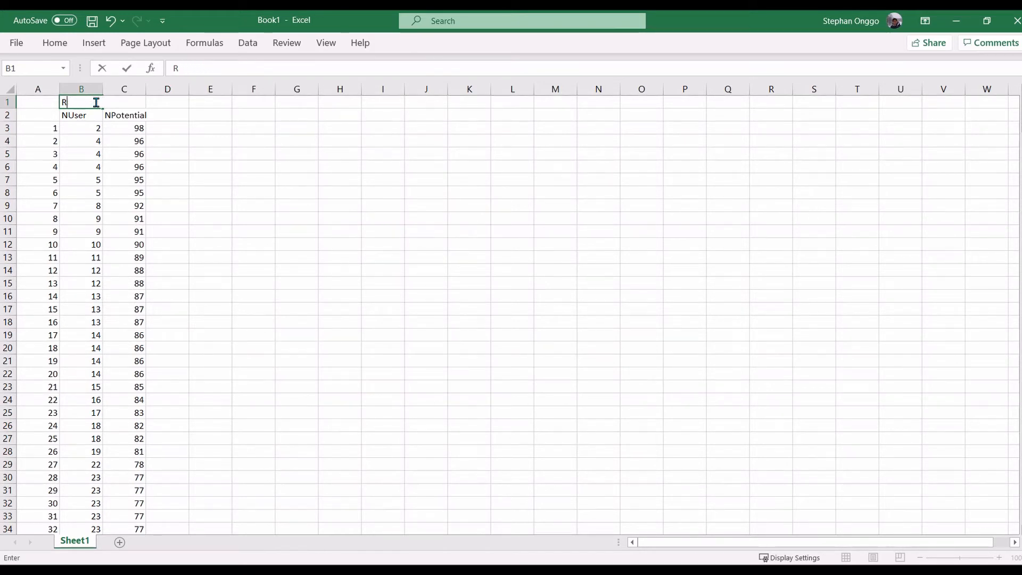
{"action": "type", "text": "eplication"}
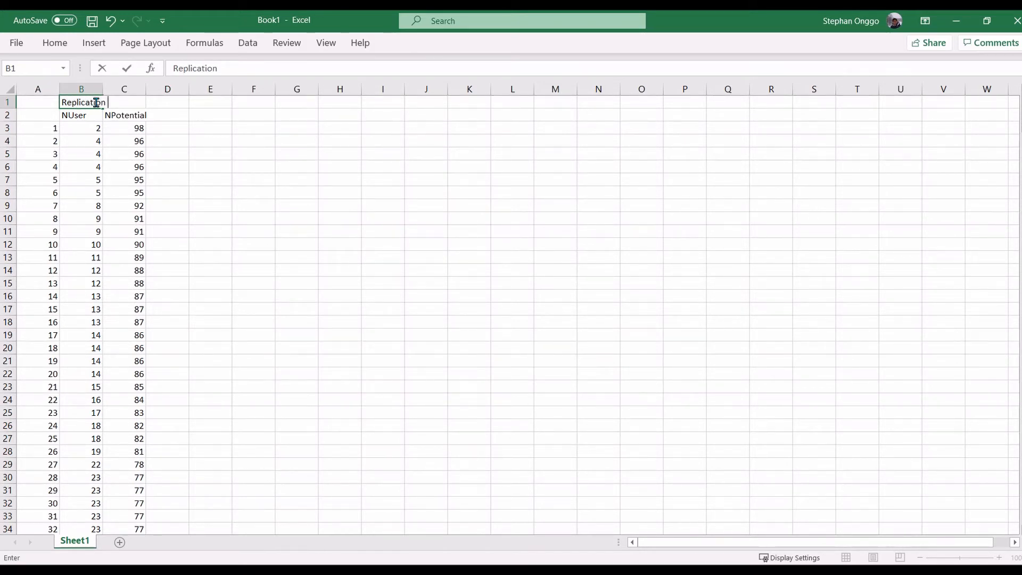
{"action": "type", "text": "1"}
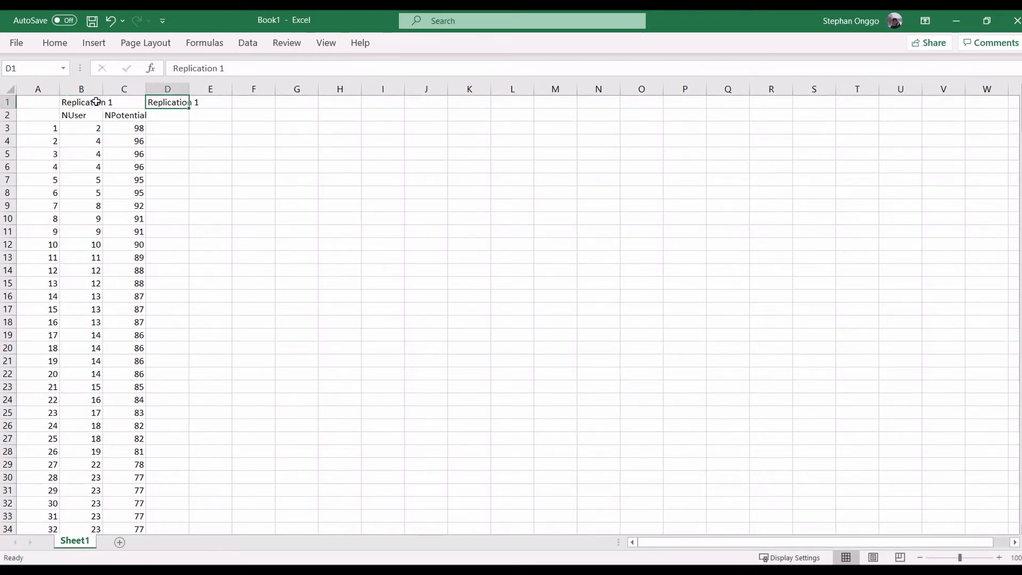
{"action": "type", "text": "Replication 2"}
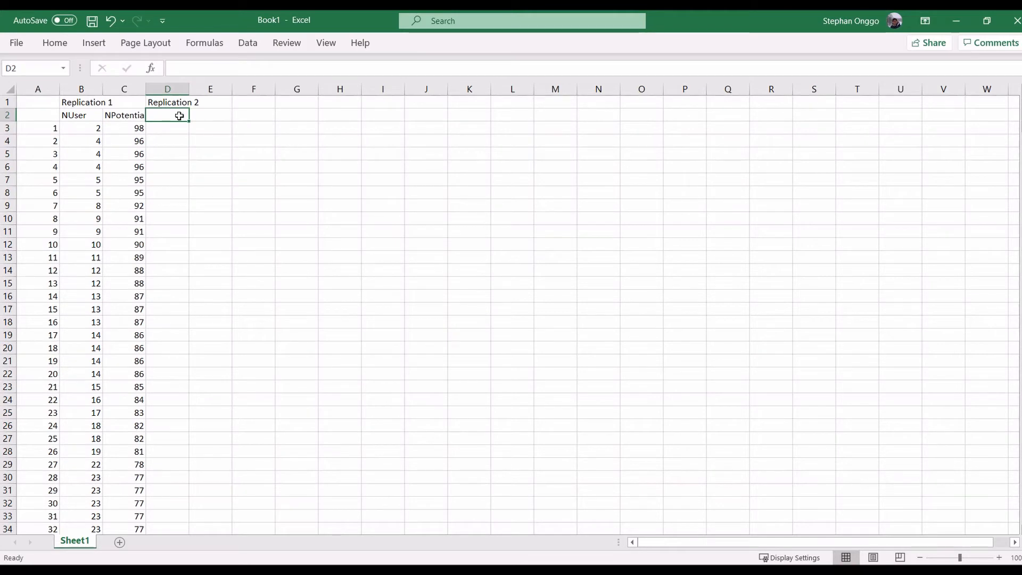
Step: Paste the second run's data as plain text into D2, then move to G2
{"action": "right_click", "coordinate": [168, 115]}
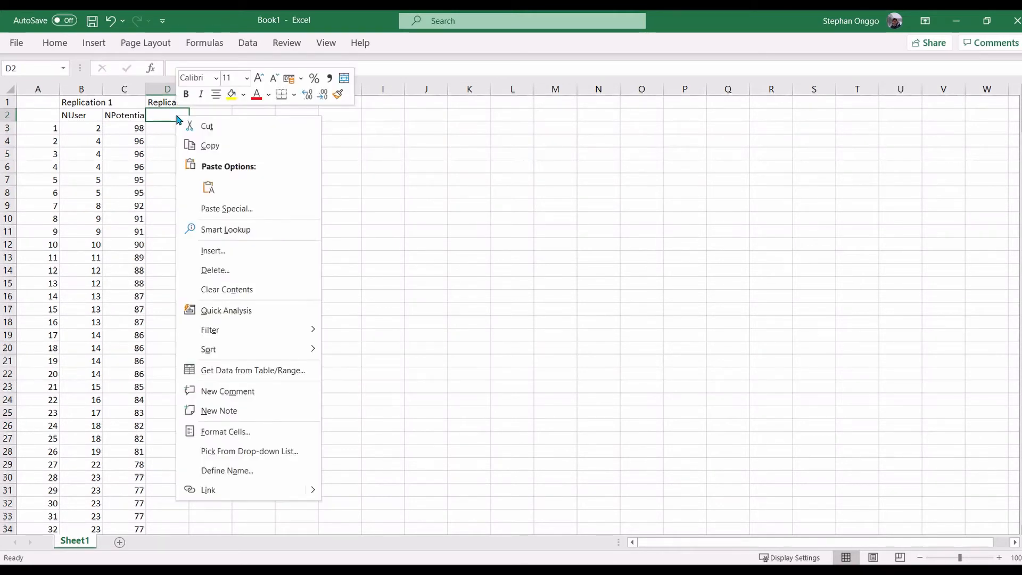
{"action": "left_click", "coordinate": [208, 187]}
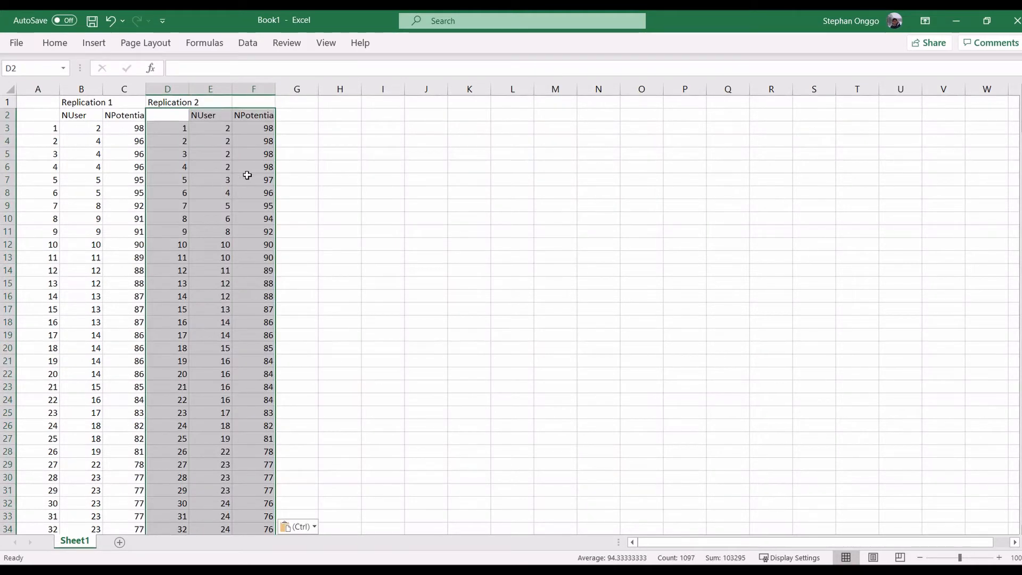
{"action": "left_click", "coordinate": [254, 154]}
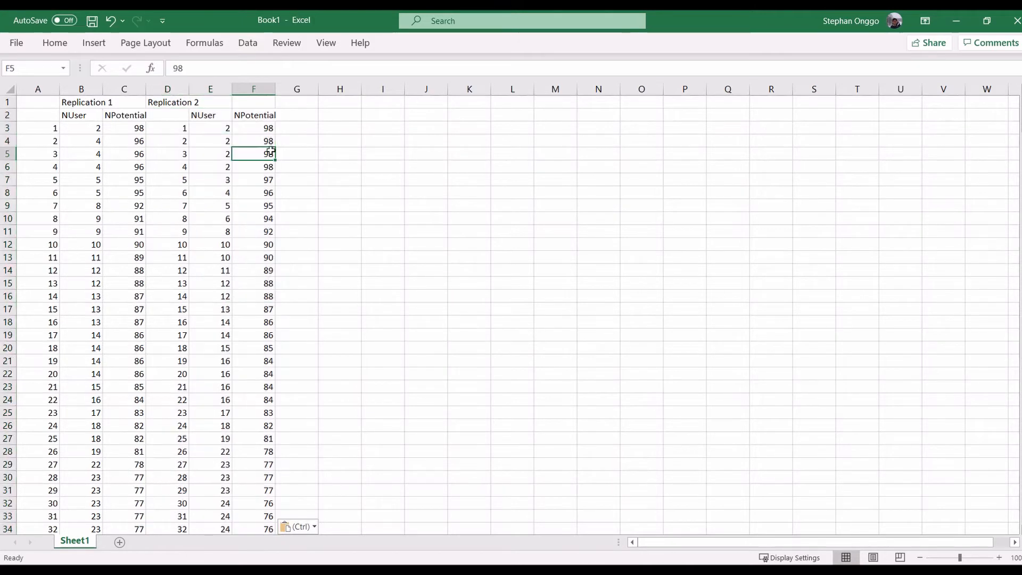
{"action": "left_click", "coordinate": [209, 128]}
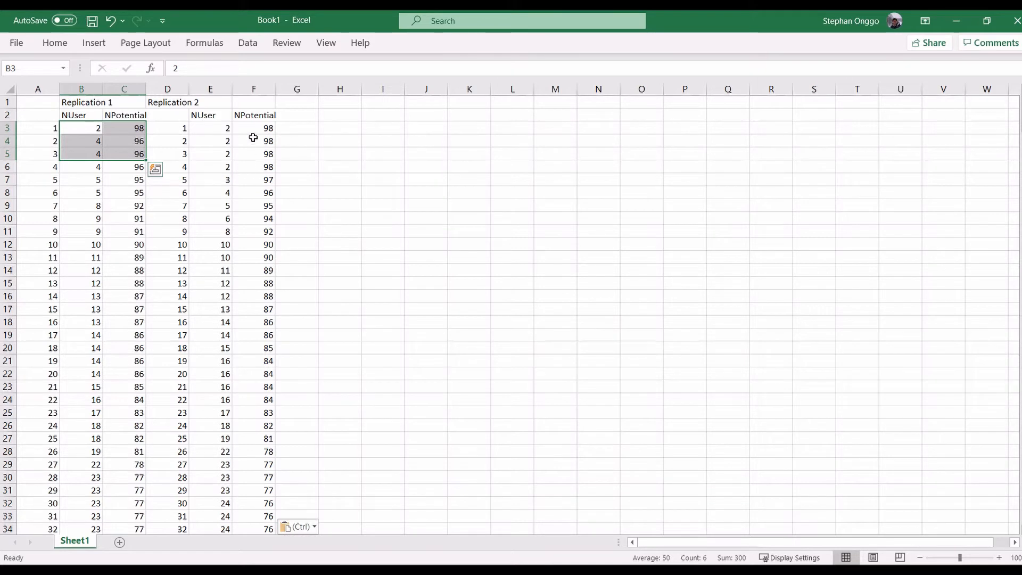
{"action": "left_click", "coordinate": [296, 115]}
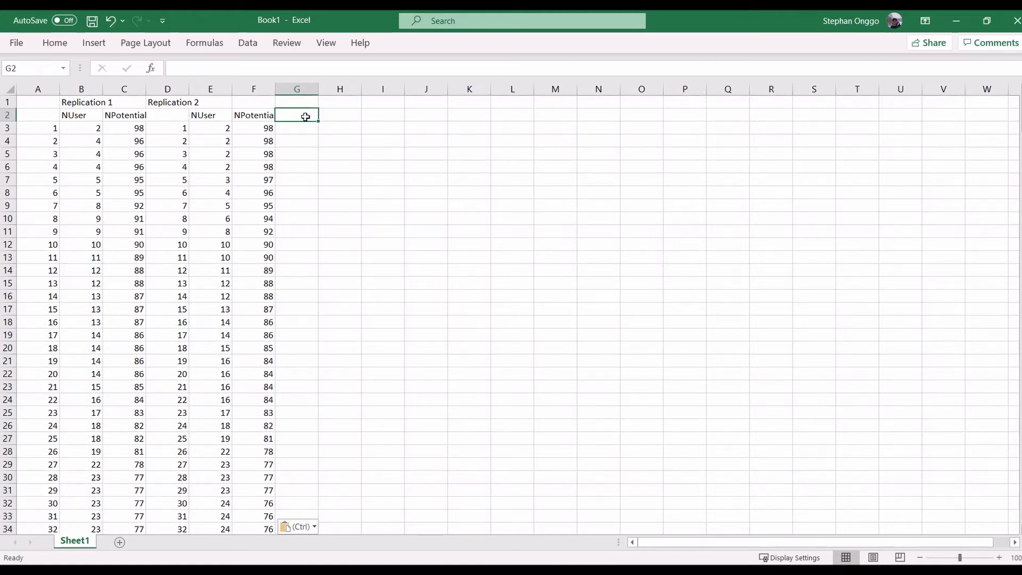
{"action": "mouse_move", "coordinate": [308, 105]}
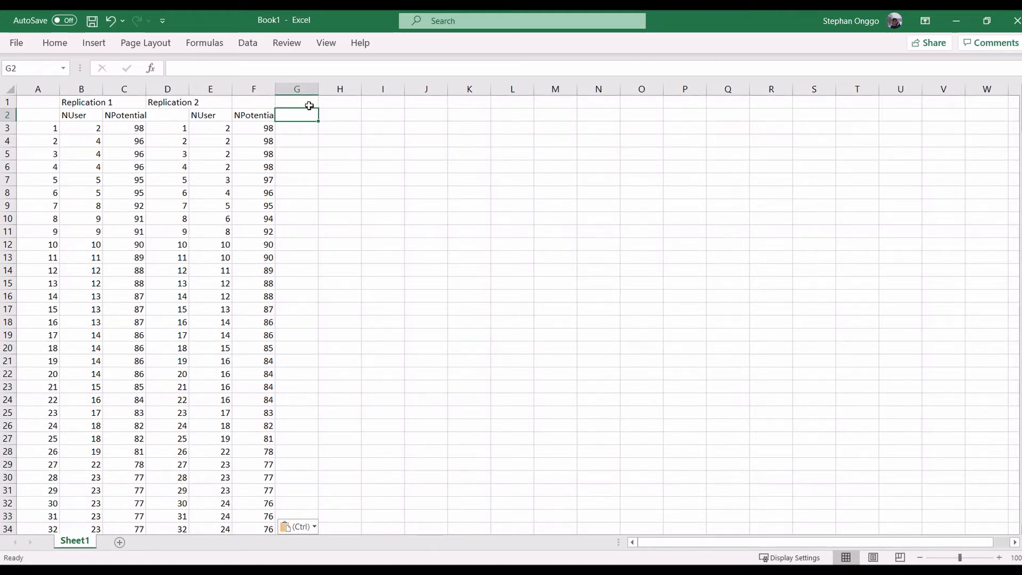
{"action": "mouse_move", "coordinate": [299, 111]}
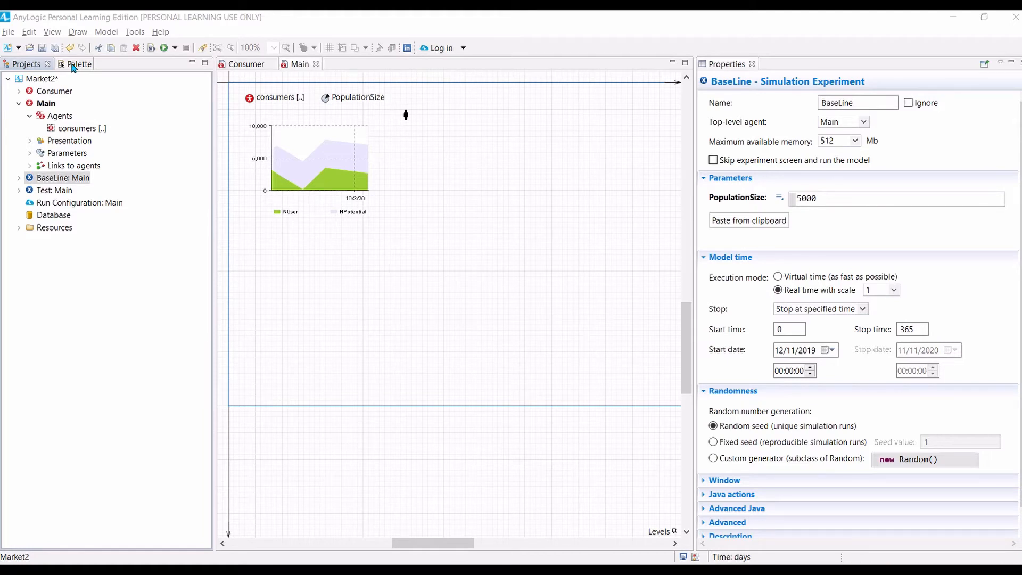
Step: Select the Main agent and show the Analysis palette elements
{"action": "left_click", "coordinate": [46, 103]}
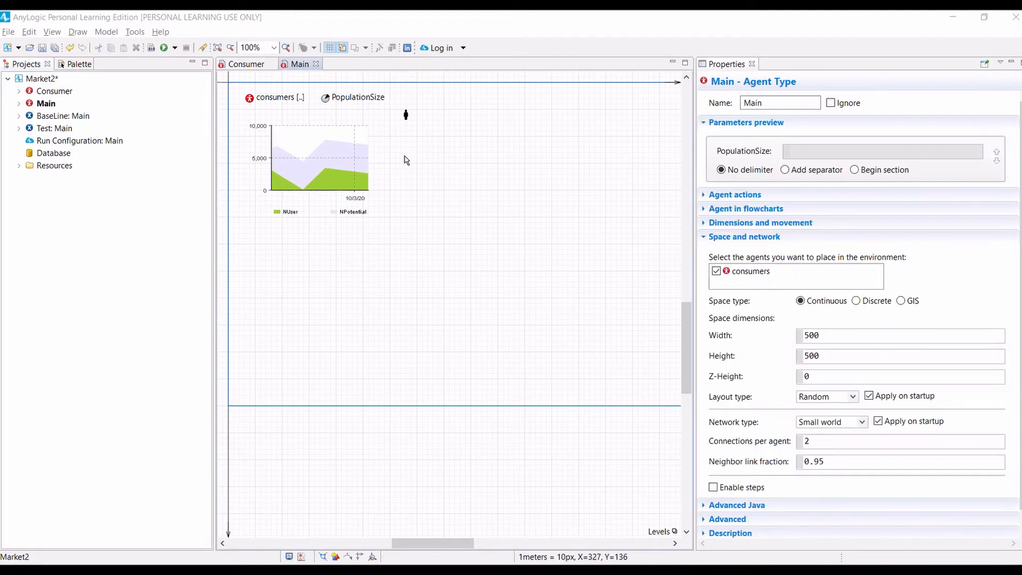
{"action": "left_click", "coordinate": [67, 64]}
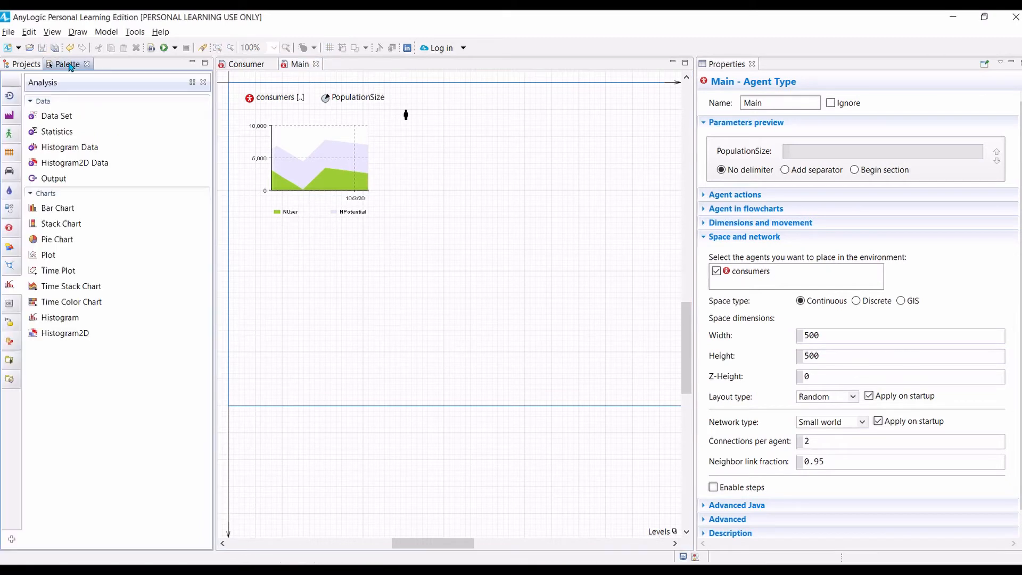
{"action": "mouse_move", "coordinate": [56, 115]}
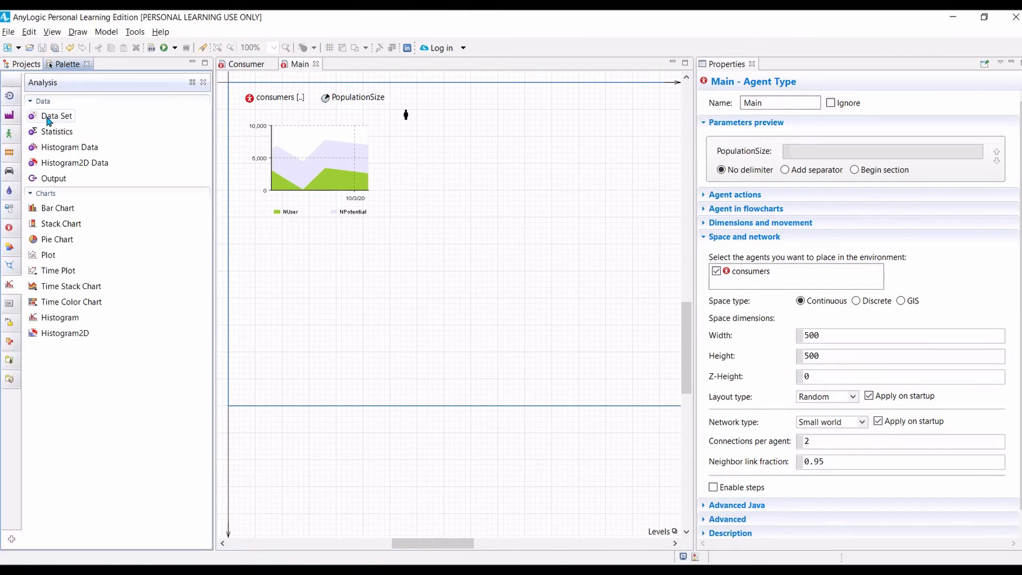
{"action": "mouse_move", "coordinate": [20, 276]}
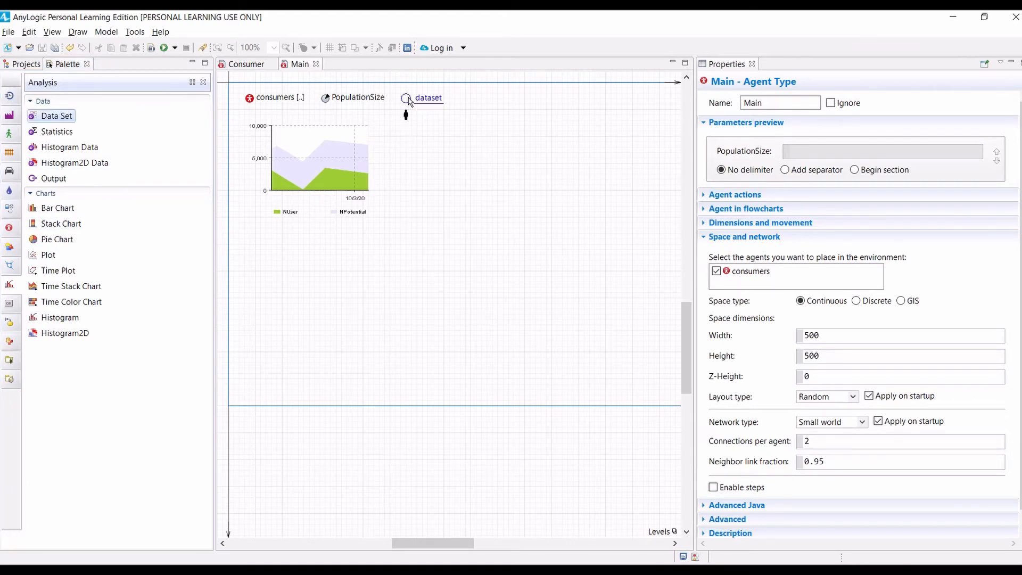
Step: Rename the new data set to NUserDS
{"action": "left_click", "coordinate": [428, 97]}
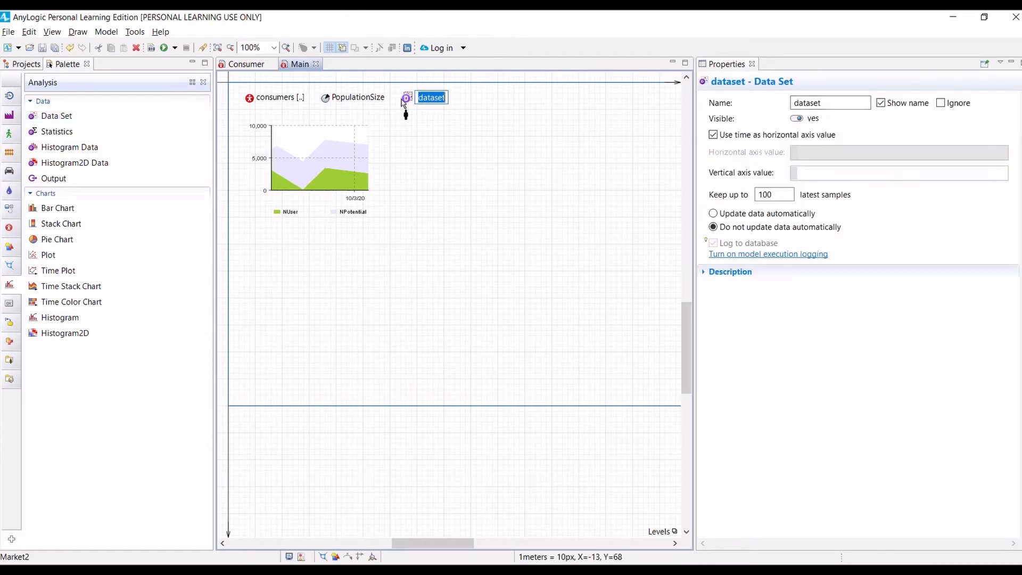
{"action": "type", "text": "NUse"}
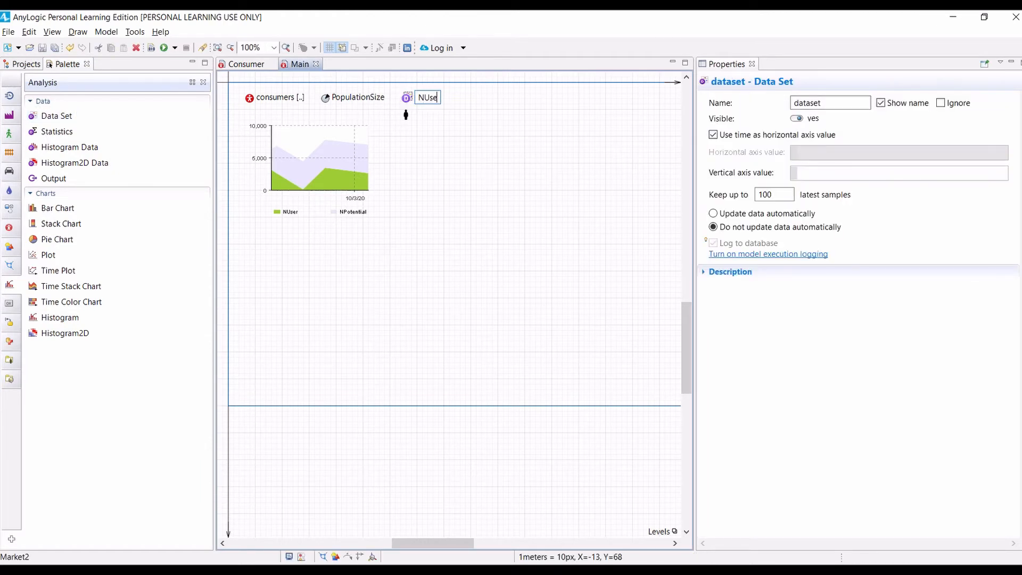
{"action": "type", "text": "rDS"}
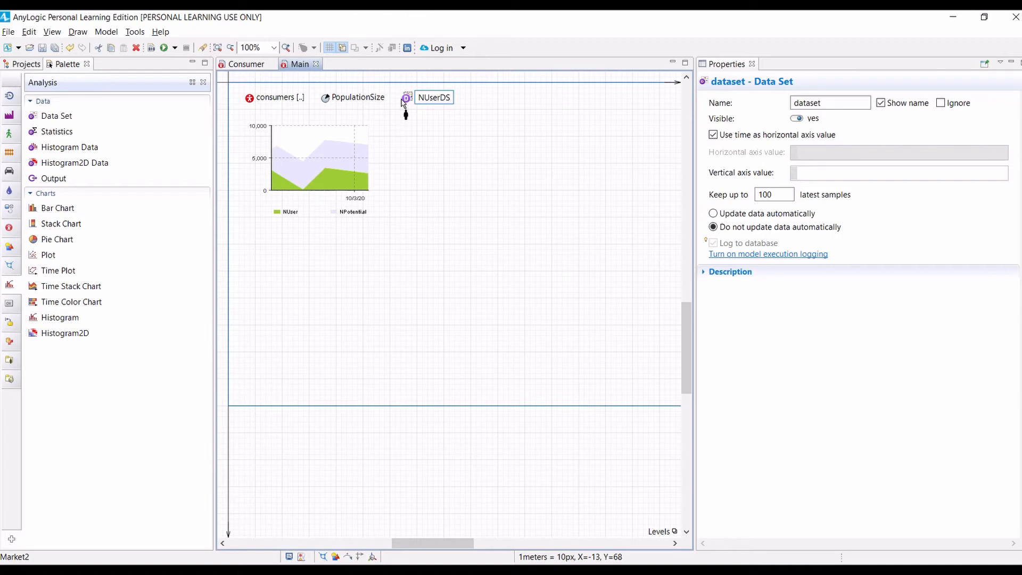
{"action": "left_click", "coordinate": [406, 97]}
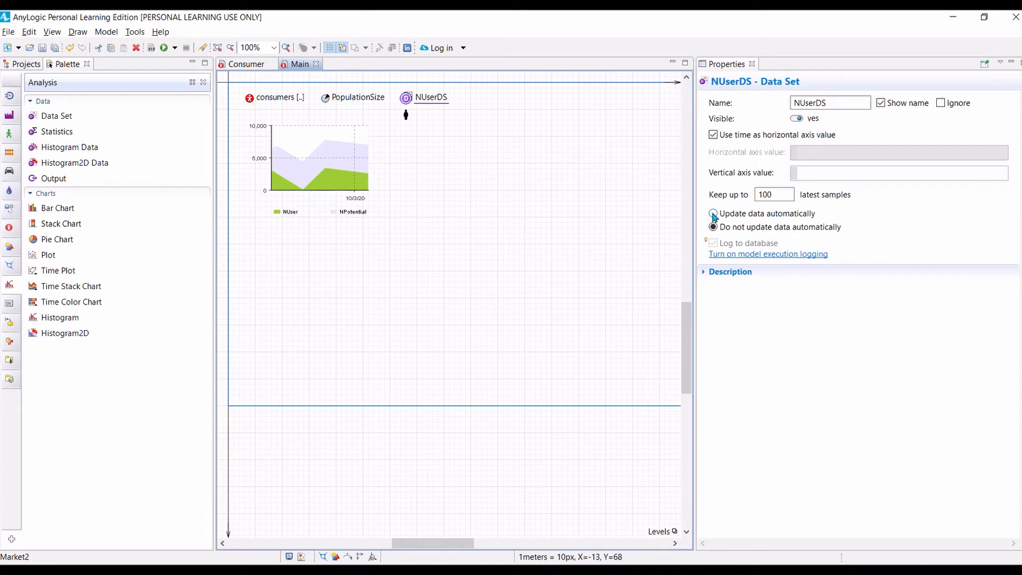
Step: Make NUserDS update data automatically and keep up to 365 latest samples
{"action": "left_click", "coordinate": [712, 213]}
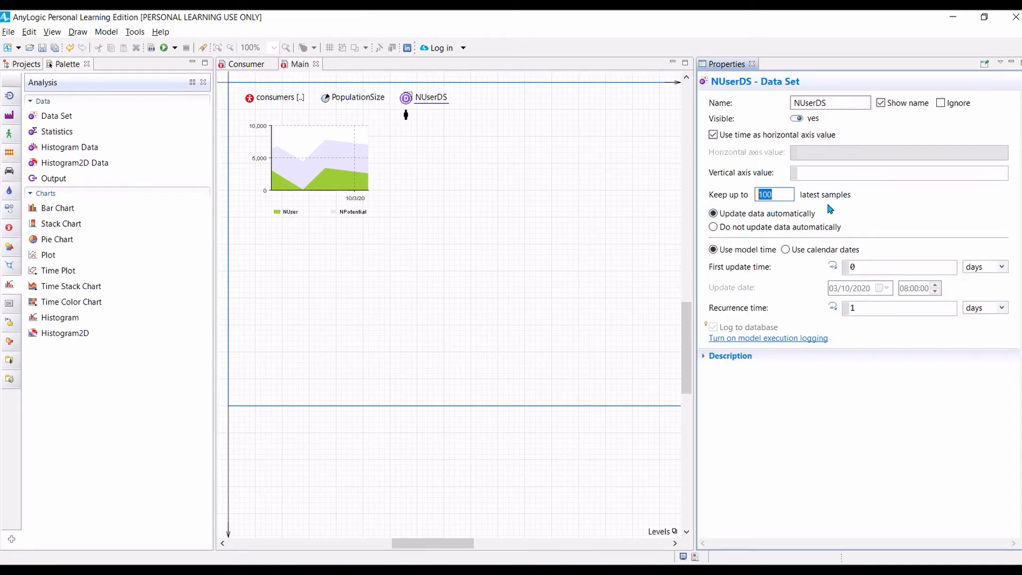
{"action": "type", "text": "365"}
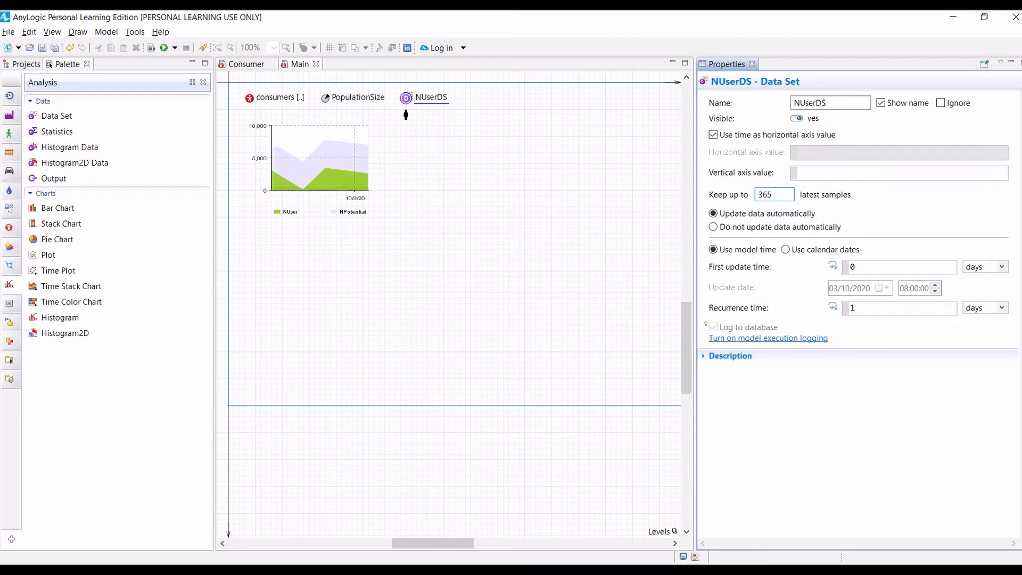
{"action": "mouse_move", "coordinate": [867, 211]}
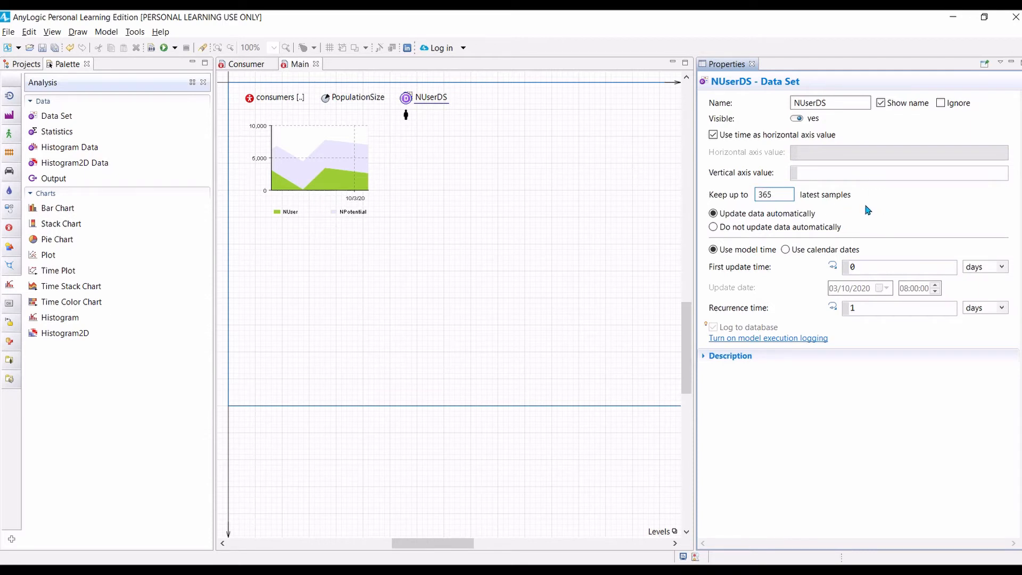
{"action": "mouse_move", "coordinate": [862, 213]}
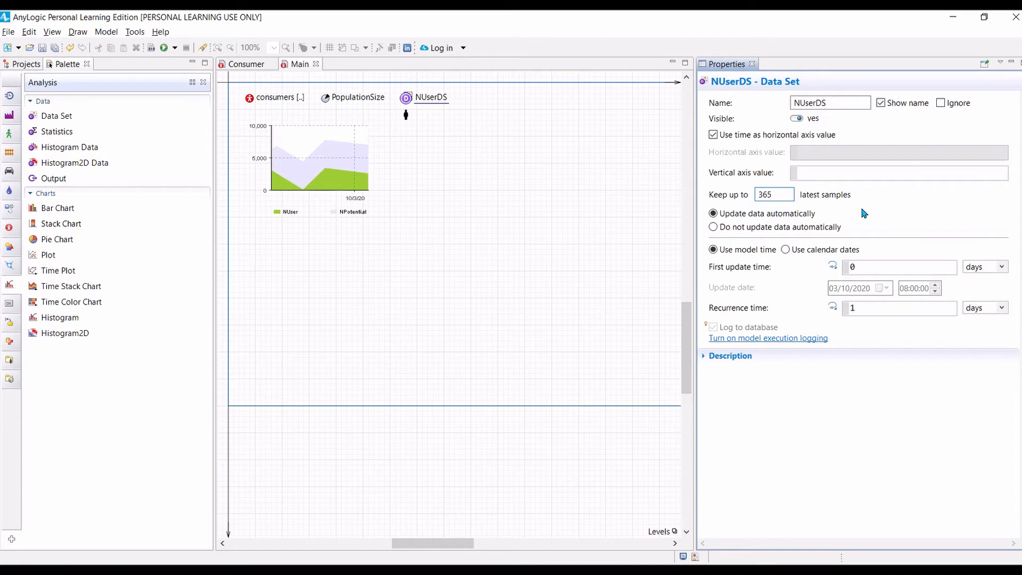
{"action": "left_click", "coordinate": [900, 266]}
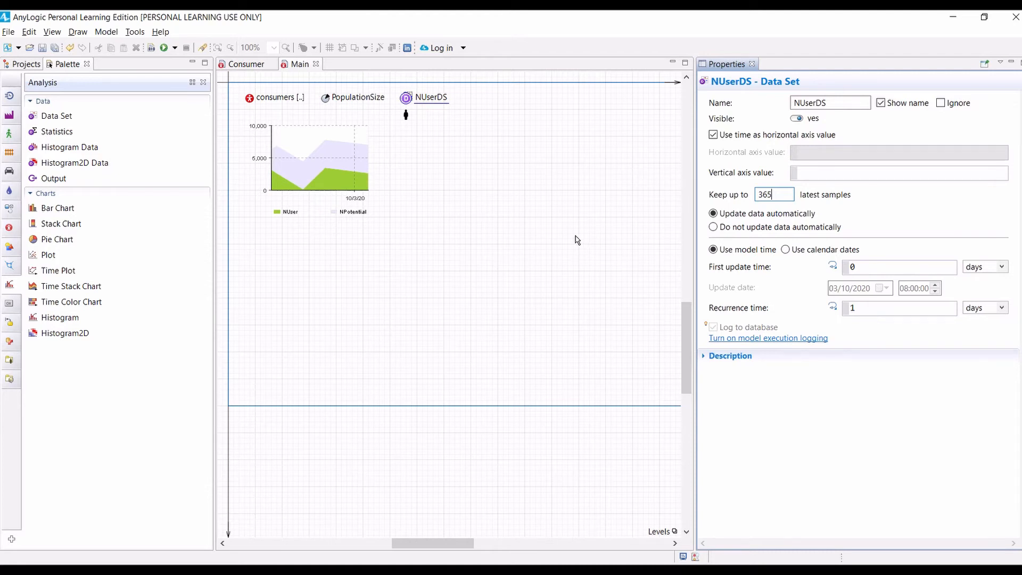
{"action": "mouse_move", "coordinate": [575, 239]}
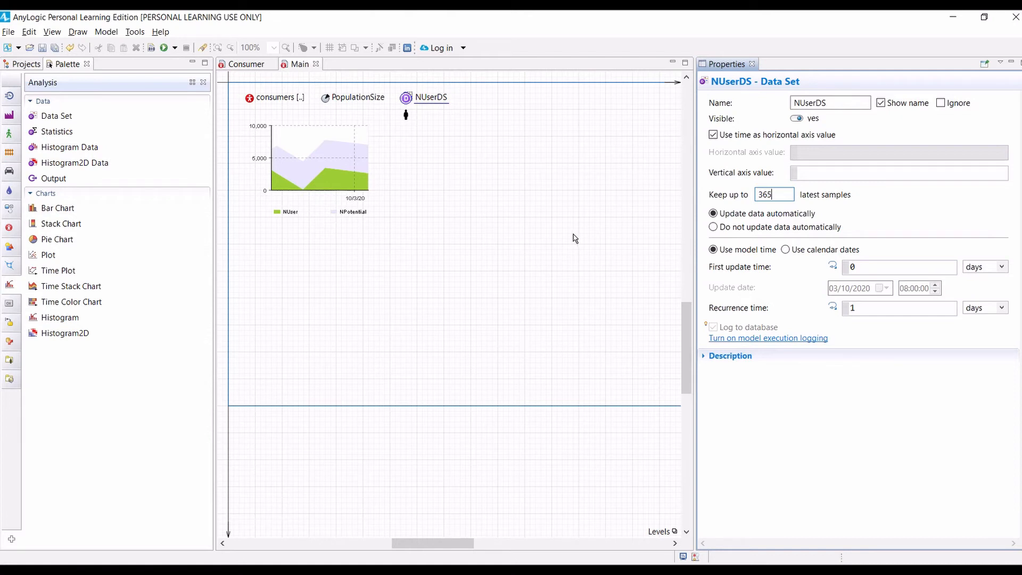
{"action": "mouse_move", "coordinate": [570, 238]}
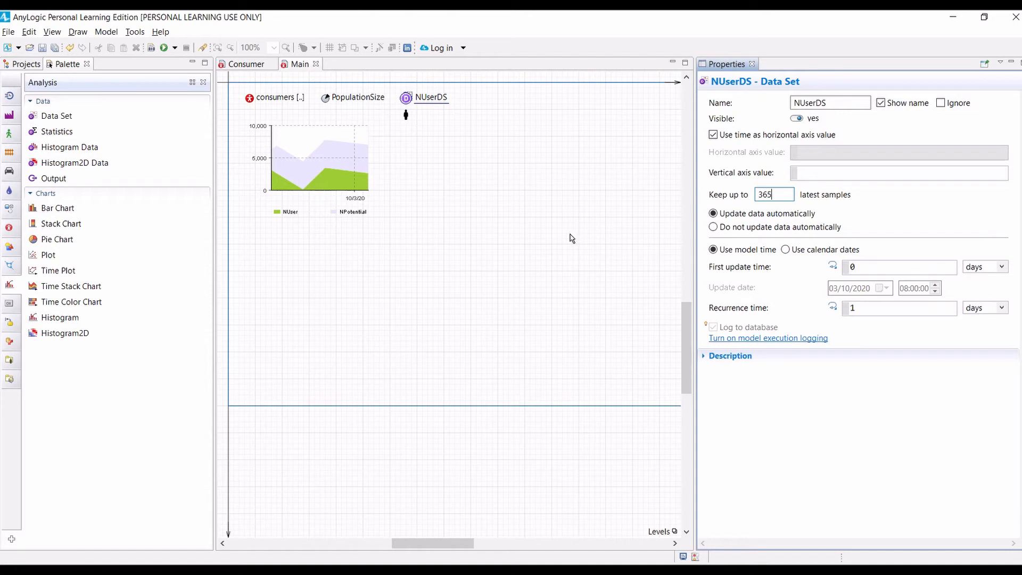
{"action": "mouse_move", "coordinate": [567, 240]}
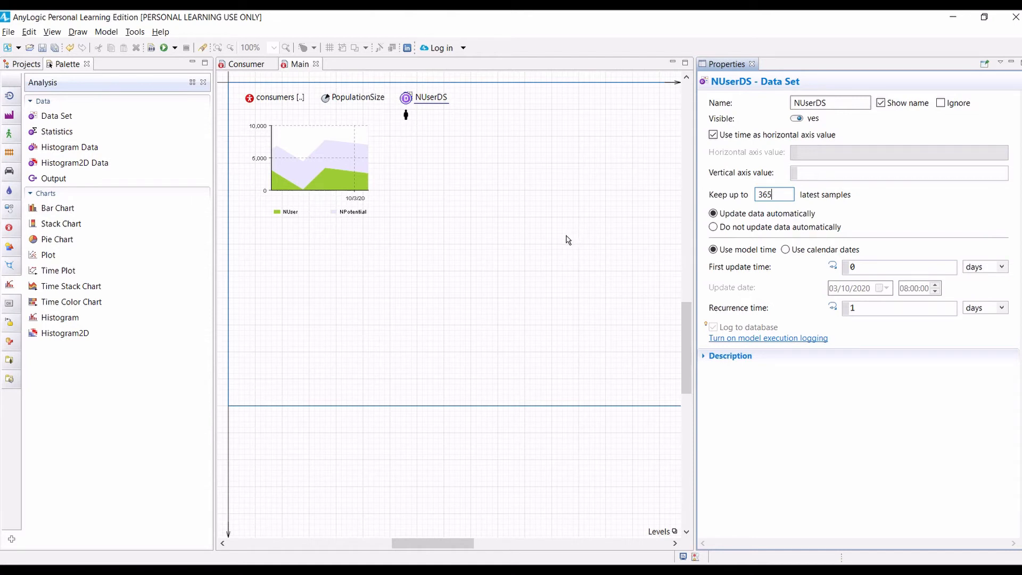
{"action": "mouse_move", "coordinate": [23, 64]}
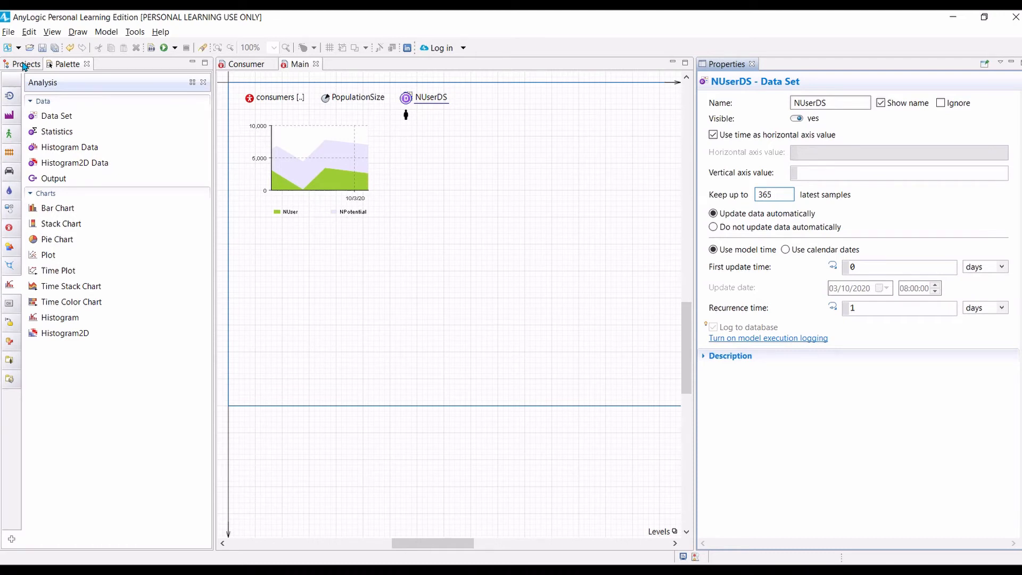
Step: Add a Parameter Variation experiment named ParametersVariation to the Market2 model
{"action": "left_click", "coordinate": [25, 64]}
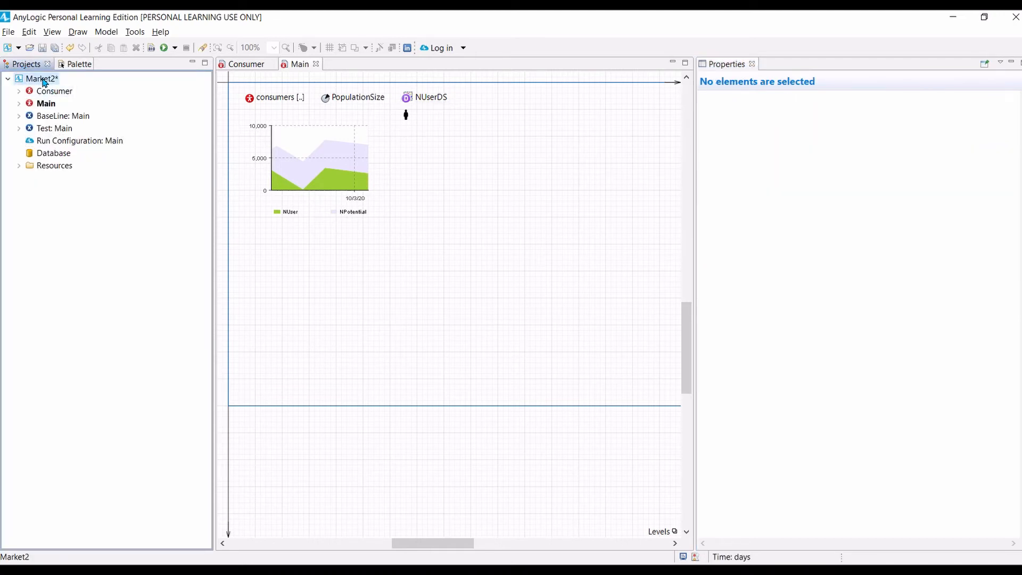
{"action": "right_click", "coordinate": [41, 78]}
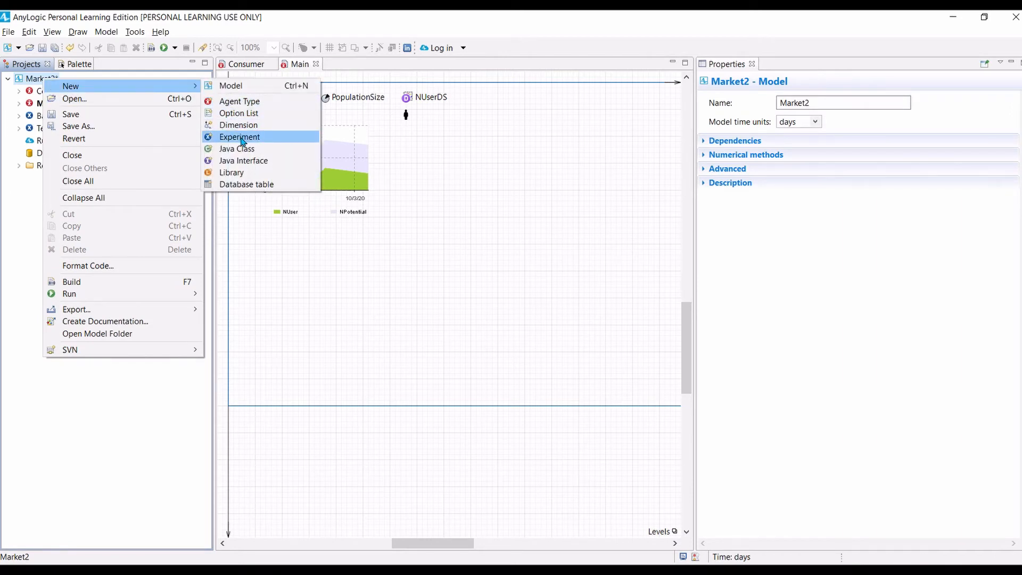
{"action": "left_click", "coordinate": [239, 137]}
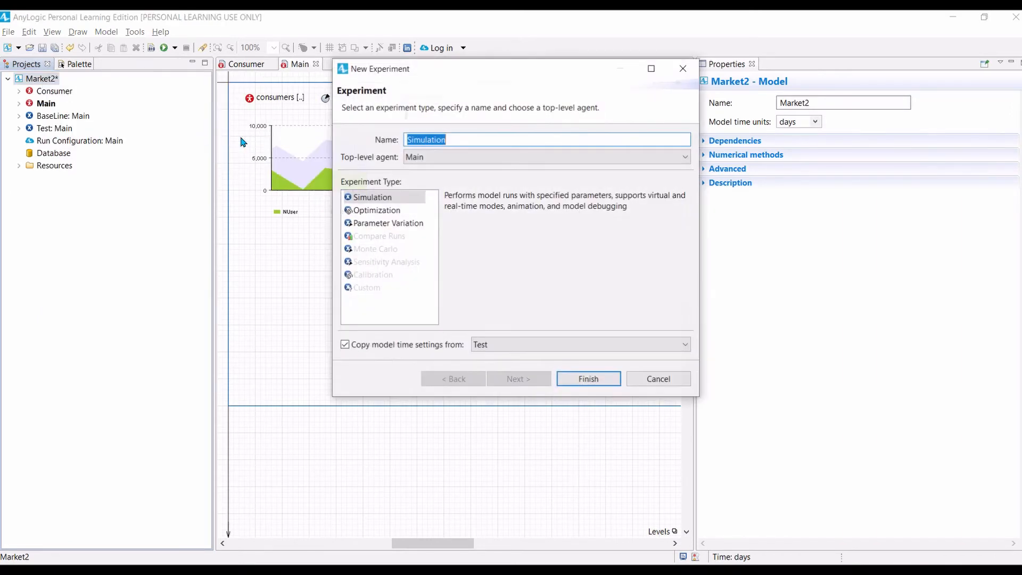
{"action": "left_click", "coordinate": [388, 223]}
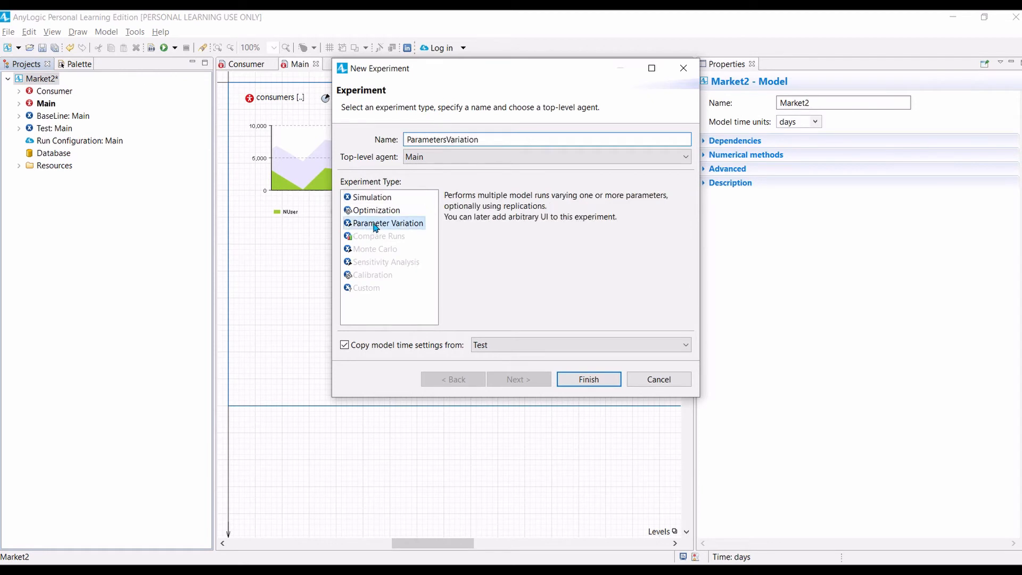
{"action": "mouse_move", "coordinate": [431, 232]}
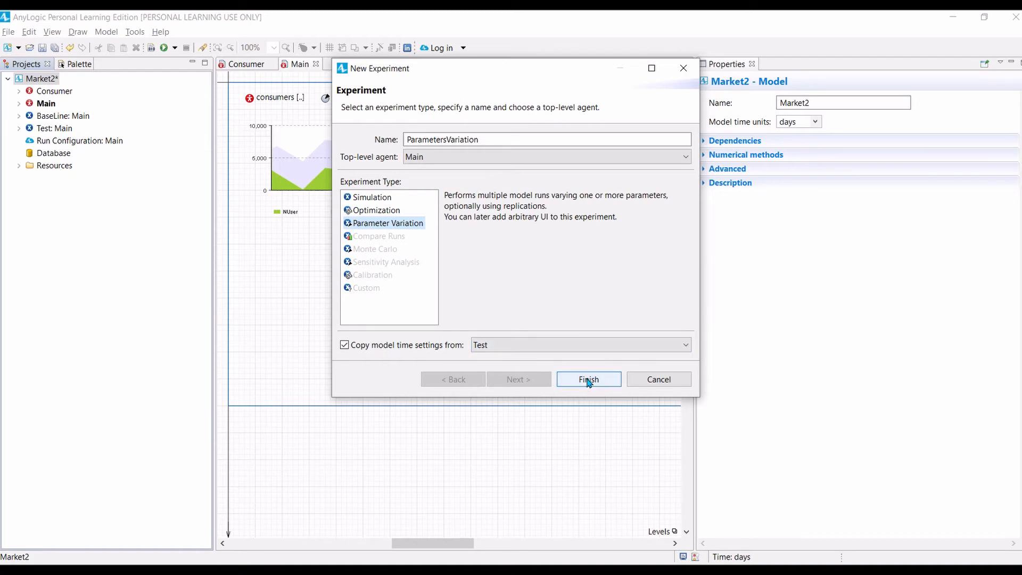
{"action": "left_click", "coordinate": [587, 380]}
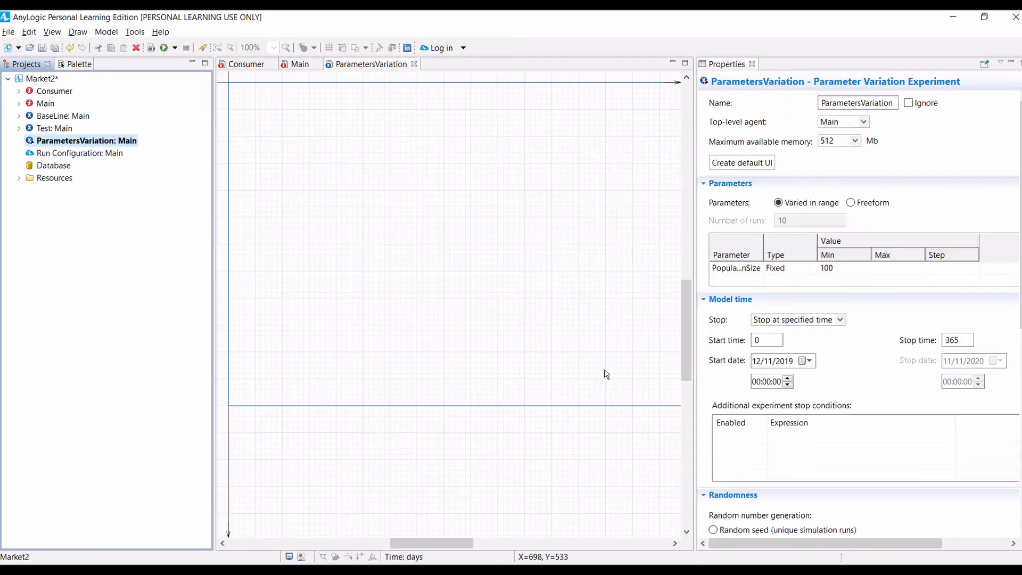
{"action": "mouse_move", "coordinate": [801, 180]}
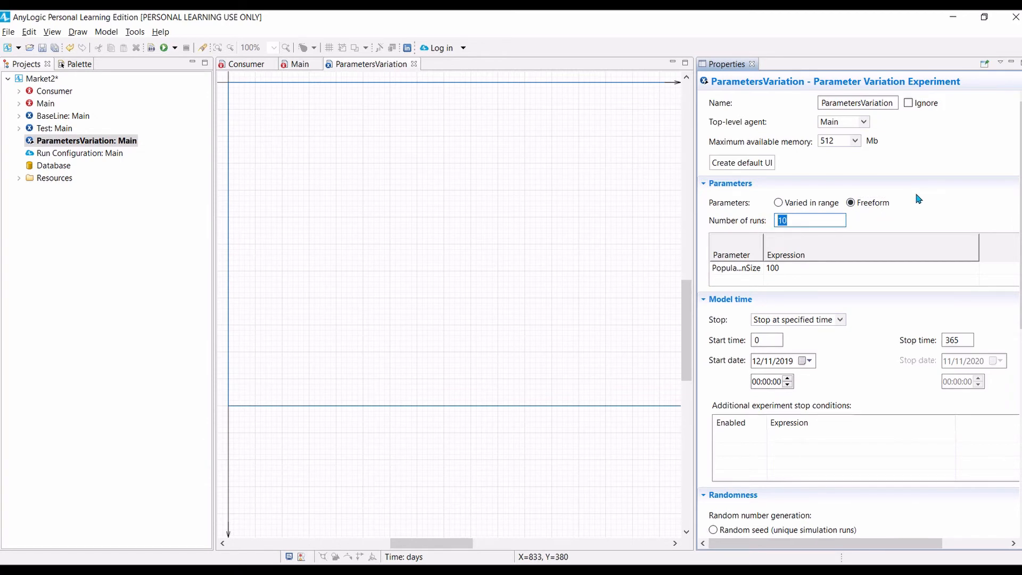
Step: Make the experiment Freeform with 30 runs and a random seed
{"action": "type", "text": "30"}
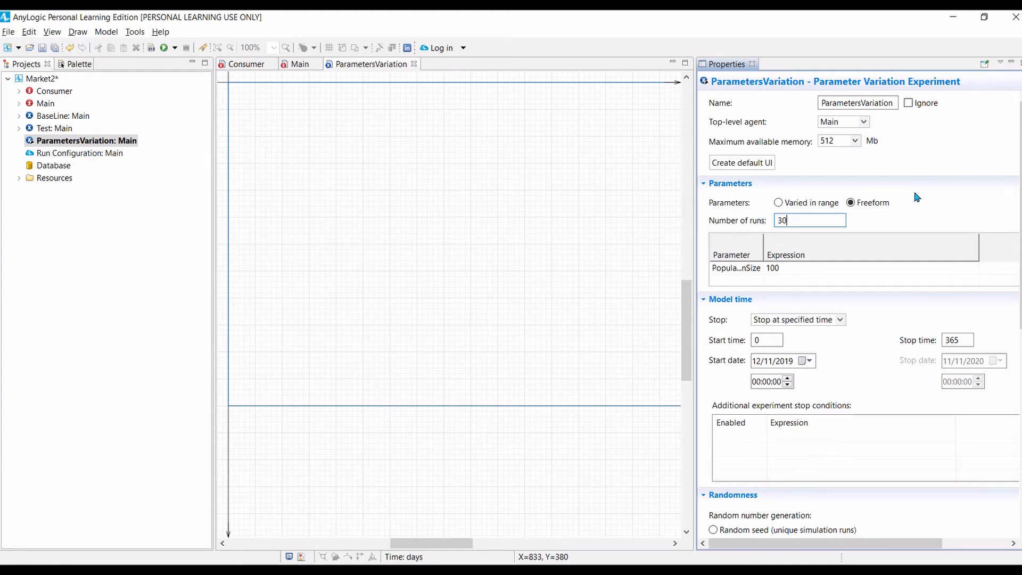
{"action": "double_click", "coordinate": [736, 268]}
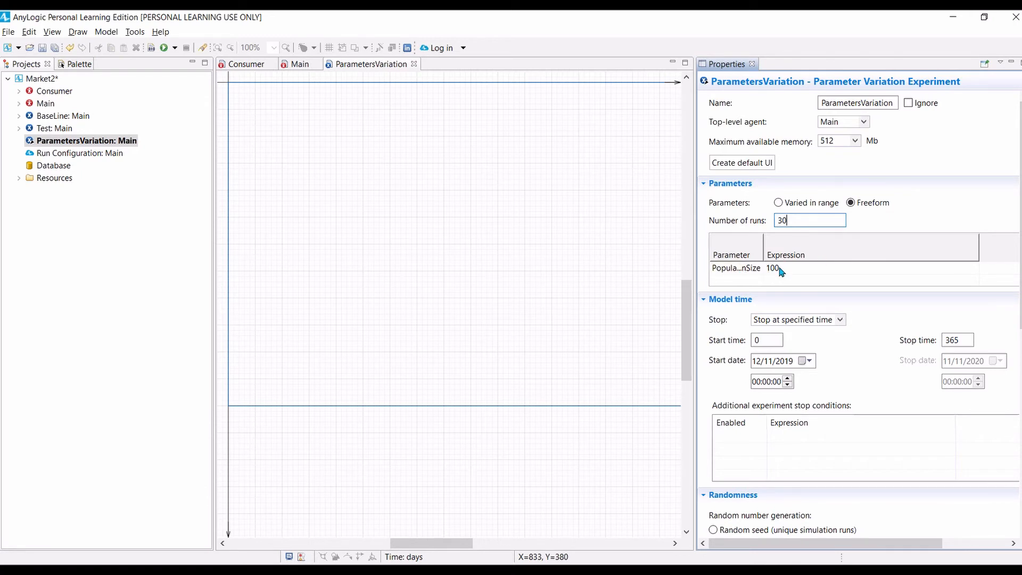
{"action": "scroll", "scroll_direction": "down", "scroll_amount": 3}
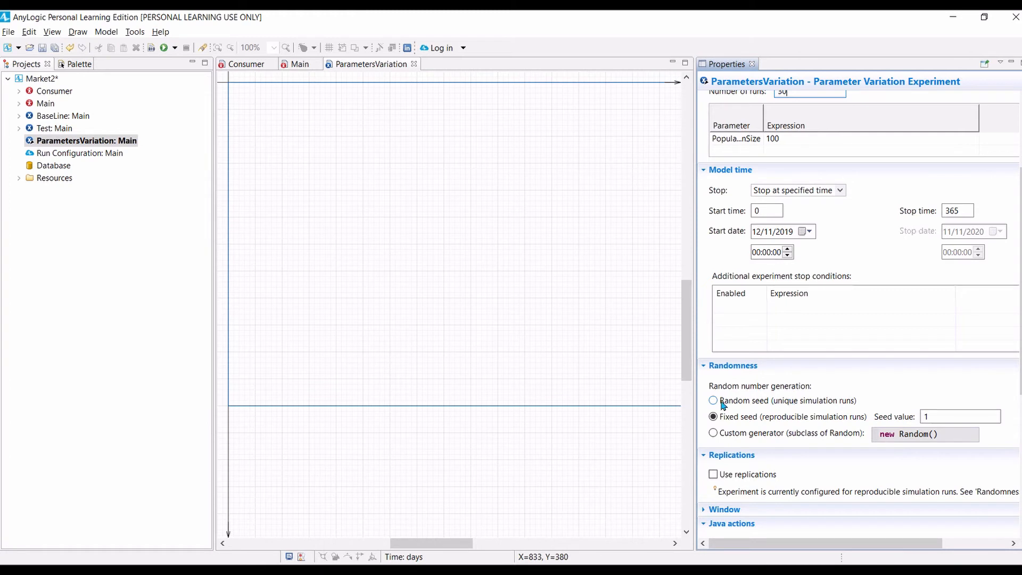
{"action": "left_click", "coordinate": [714, 400]}
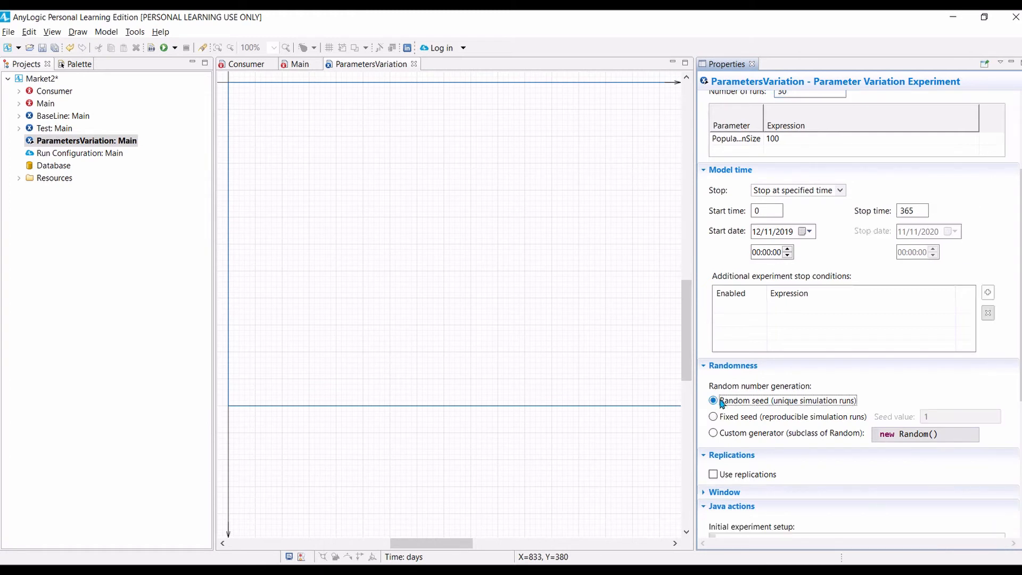
{"action": "scroll", "scroll_direction": "down", "scroll_amount": 3}
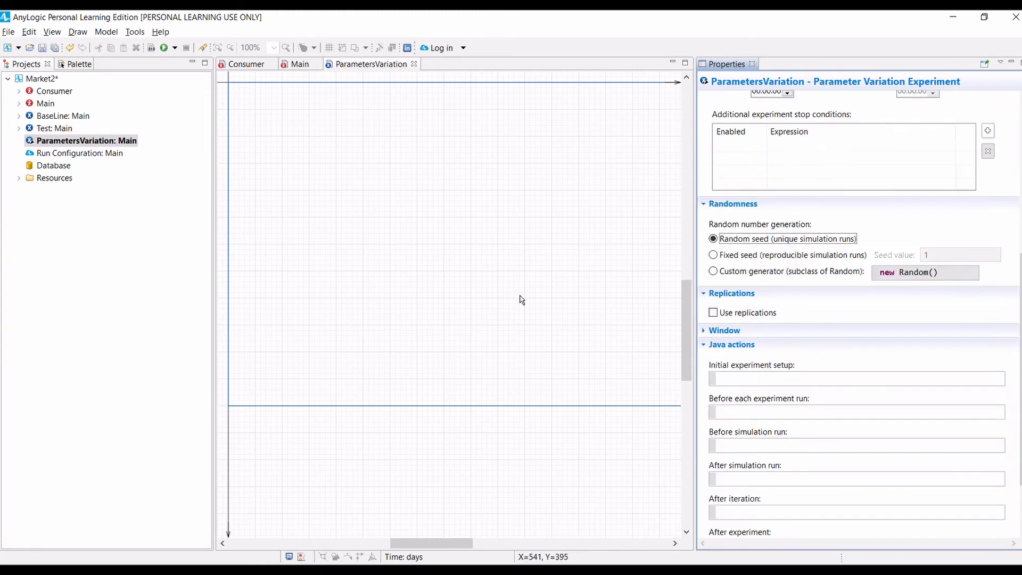
{"action": "mouse_move", "coordinate": [543, 288]}
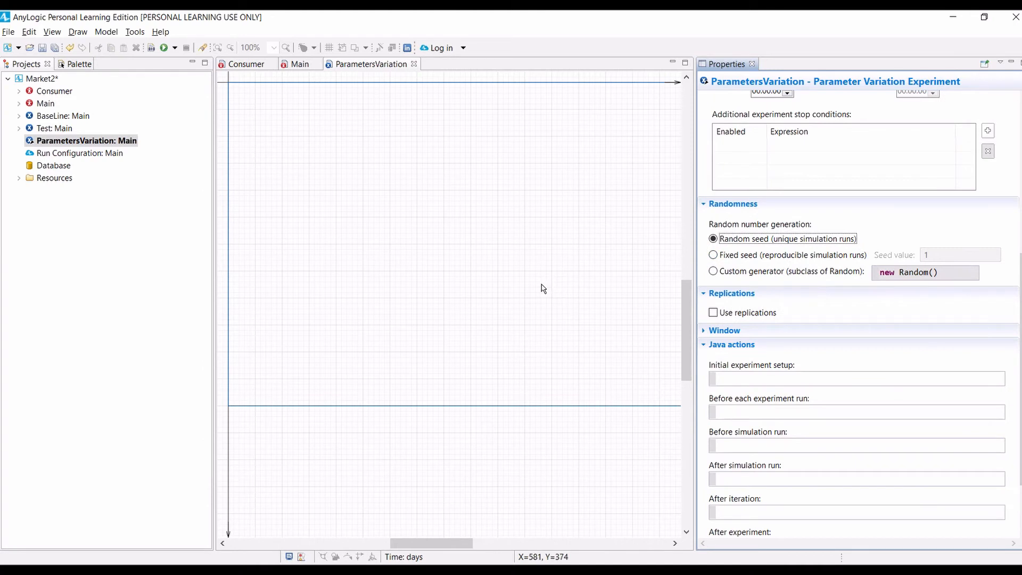
{"action": "mouse_move", "coordinate": [510, 288]}
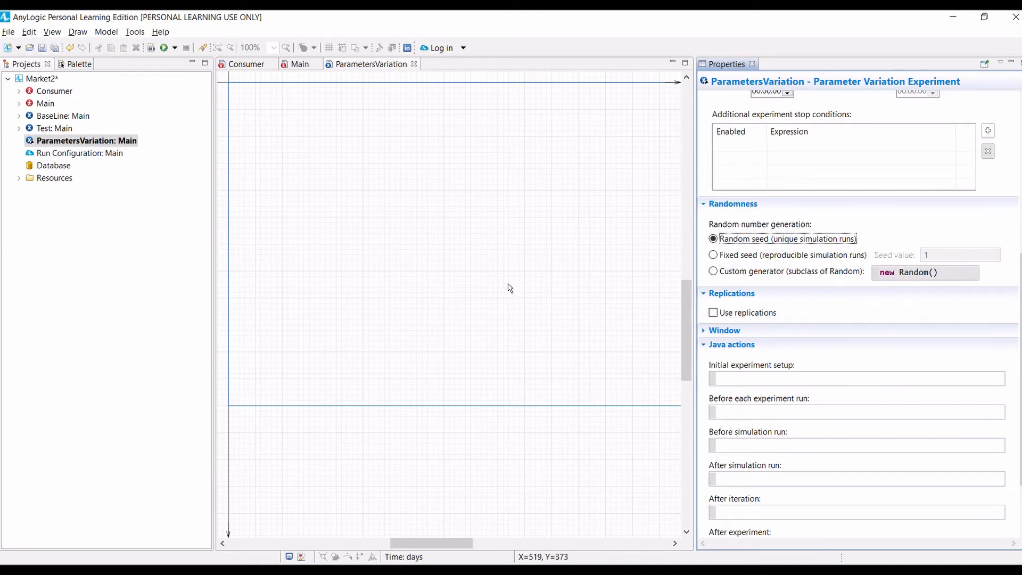
{"action": "mouse_move", "coordinate": [446, 256]}
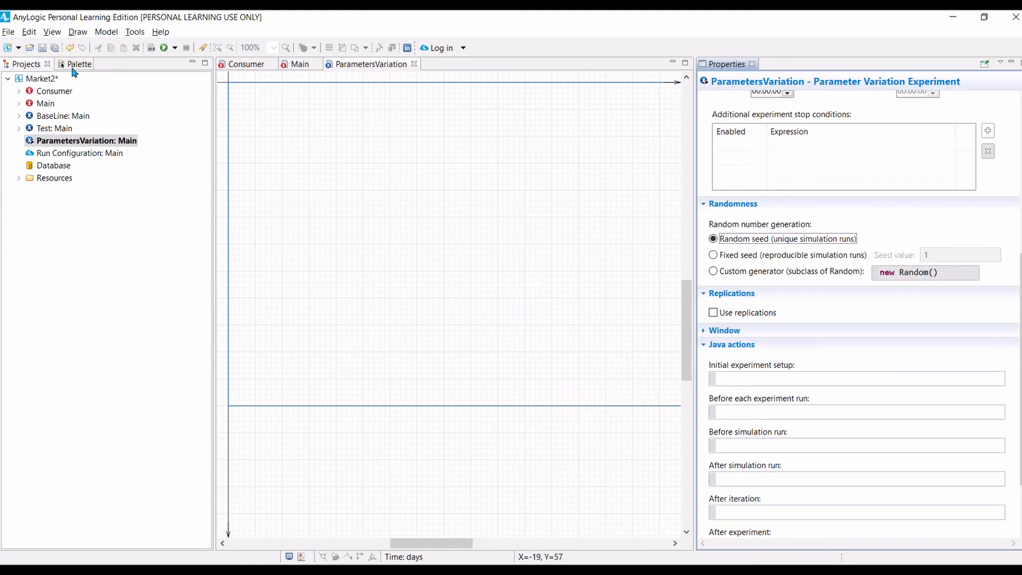
Step: Set the time plot to display up to 365 samples over a 365-unit time window
{"action": "left_click", "coordinate": [74, 64]}
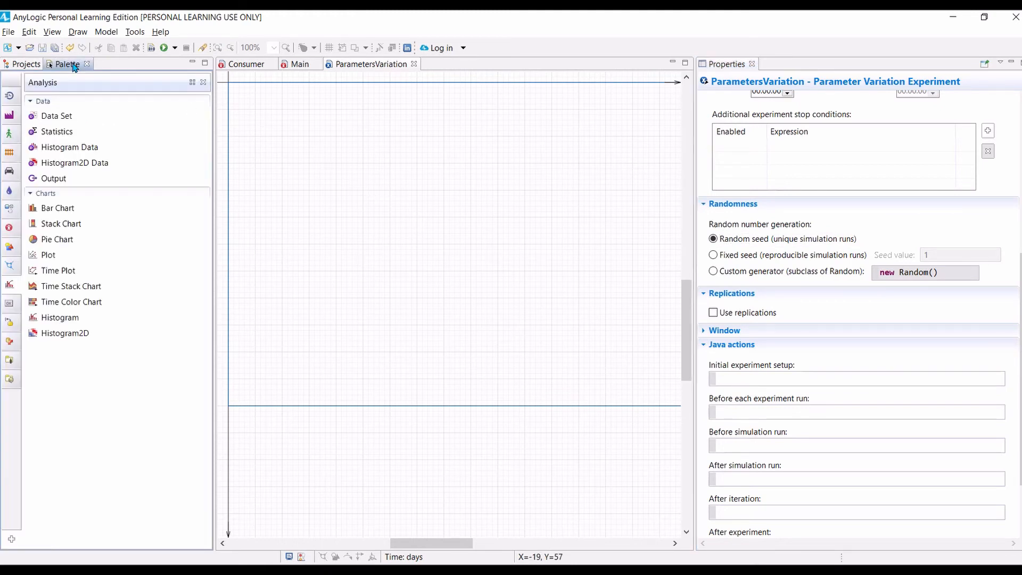
{"action": "mouse_move", "coordinate": [49, 274]}
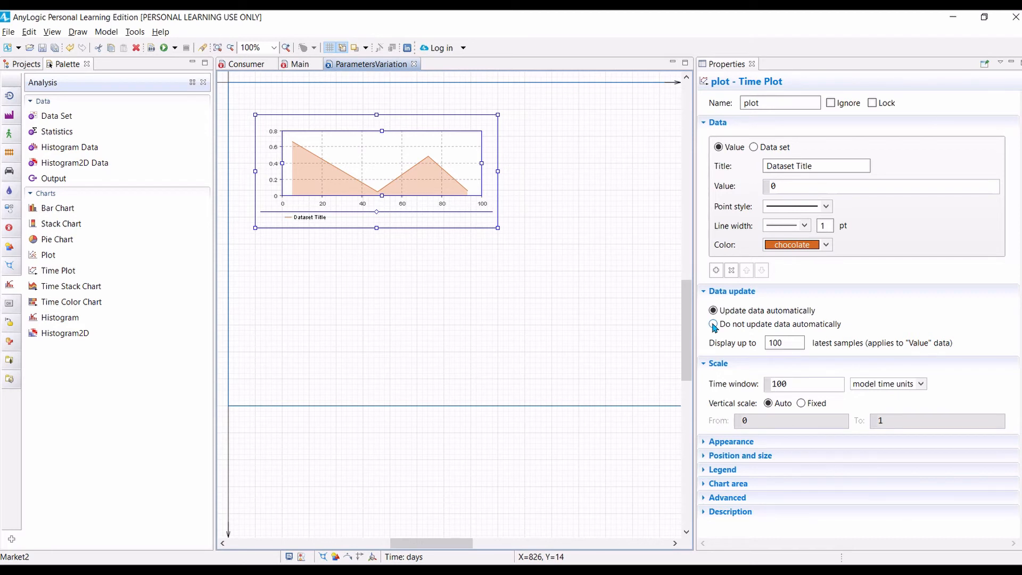
{"action": "left_click", "coordinate": [713, 324]}
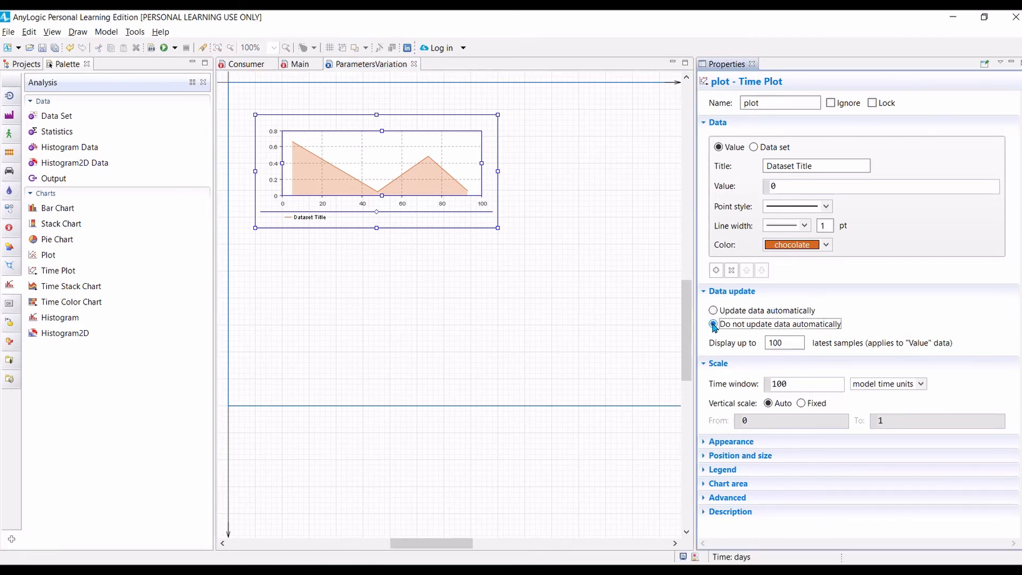
{"action": "left_click", "coordinate": [714, 324]}
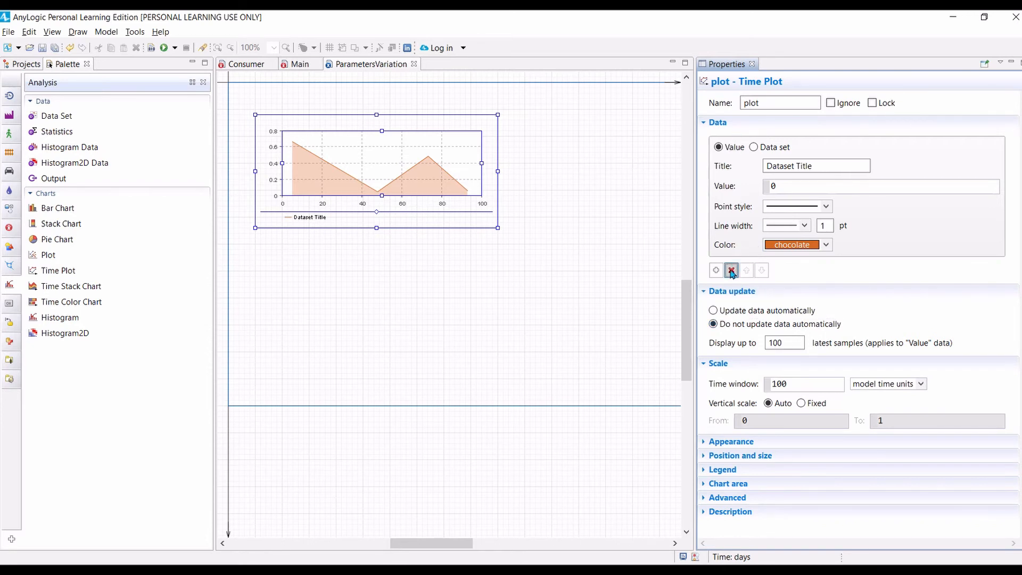
{"action": "left_click", "coordinate": [730, 270]}
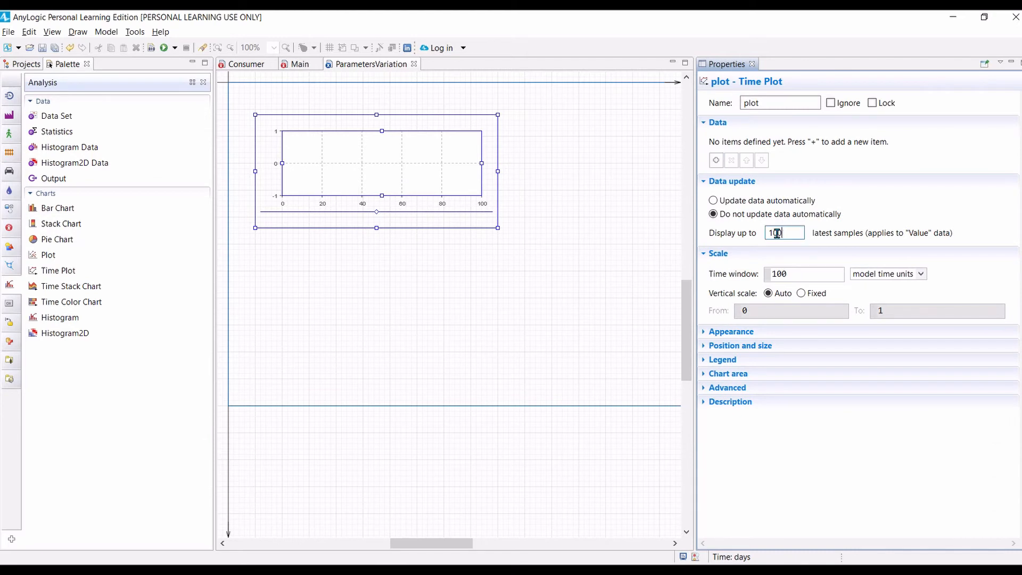
{"action": "type", "text": "3"}
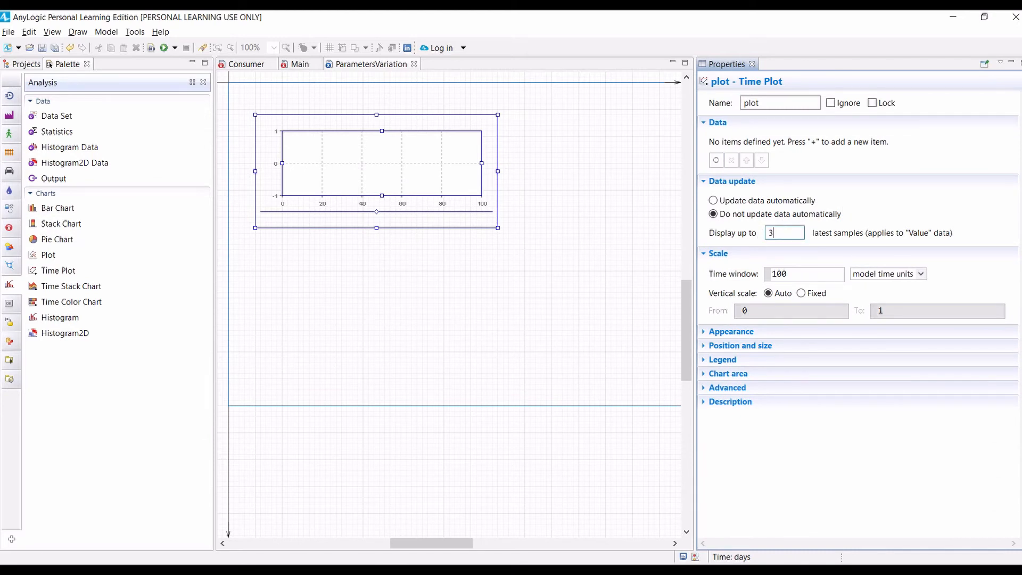
{"action": "type", "text": "365"}
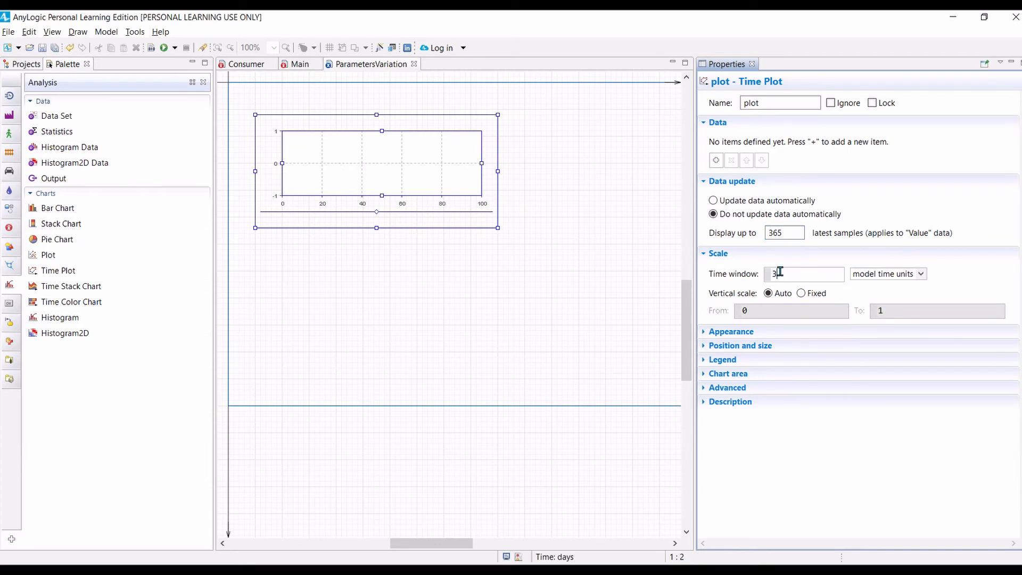
{"action": "type", "text": "365"}
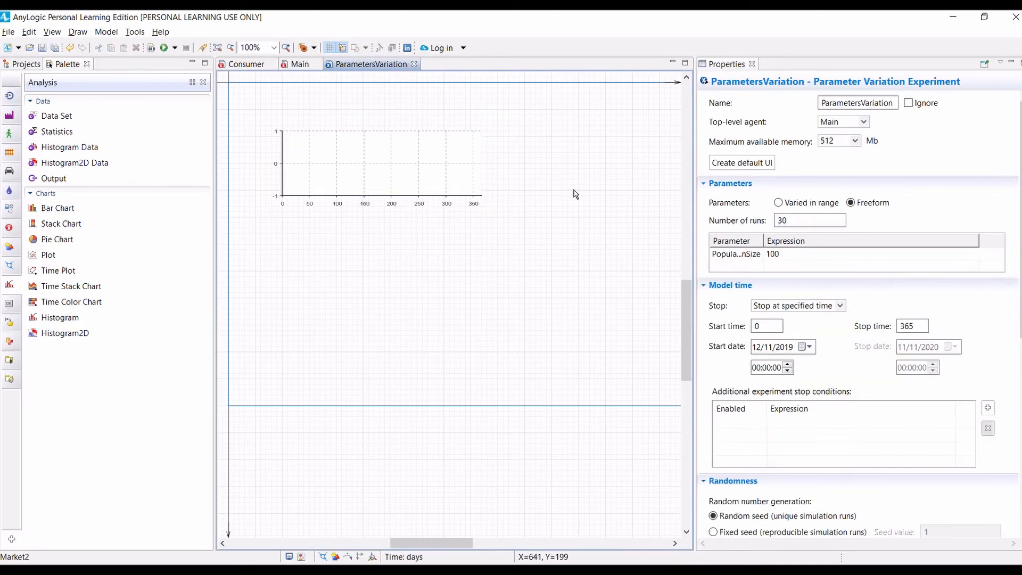
{"action": "mouse_move", "coordinate": [555, 196]}
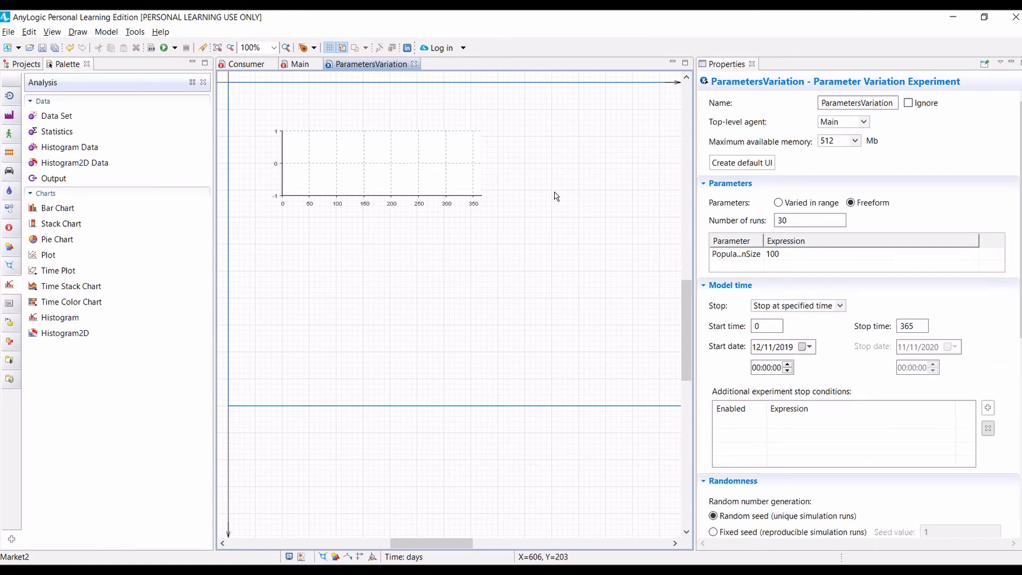
{"action": "mouse_move", "coordinate": [438, 183]}
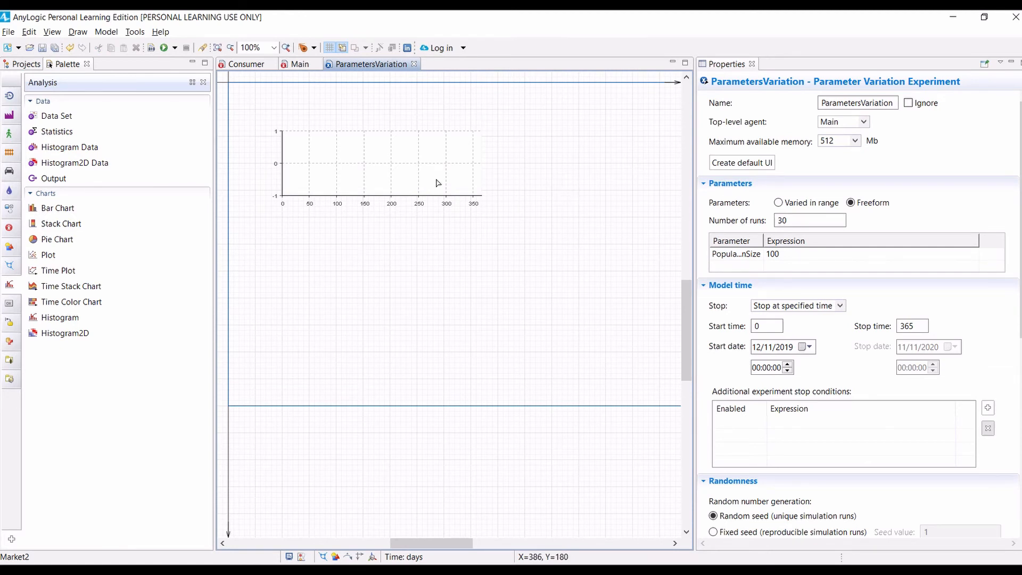
{"action": "mouse_move", "coordinate": [316, 180]}
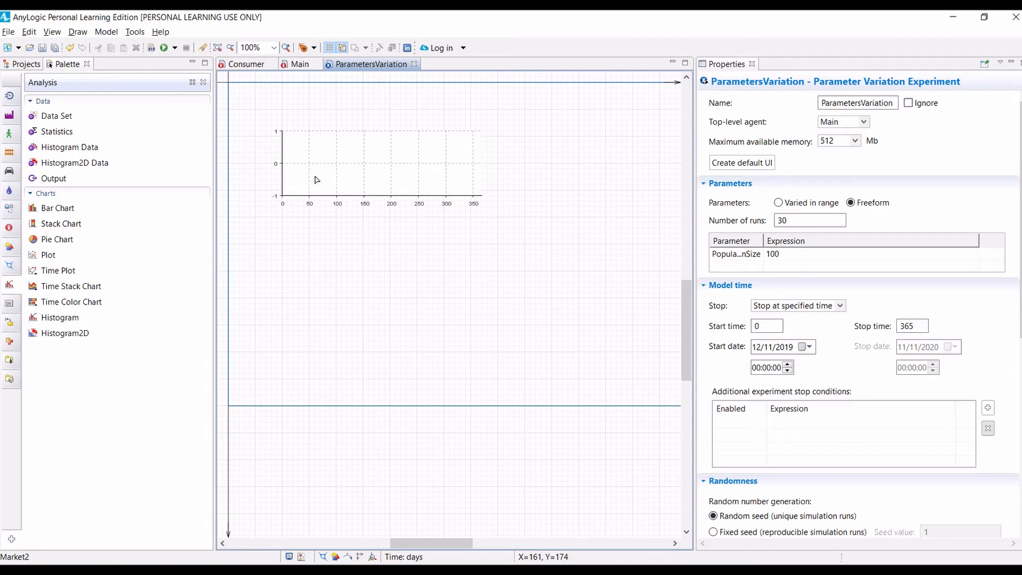
{"action": "mouse_move", "coordinate": [320, 179]}
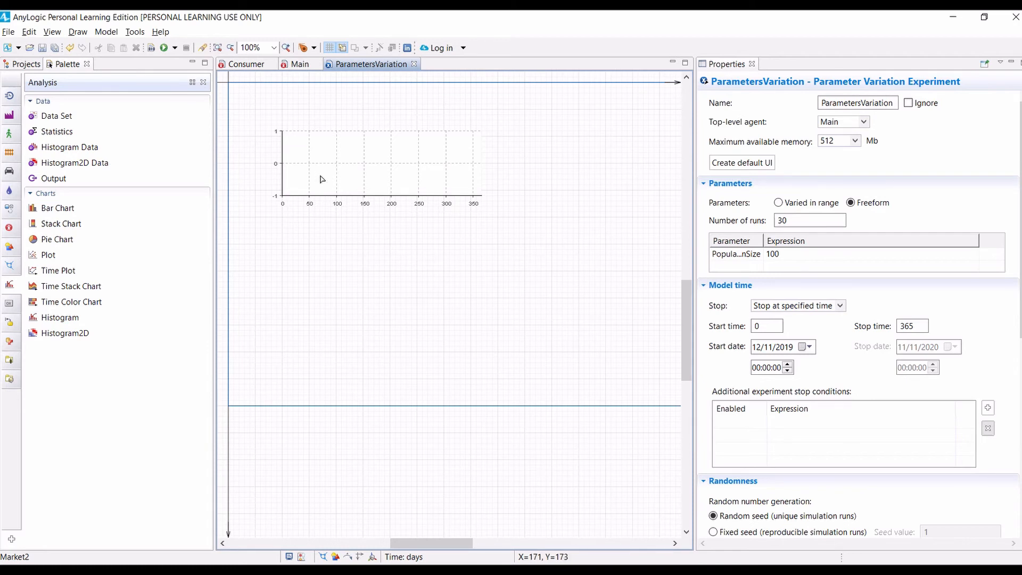
{"action": "mouse_move", "coordinate": [313, 182]}
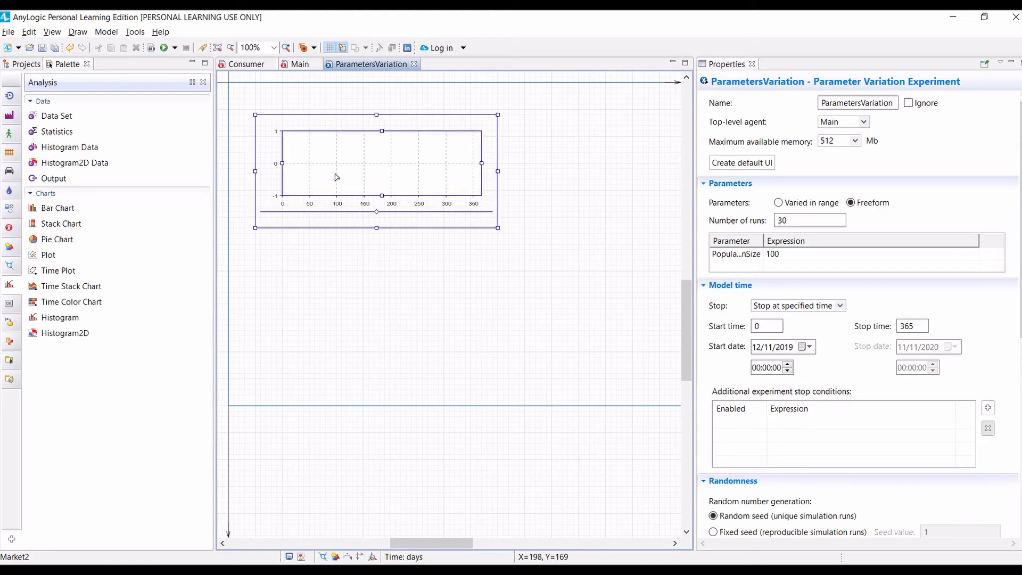
{"action": "left_click", "coordinate": [377, 163]}
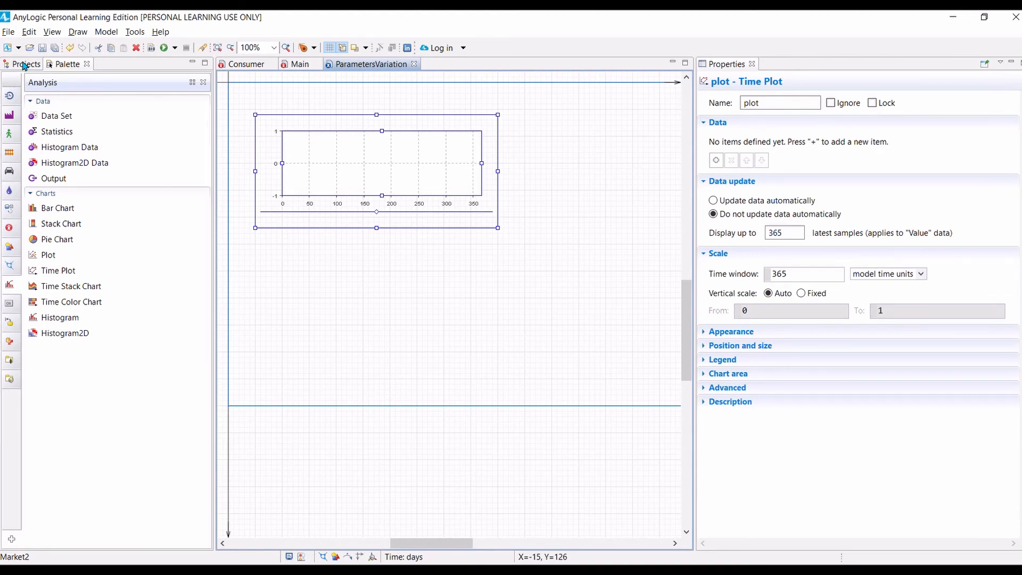
Step: Enter plot.addDataSet(root.NUserDS); in ParametersVariation's After simulation run action
{"action": "left_click", "coordinate": [85, 140]}
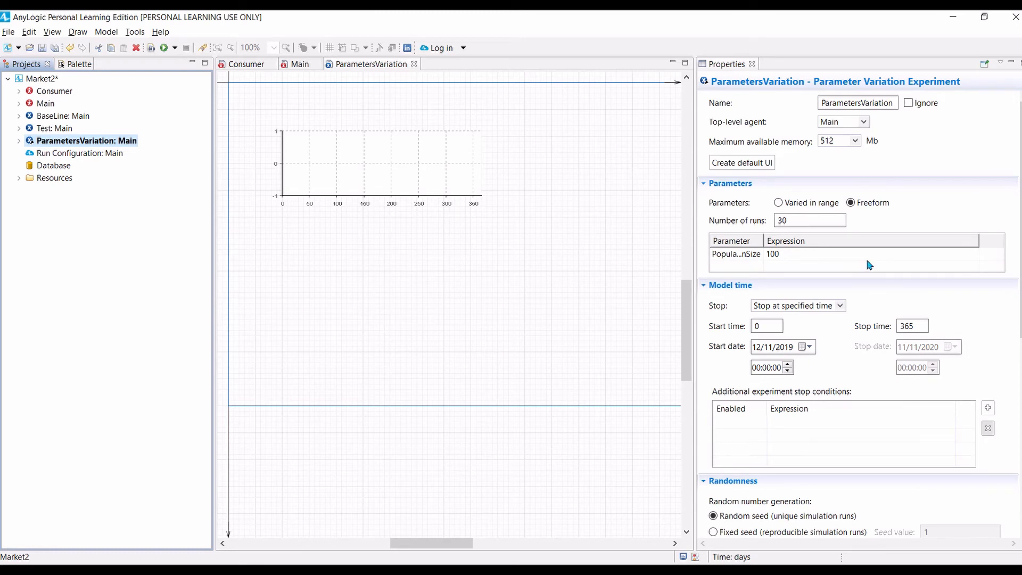
{"action": "scroll", "scroll_direction": "down", "scroll_amount": 3}
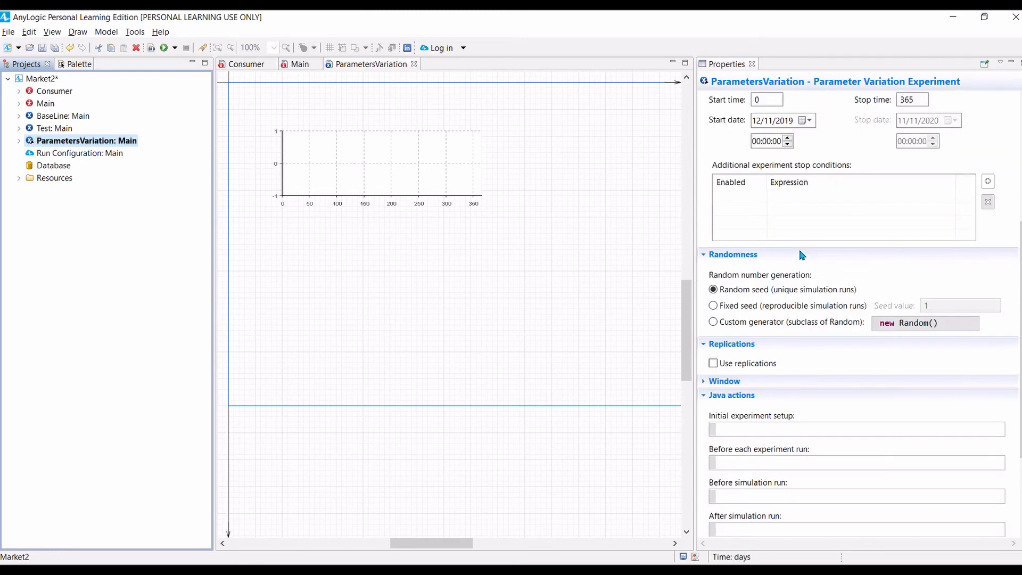
{"action": "scroll", "scroll_direction": "down", "scroll_amount": 3}
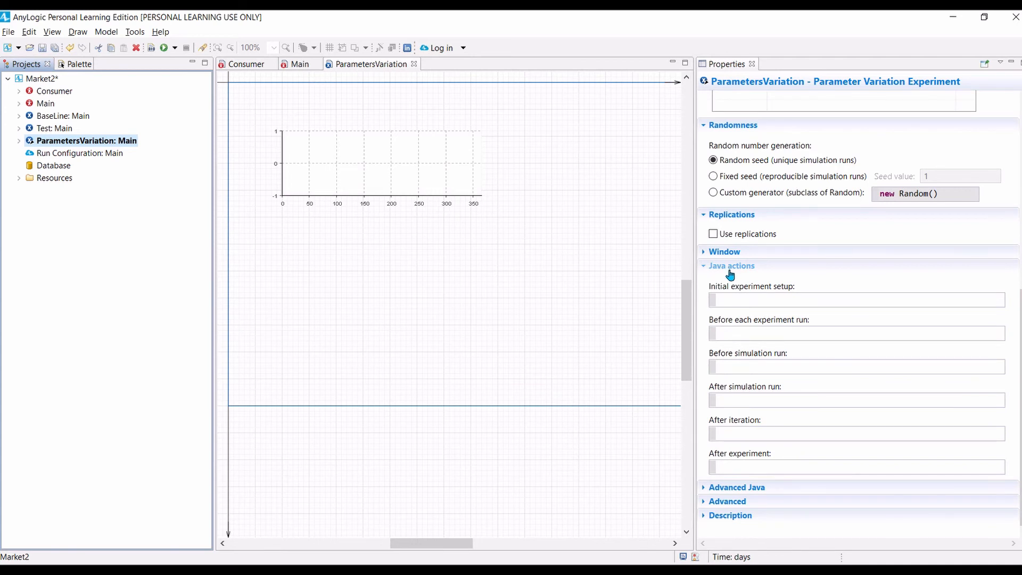
{"action": "mouse_move", "coordinate": [780, 359]}
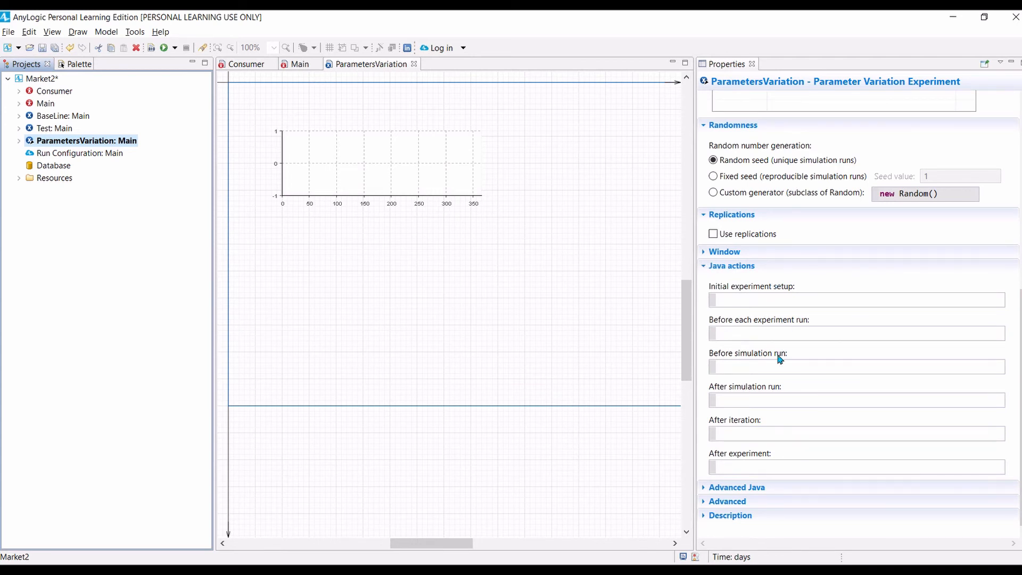
{"action": "mouse_move", "coordinate": [424, 196]}
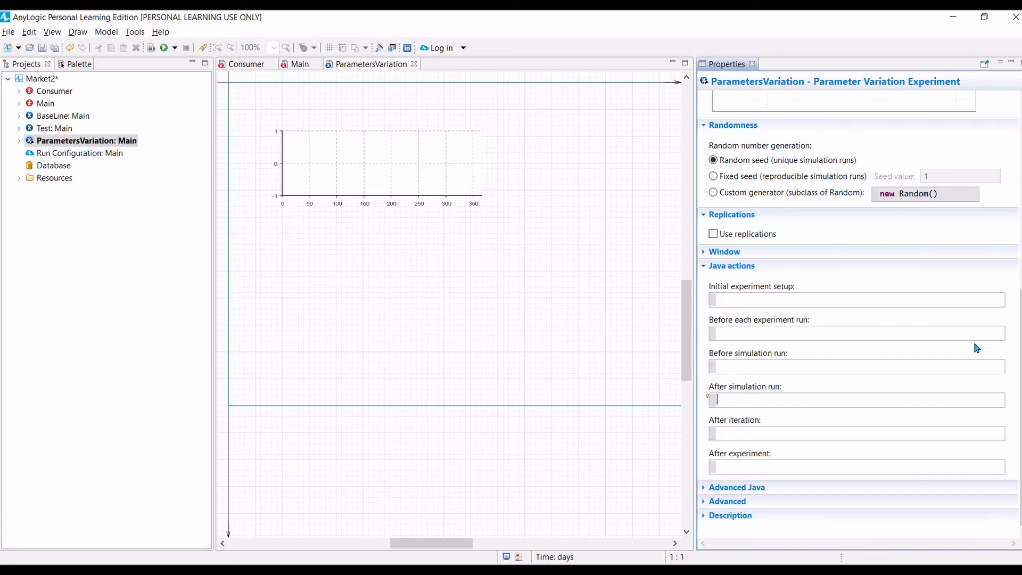
{"action": "type", "text": "plot"}
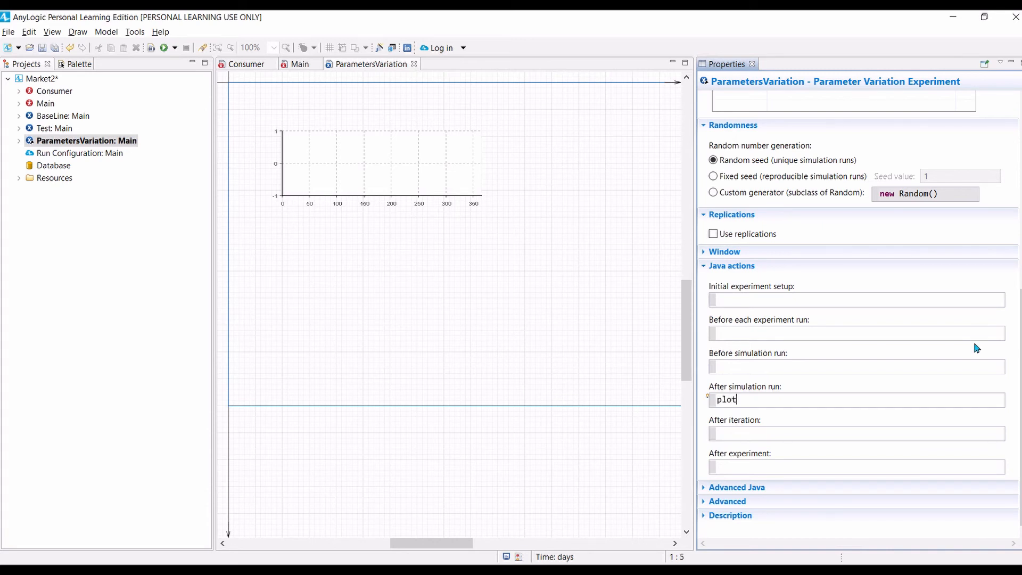
{"action": "type", "text": ".add"}
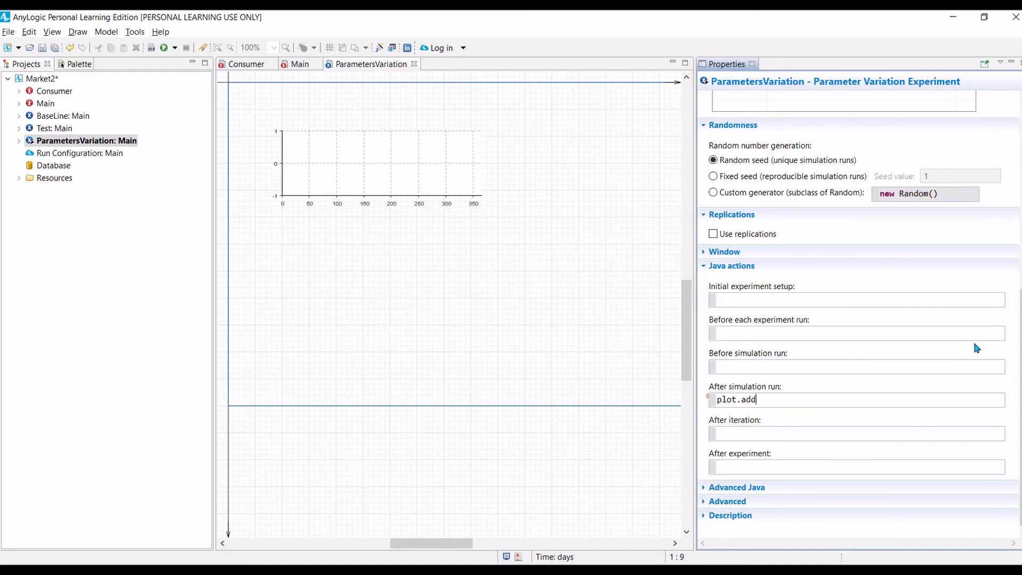
{"action": "type", "text": "DataSet"}
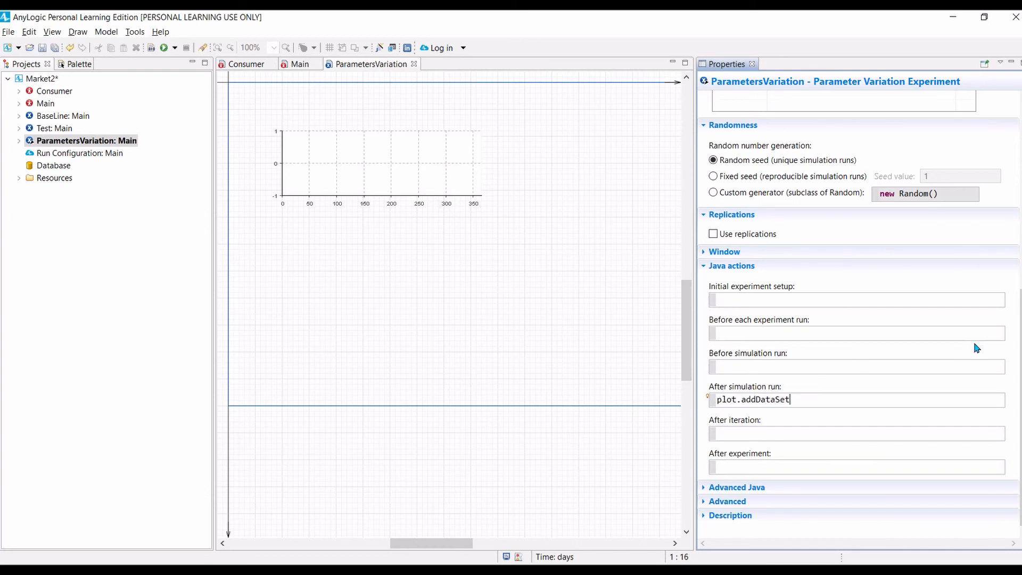
{"action": "type", "text": "(root)"}
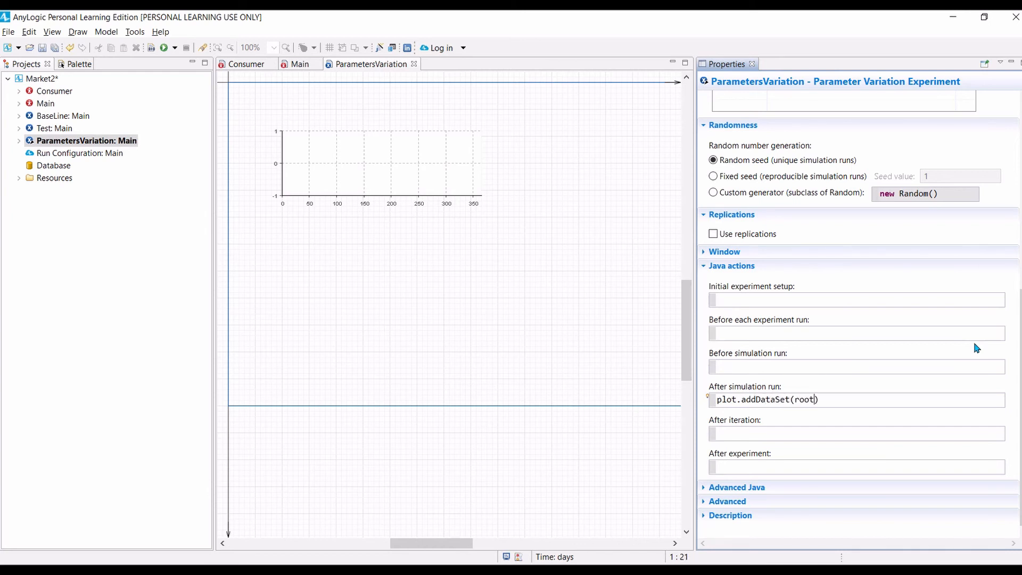
{"action": "type", "text": ".N"}
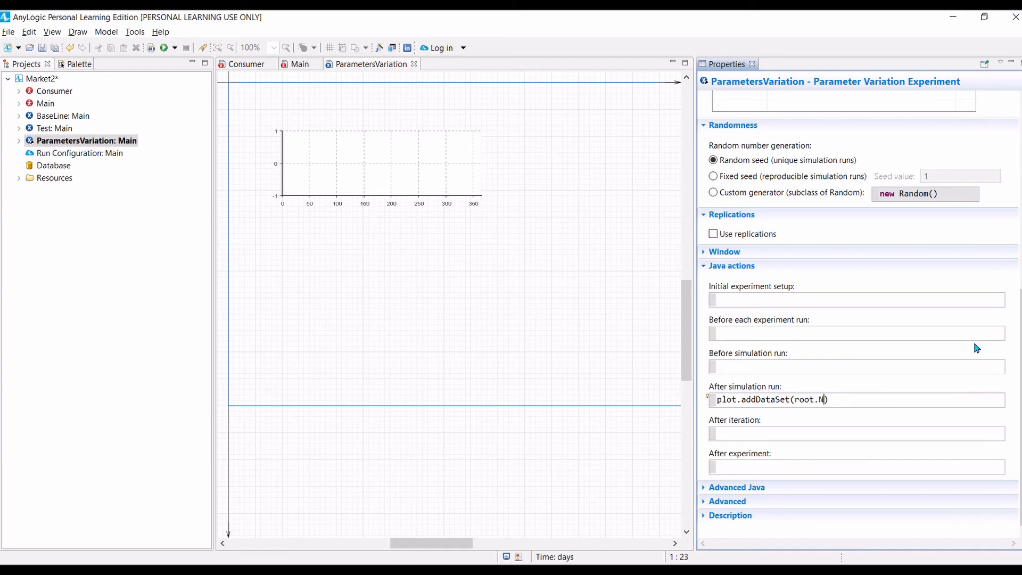
{"action": "type", "text": "UserDS"}
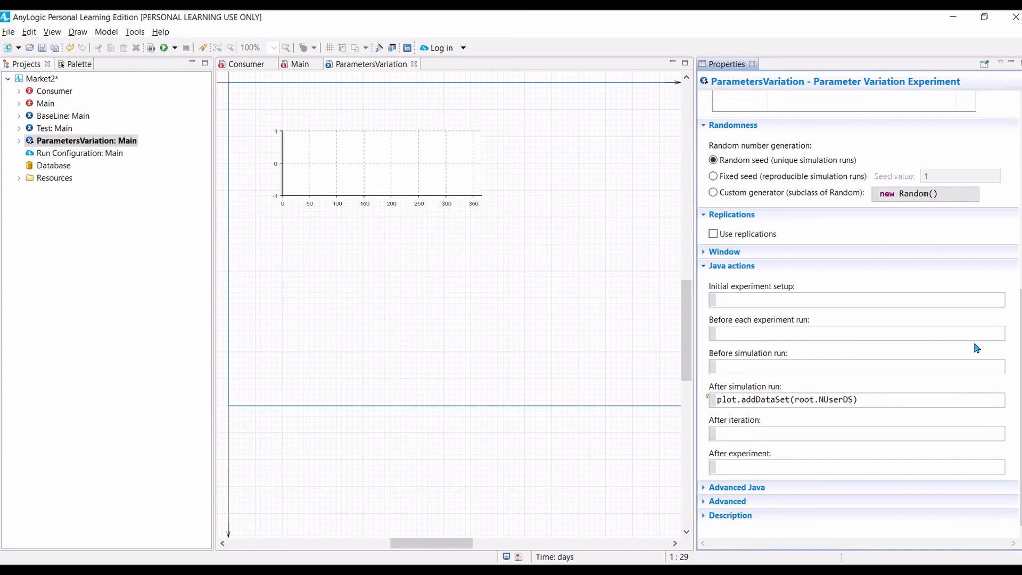
{"action": "type", "text": ";"}
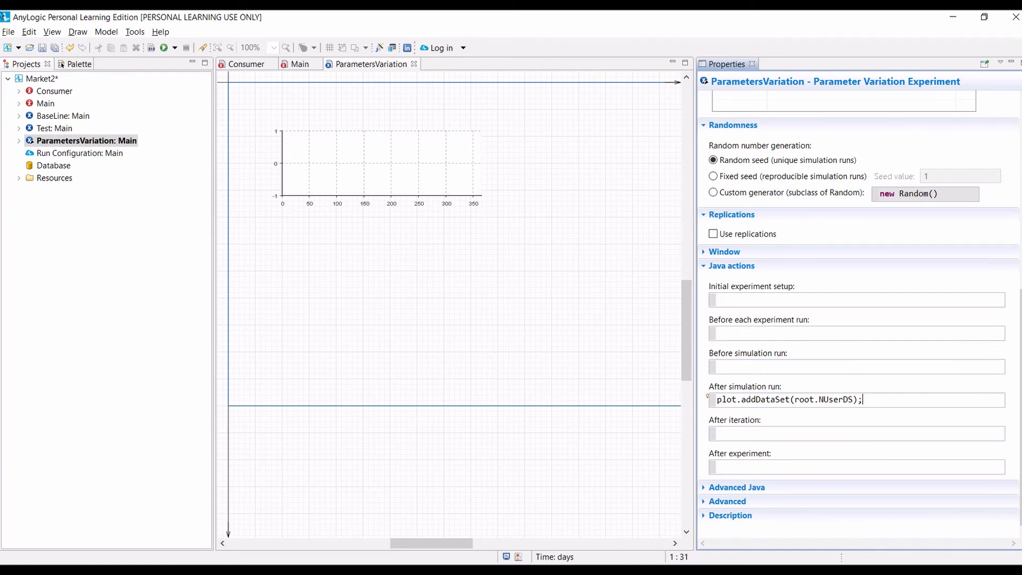
{"action": "left_click", "coordinate": [86, 140]}
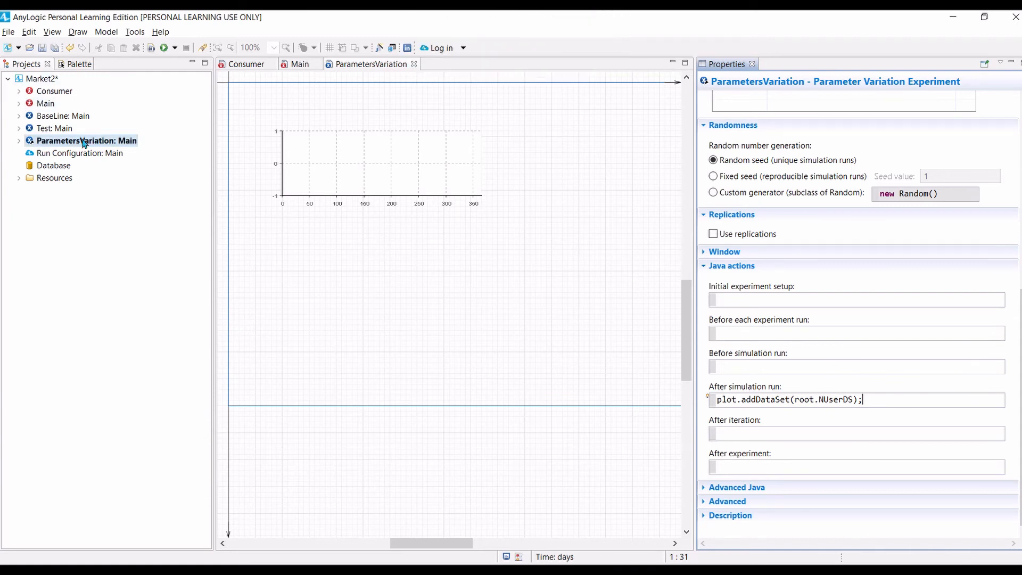
{"action": "mouse_move", "coordinate": [78, 145]}
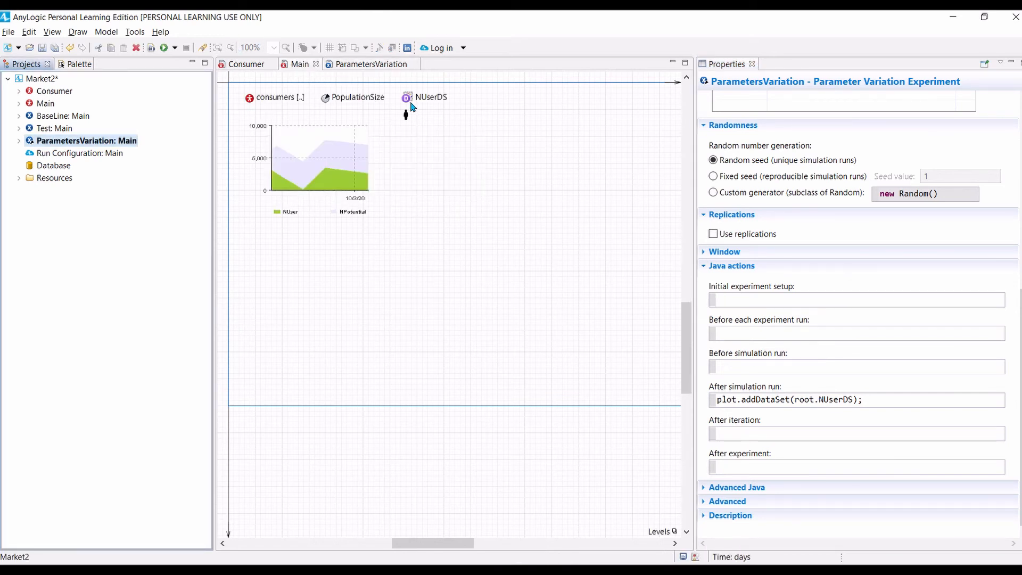
Step: Check the NUserDS data set in Main, then return to the experiment's properties
{"action": "left_click", "coordinate": [299, 64]}
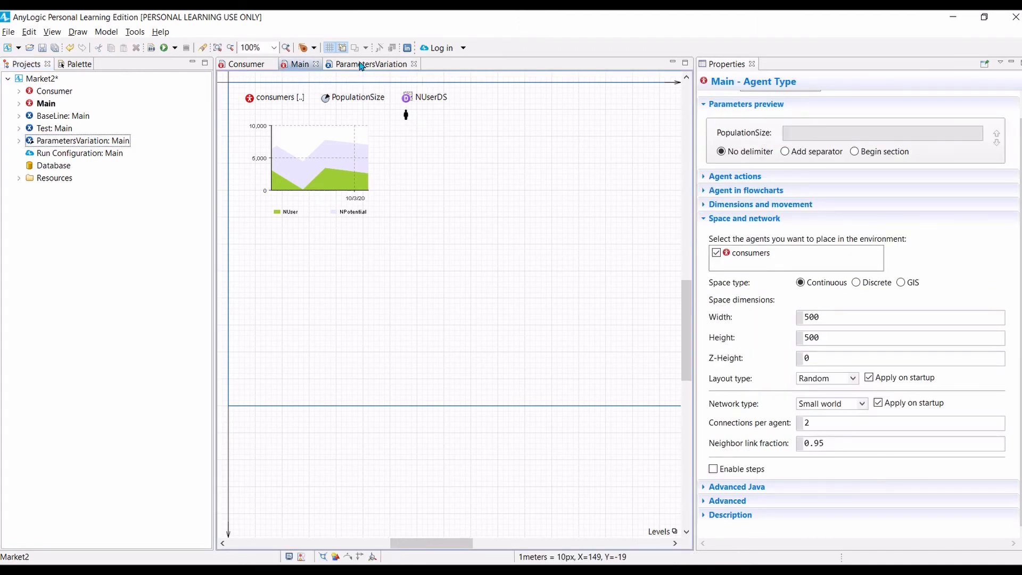
{"action": "left_click", "coordinate": [368, 64]}
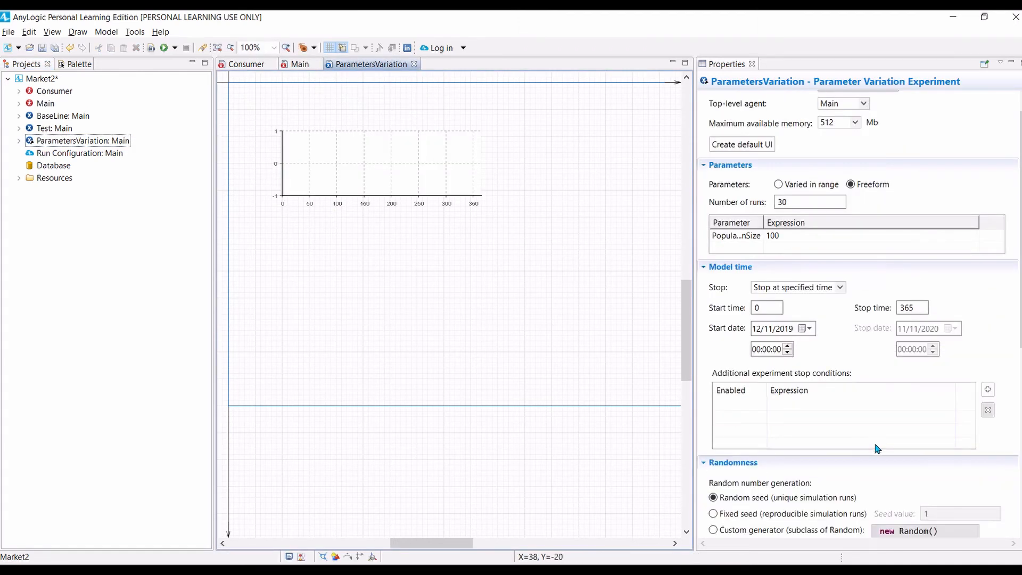
{"action": "scroll", "scroll_direction": "down", "scroll_amount": 3}
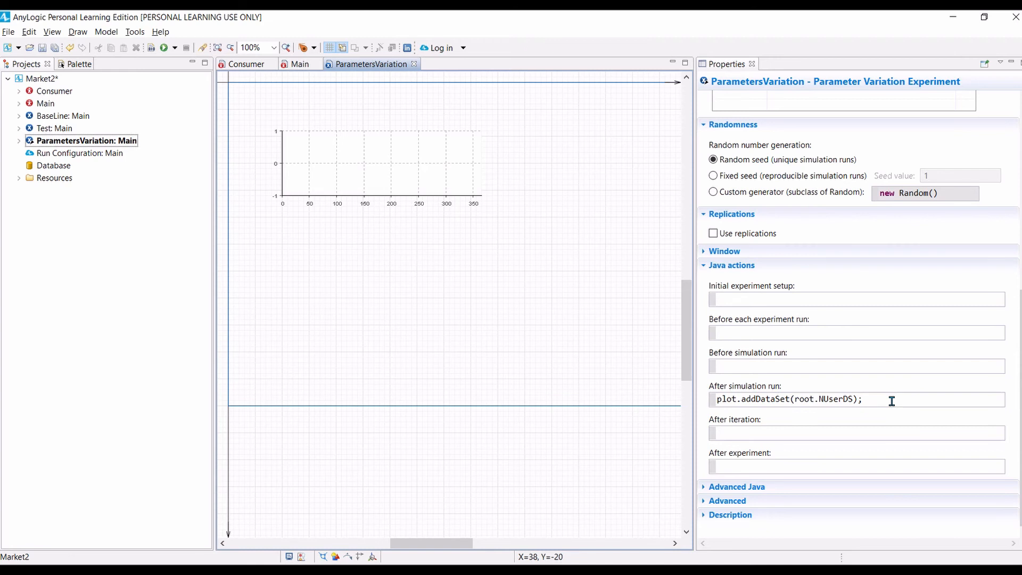
Step: Add plot.updateData(); as a second after-run line and build the model
{"action": "left_click", "coordinate": [861, 399]}
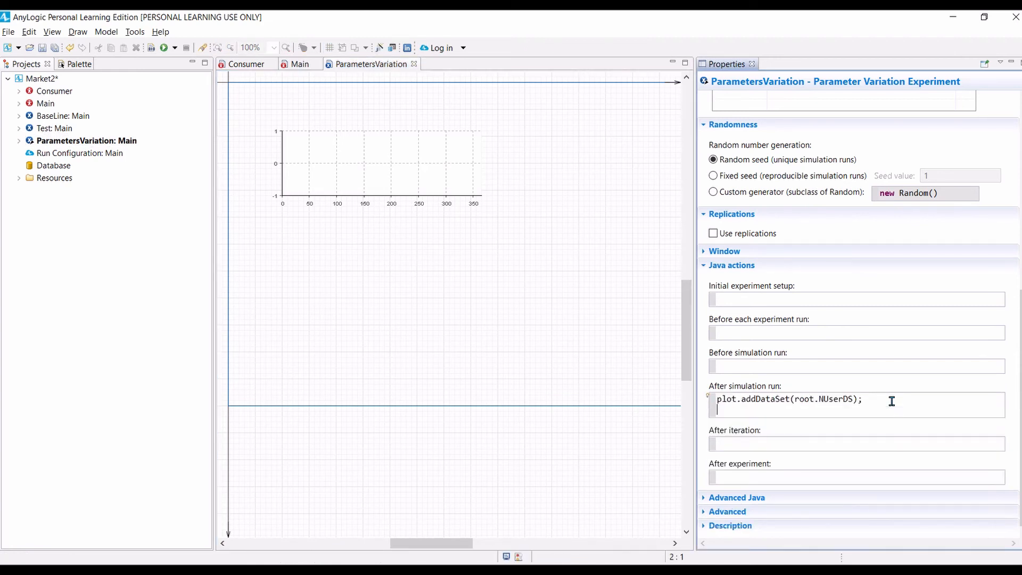
{"action": "type", "text": "plot.update"}
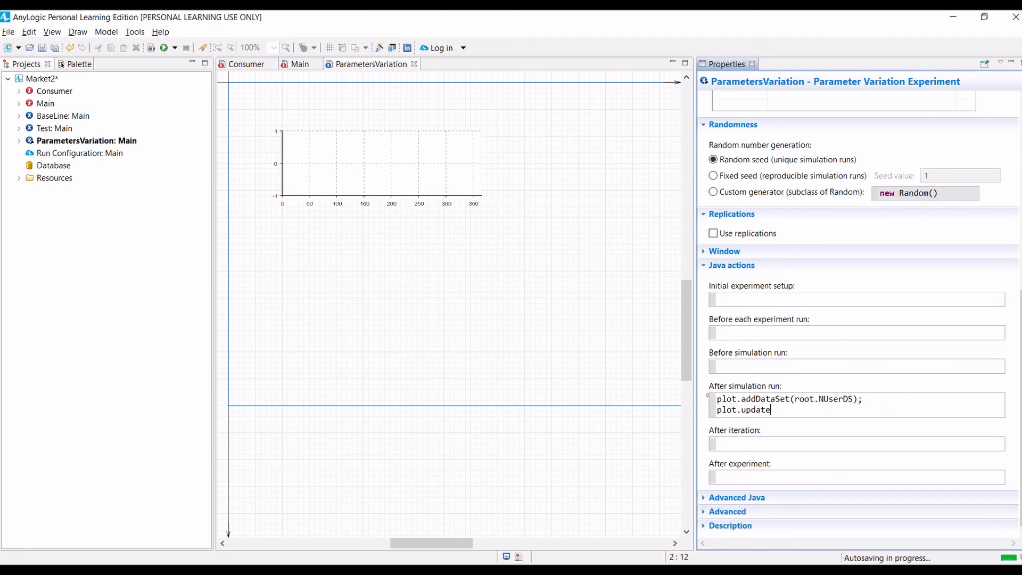
{"action": "type", "text": "Data()"}
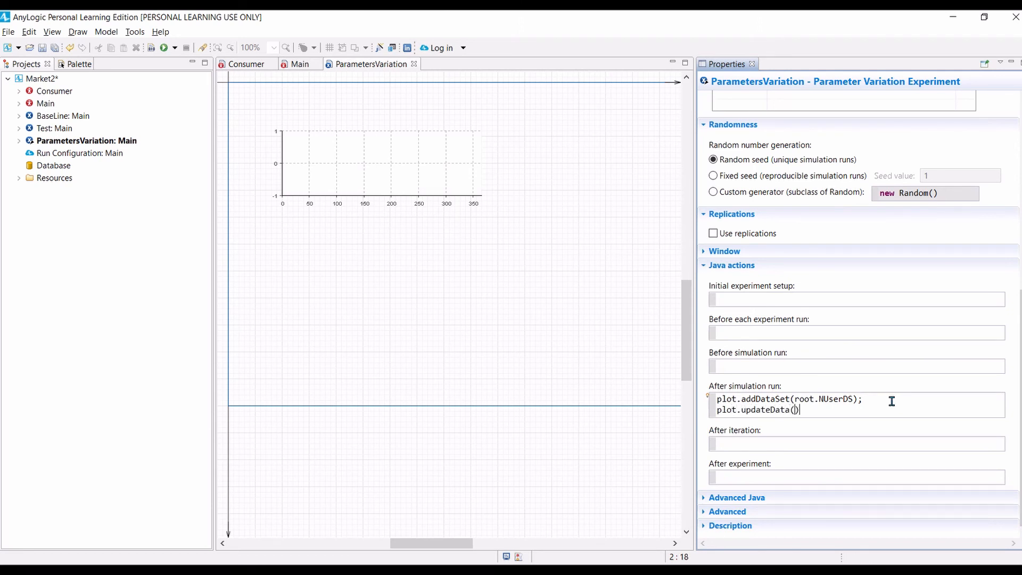
{"action": "type", "text": ";"}
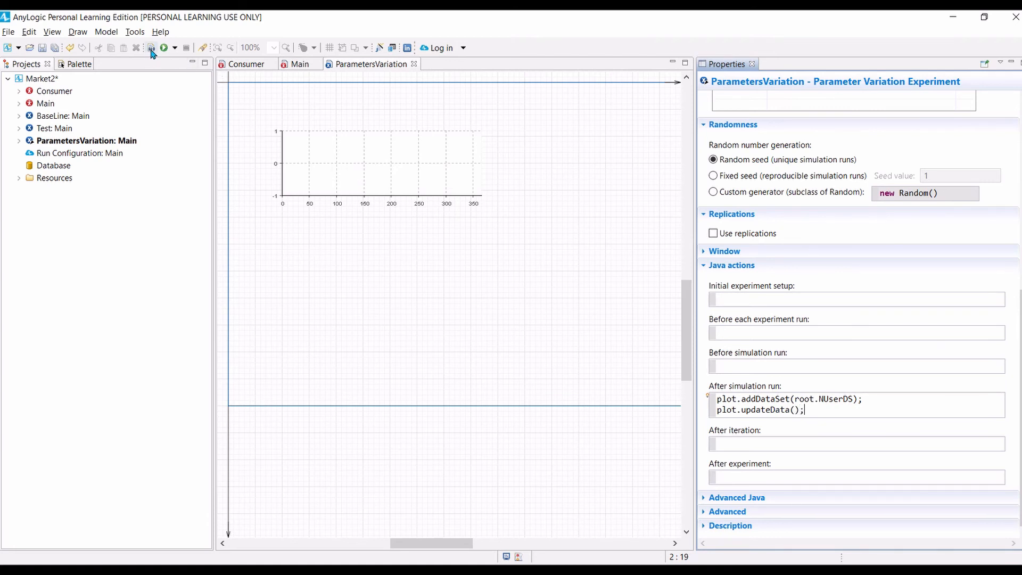
{"action": "mouse_move", "coordinate": [150, 47]}
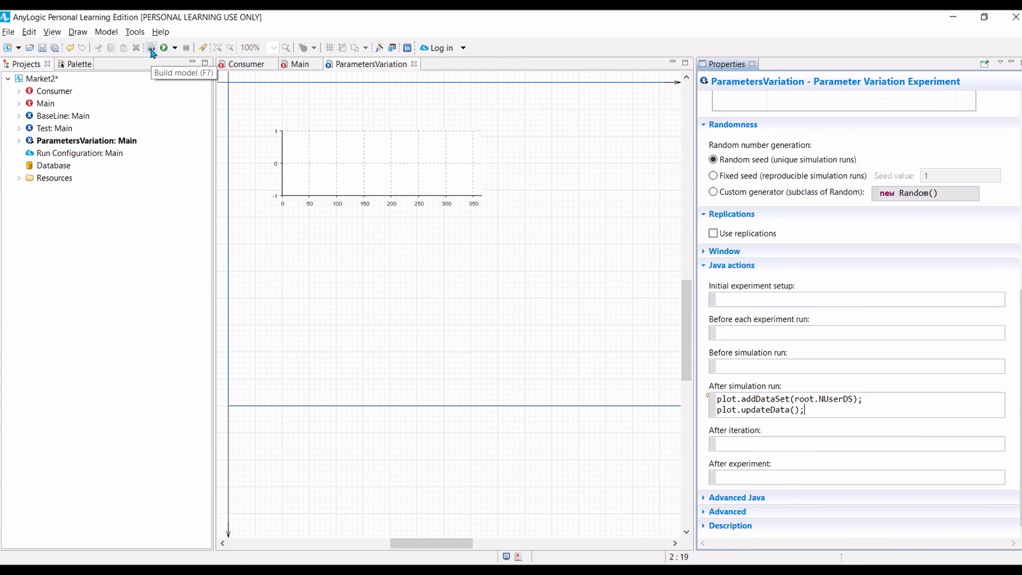
{"action": "left_click", "coordinate": [151, 47]}
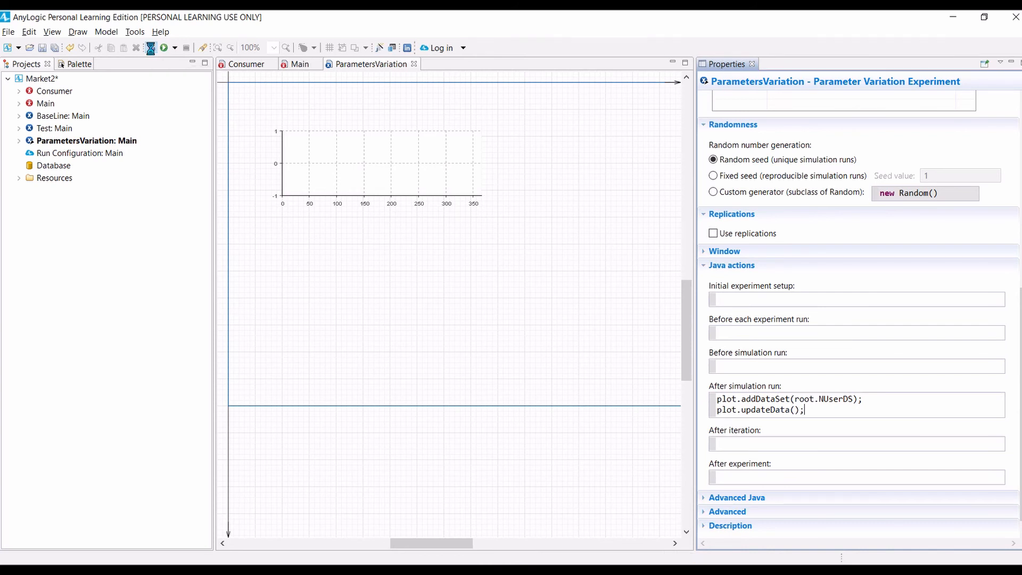
{"action": "left_click", "coordinate": [150, 47]}
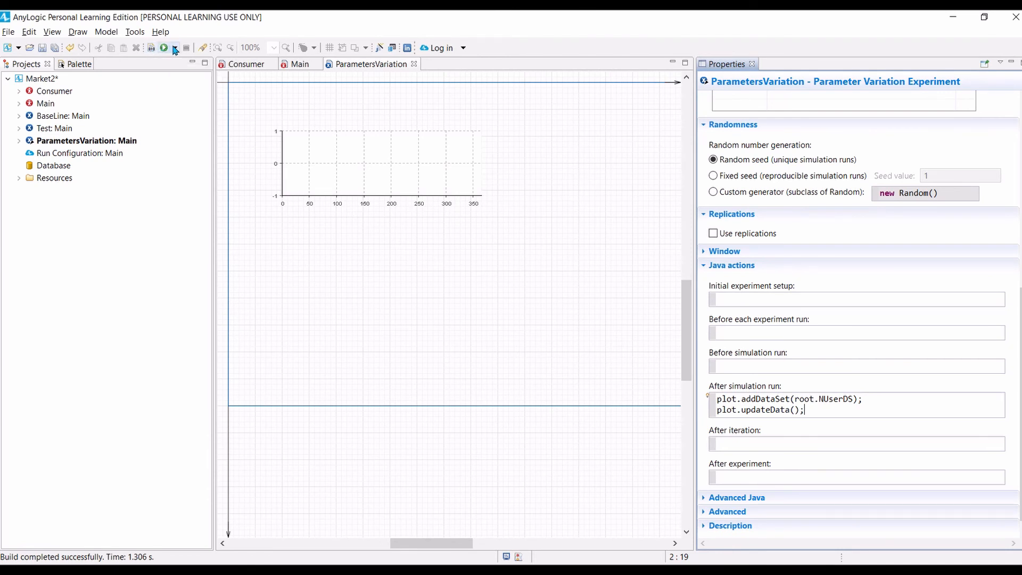
{"action": "left_click", "coordinate": [173, 47]}
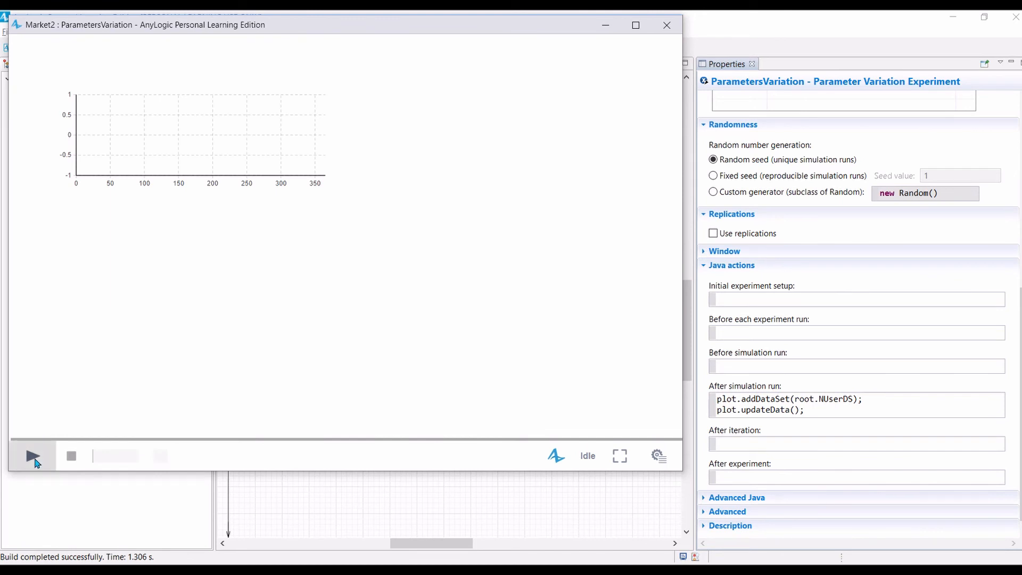
{"action": "left_click", "coordinate": [31, 456]}
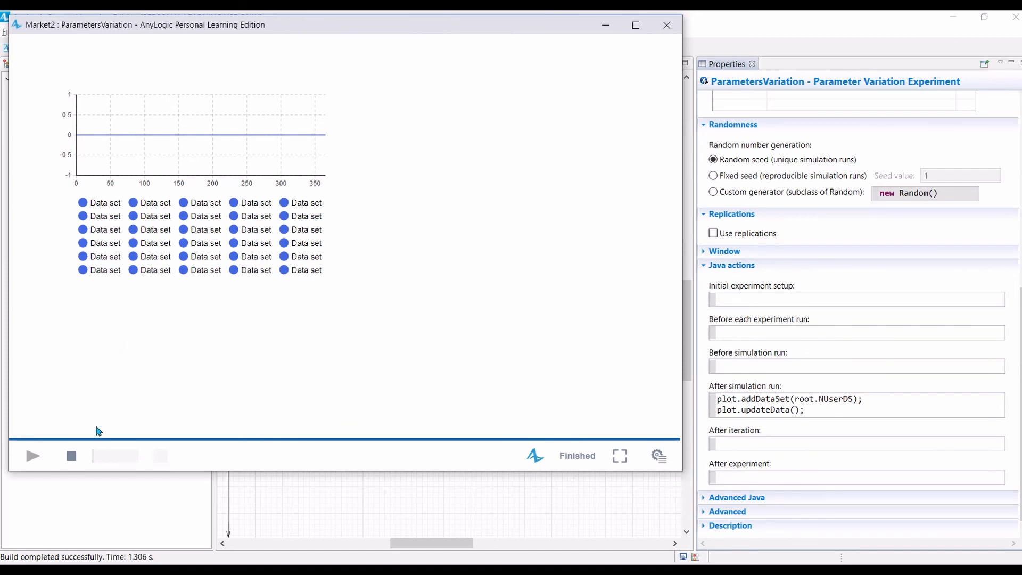
{"action": "mouse_move", "coordinate": [70, 455]}
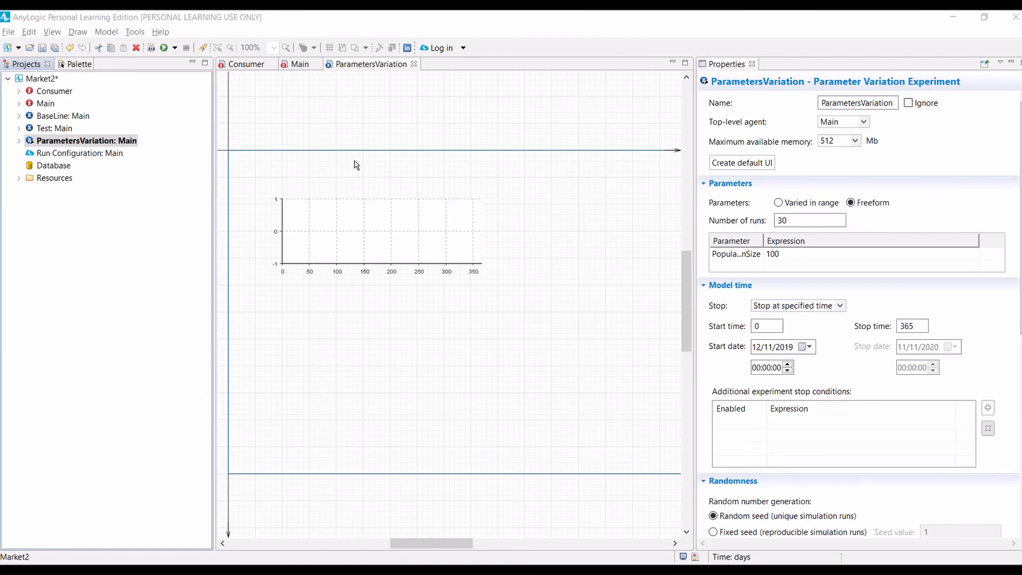
{"action": "mouse_move", "coordinate": [349, 149]}
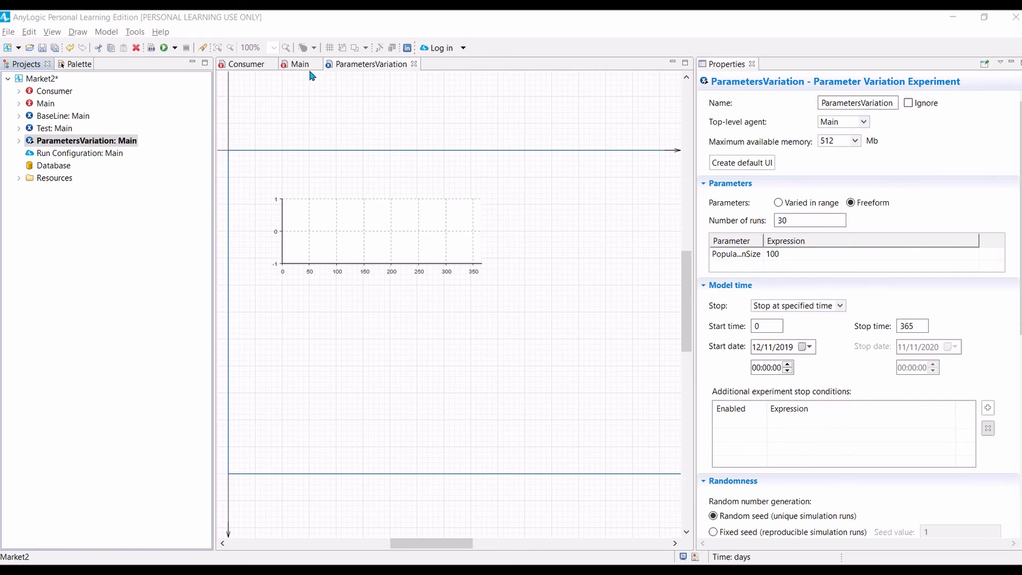
Step: Set the NUserDS data set's vertical axis value to consumers.NUser() in Main
{"action": "left_click", "coordinate": [299, 64]}
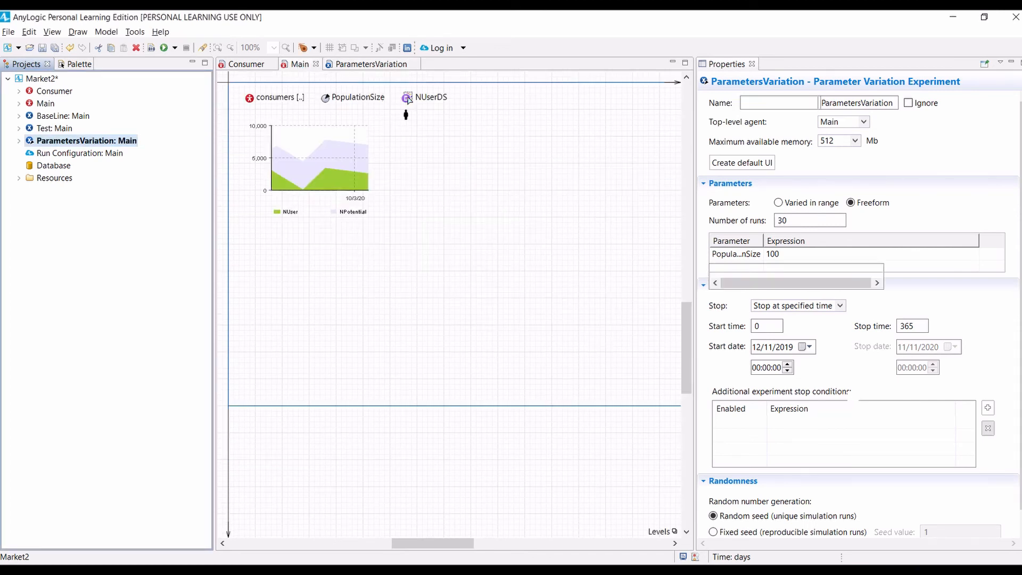
{"action": "left_click", "coordinate": [431, 97]}
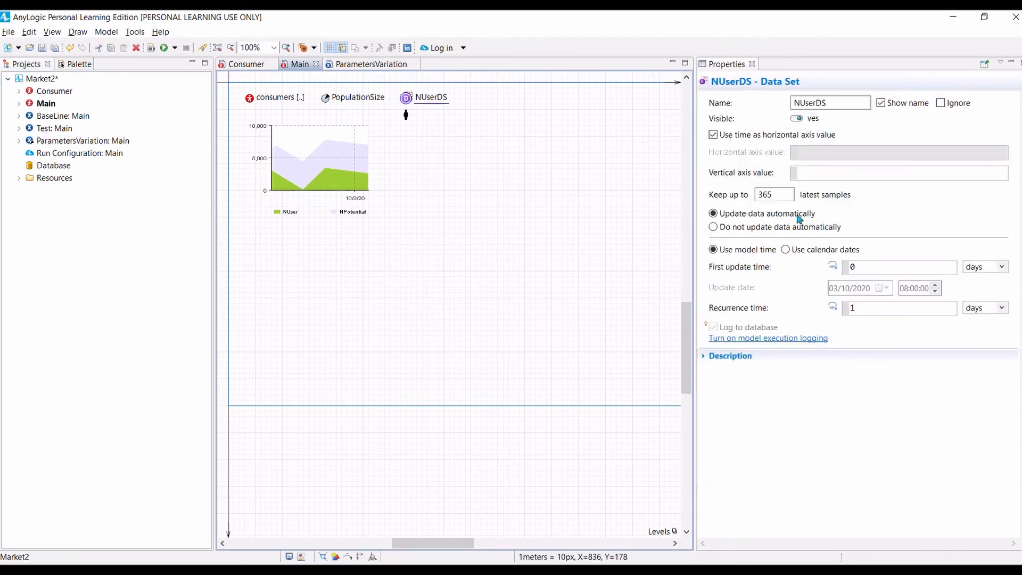
{"action": "left_click", "coordinate": [898, 173]}
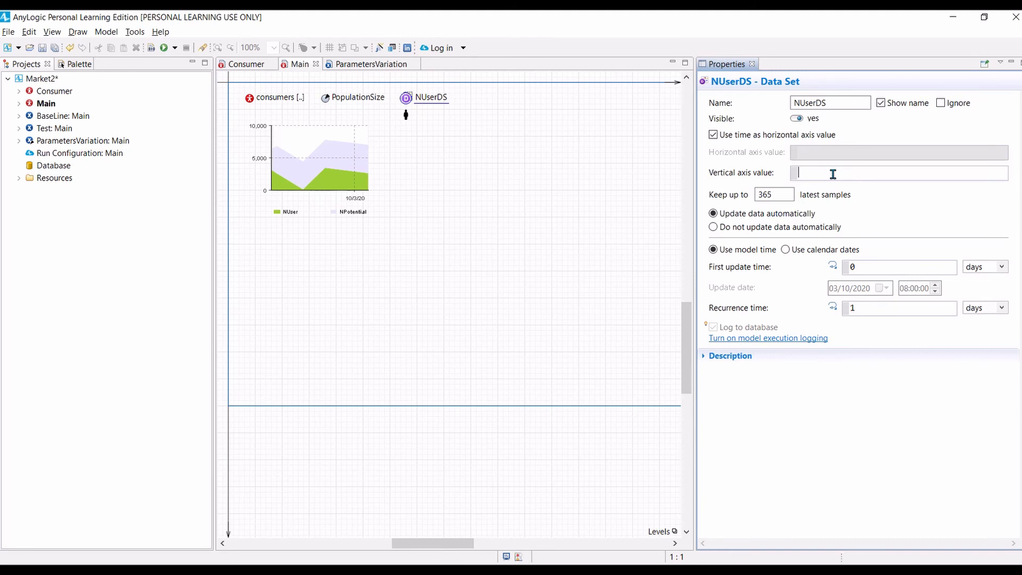
{"action": "type", "text": "cons"}
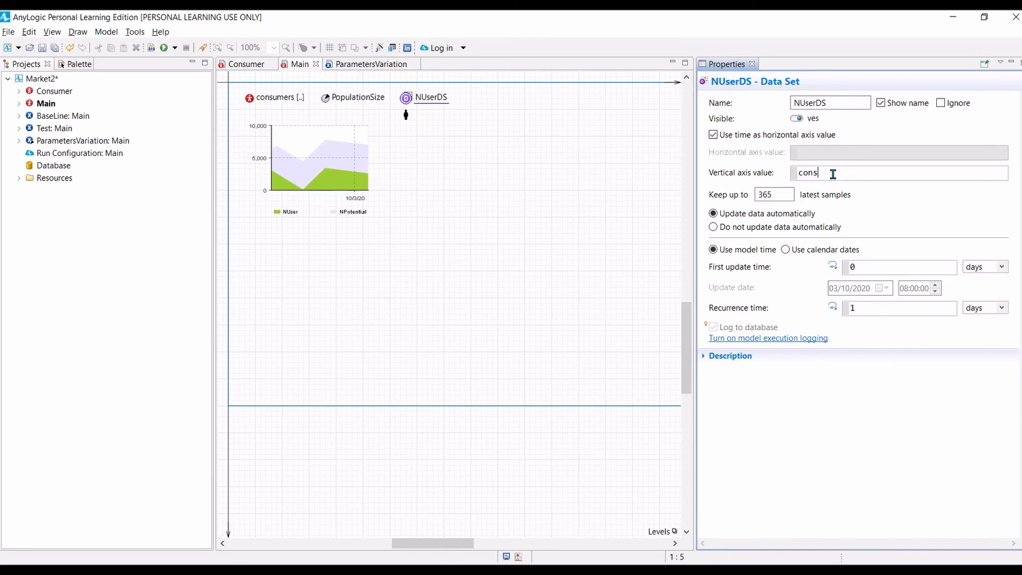
{"action": "type", "text": "umers"}
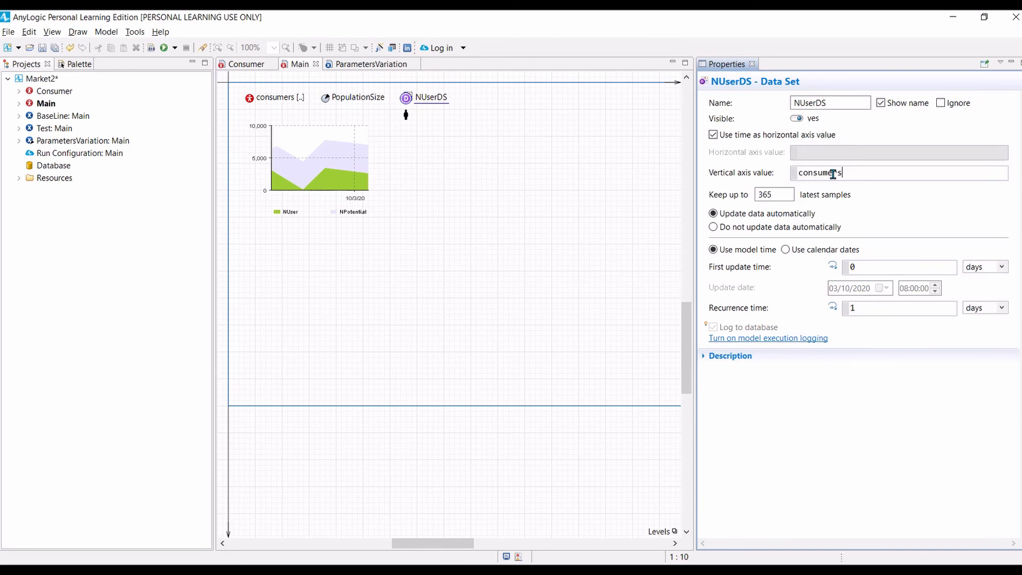
{"action": "type", "text": "."}
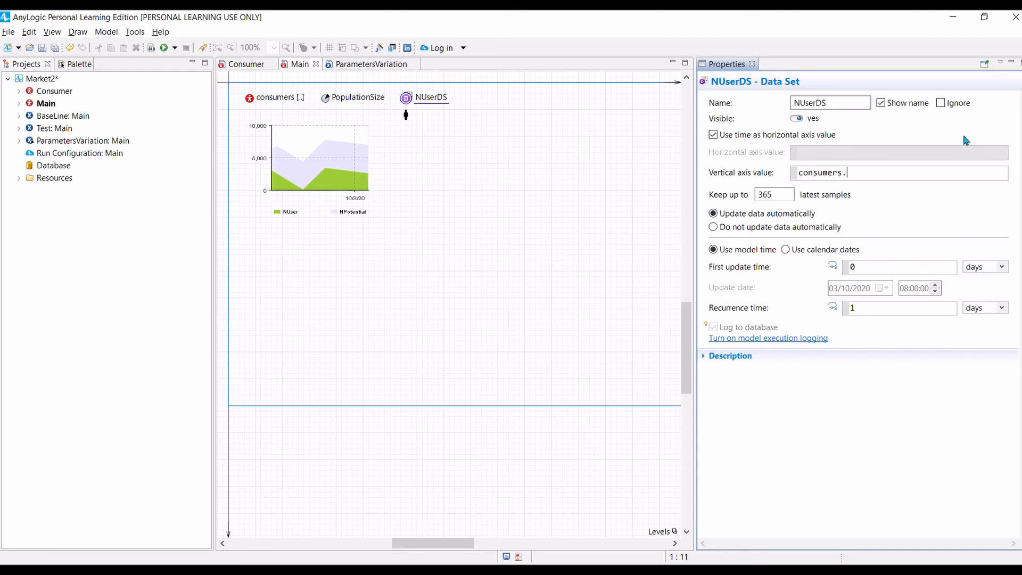
{"action": "type", "text": "NUser("}
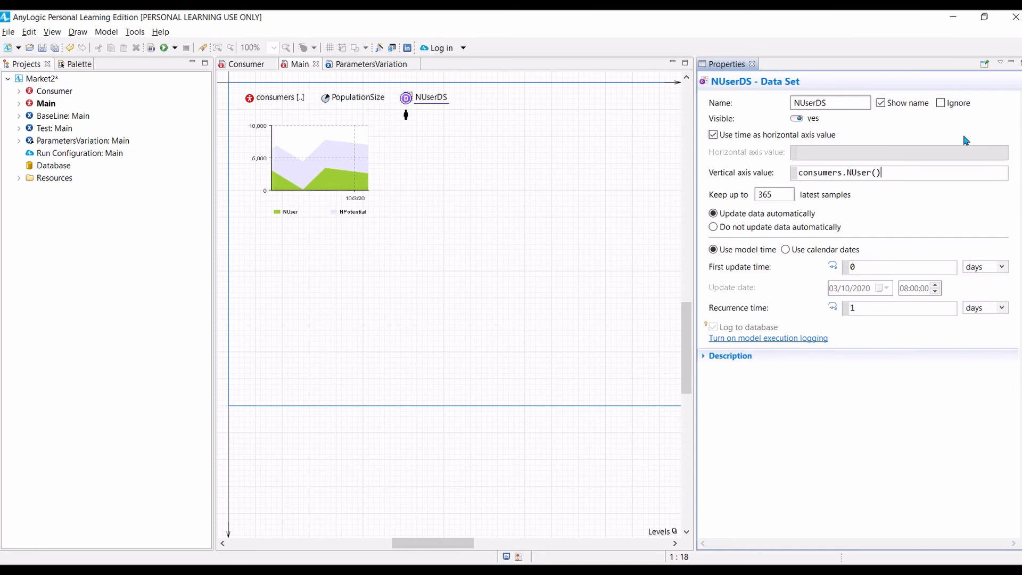
{"action": "mouse_move", "coordinate": [174, 55]}
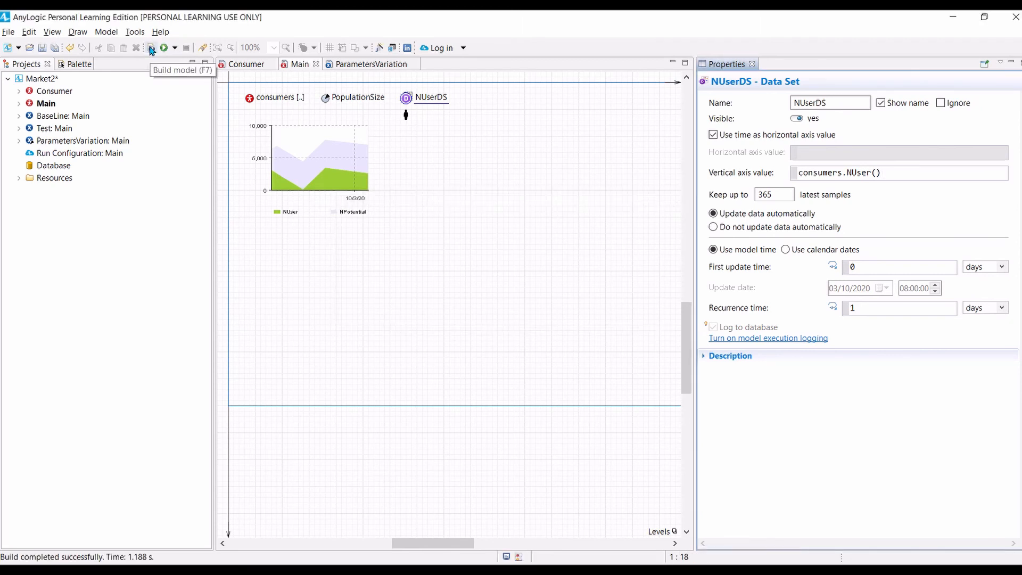
Step: Rebuild the model and run the ParametersVariation experiment's 30 runs
{"action": "left_click", "coordinate": [175, 47]}
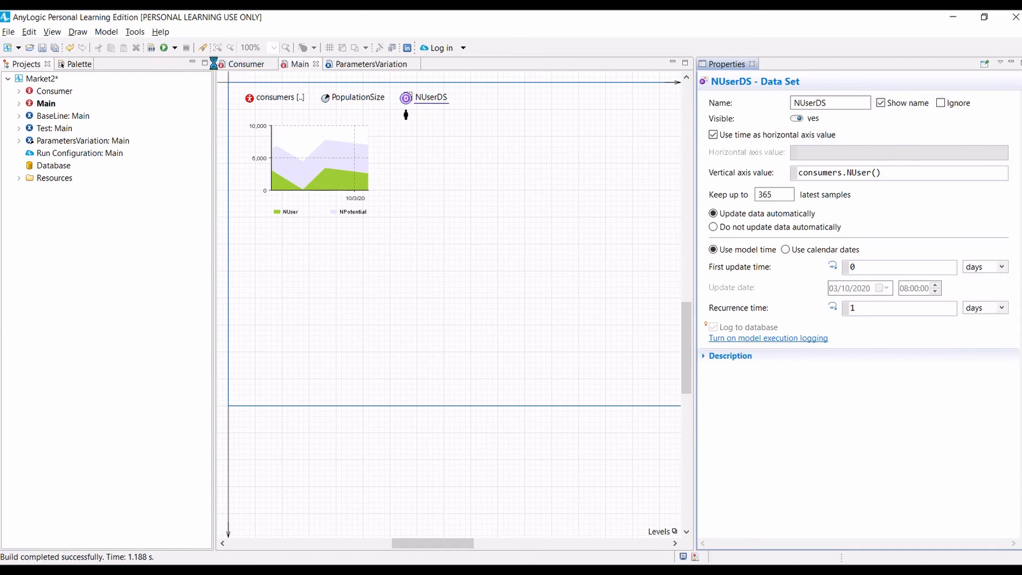
{"action": "left_click", "coordinate": [164, 47]}
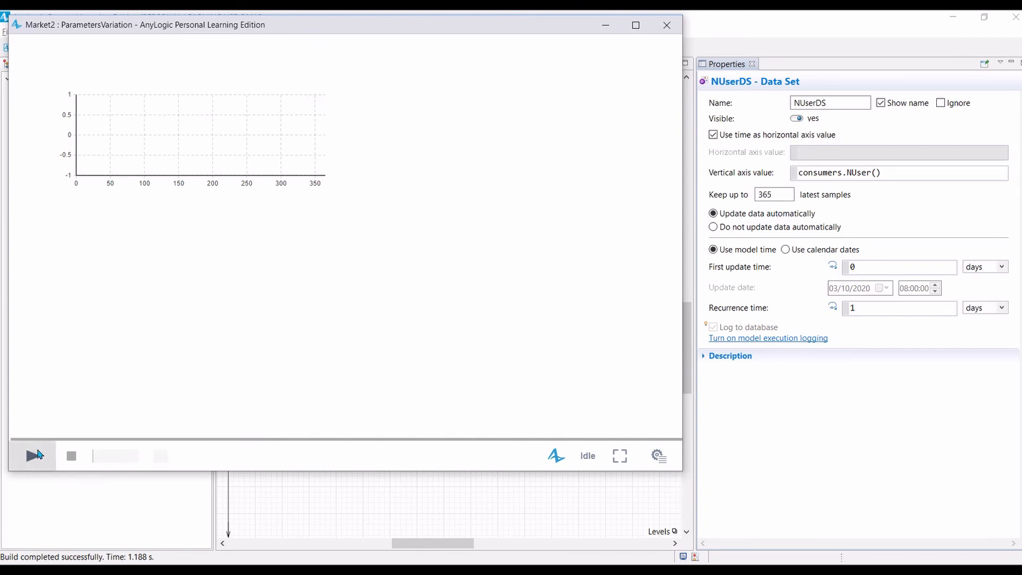
{"action": "left_click", "coordinate": [32, 455]}
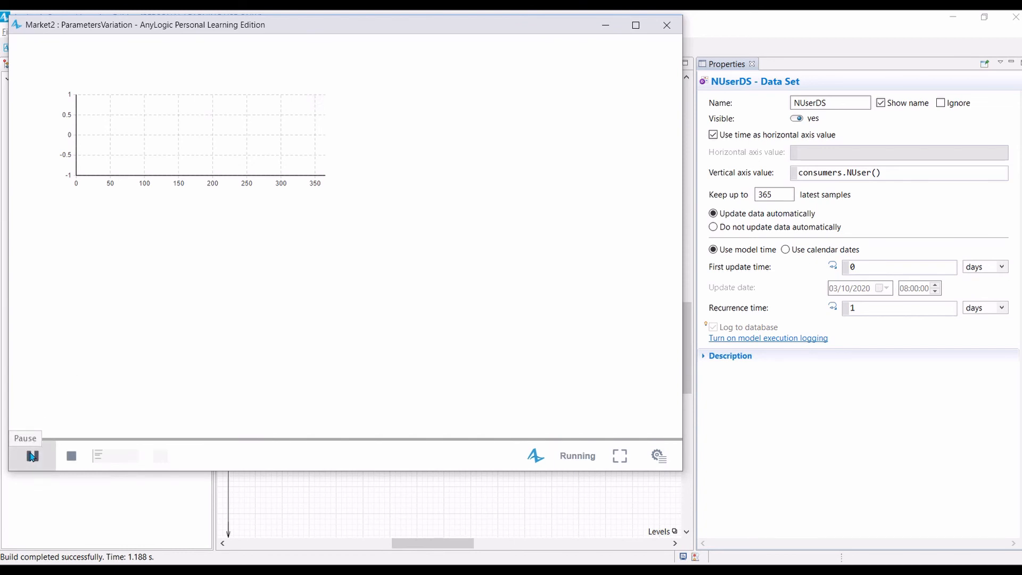
{"action": "left_click", "coordinate": [32, 455]}
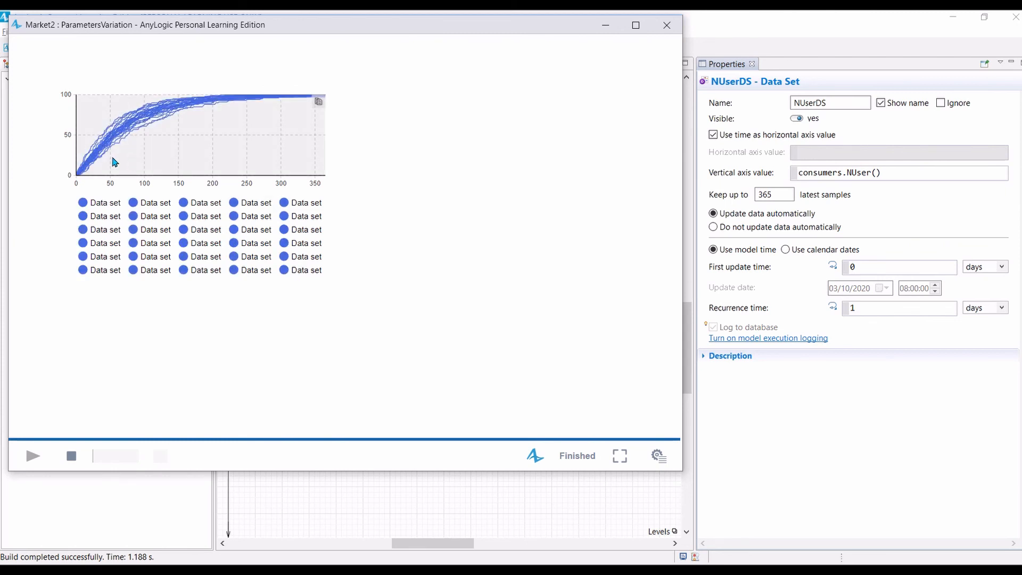
Step: Highlight individual run curves through the chart legend entries
{"action": "left_click", "coordinate": [105, 203]}
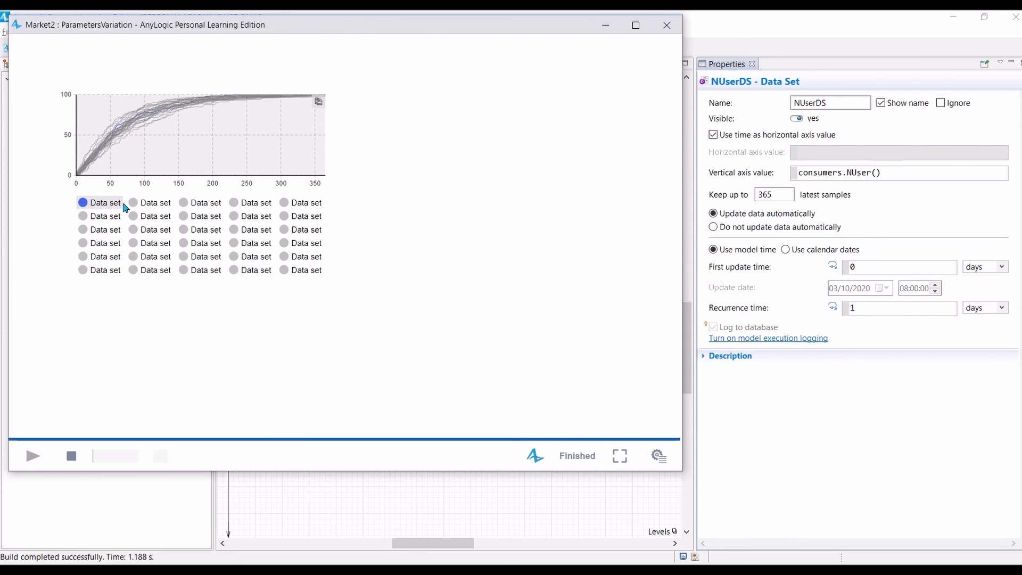
{"action": "left_click", "coordinate": [133, 202]}
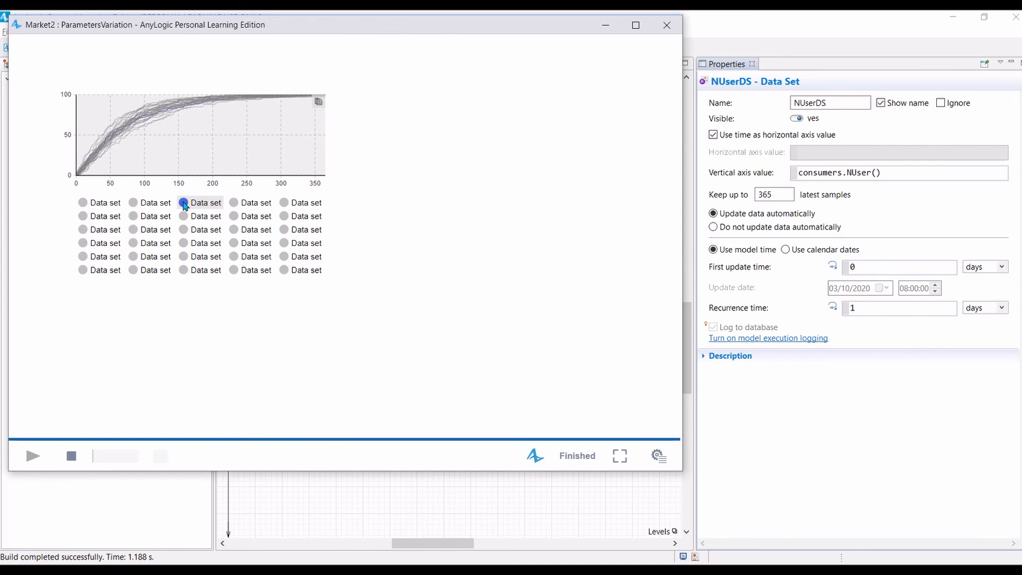
{"action": "left_click", "coordinate": [234, 203]}
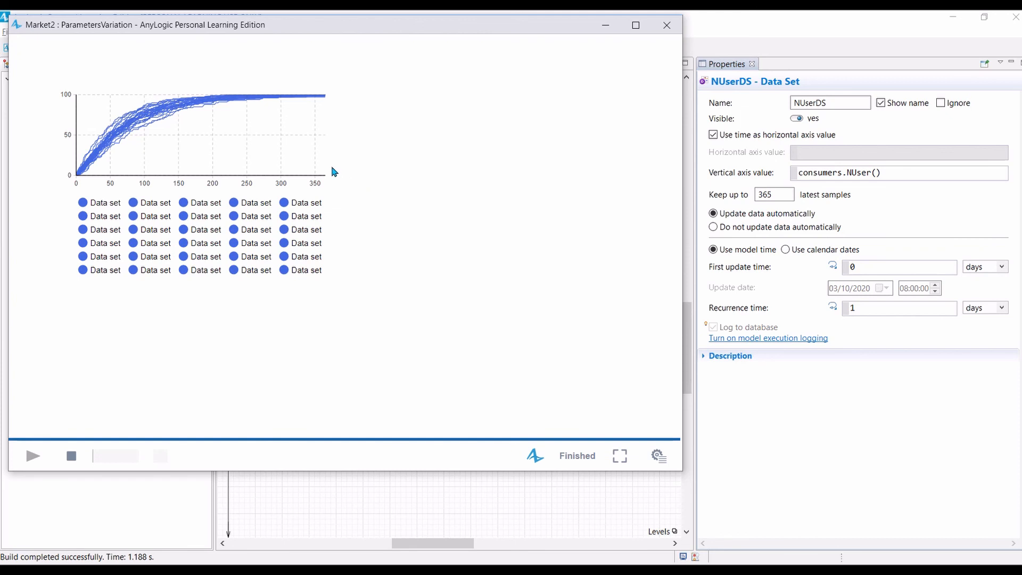
{"action": "mouse_move", "coordinate": [329, 143]}
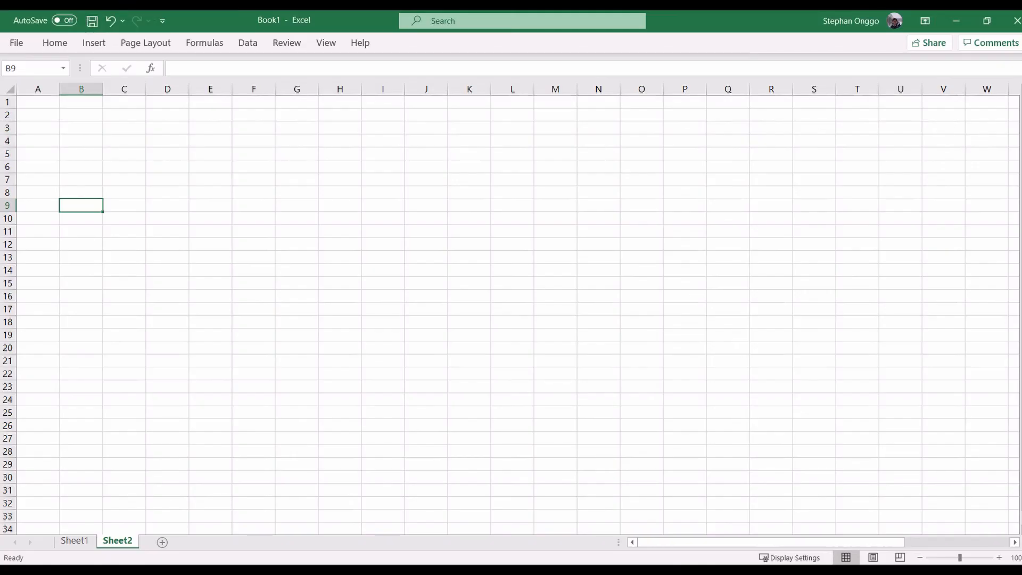
Step: Paste the plot data into Sheet2 at A1, then select headings B1 and C1
{"action": "left_click", "coordinate": [37, 101]}
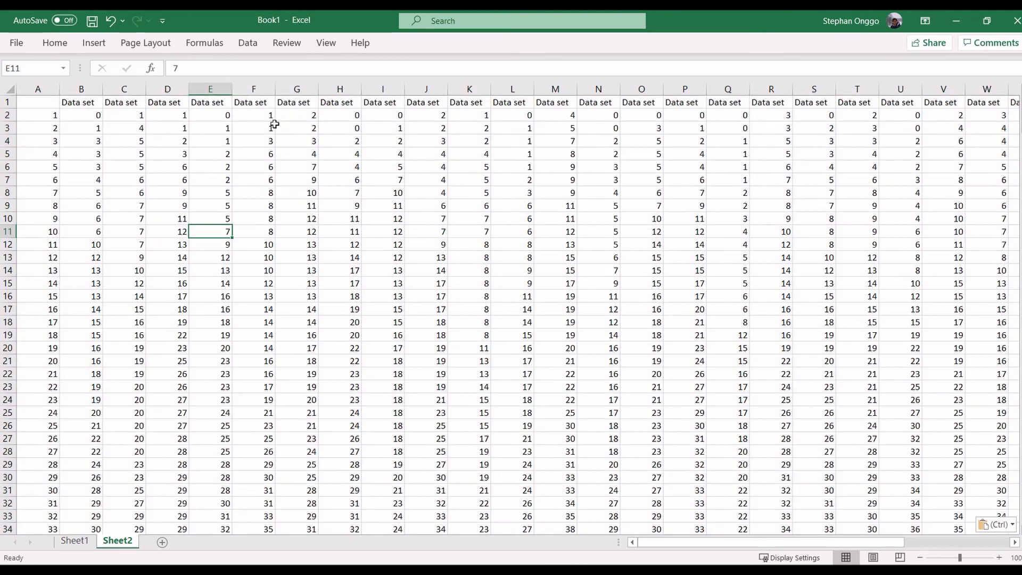
{"action": "mouse_move", "coordinate": [82, 105]}
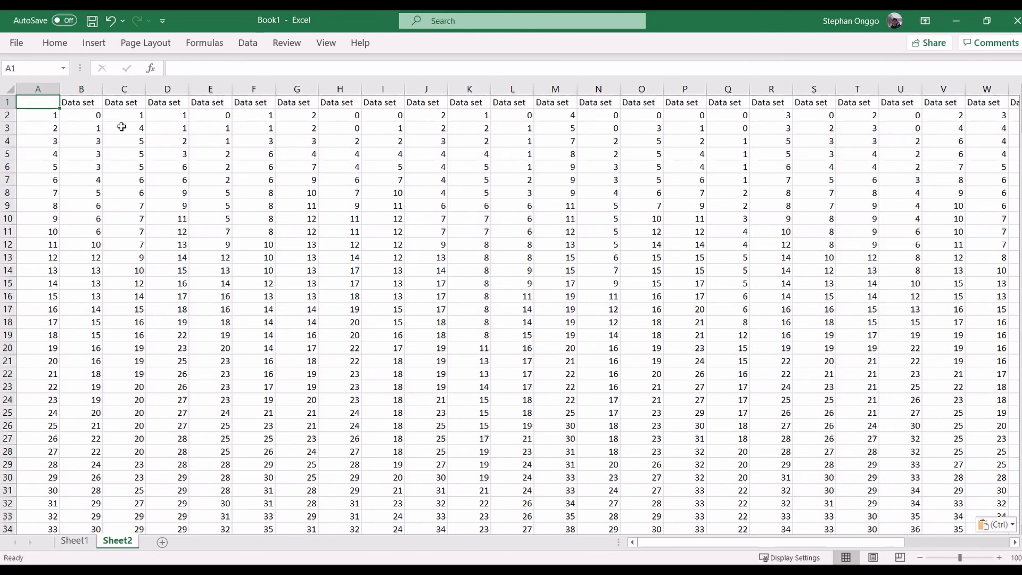
{"action": "left_click", "coordinate": [81, 102]}
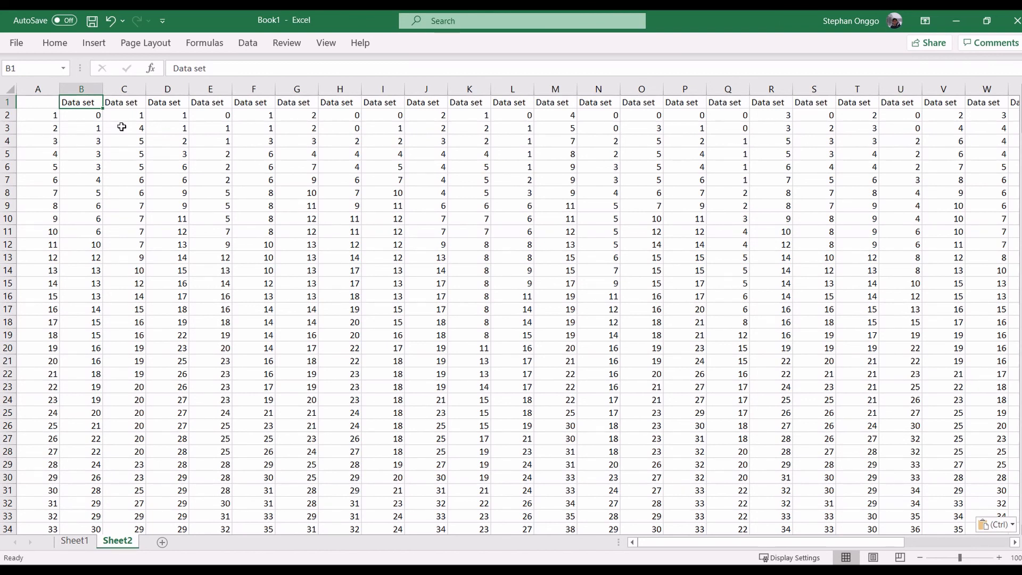
{"action": "left_click", "coordinate": [123, 103]}
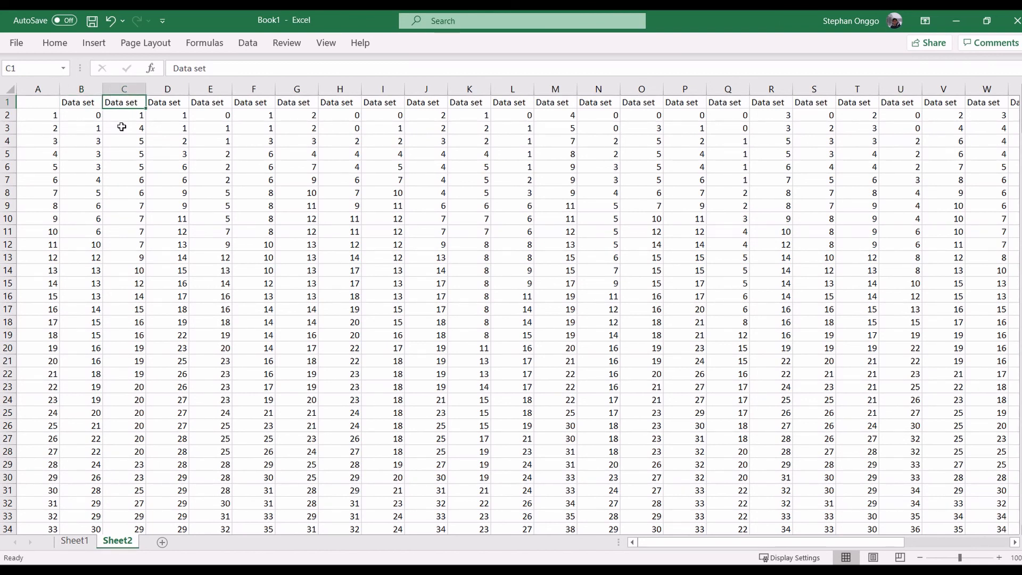